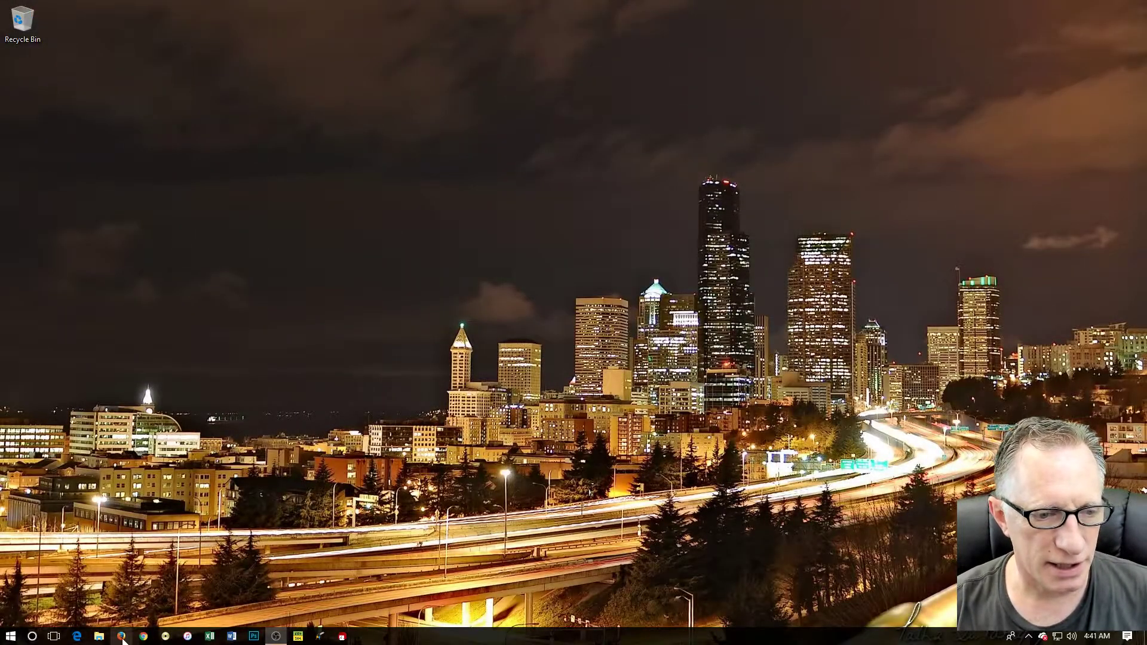
# Launch Firefox and open the Electrum Bitcoin Wallet site from the Software bookmarks
pyautogui.click(121, 636)
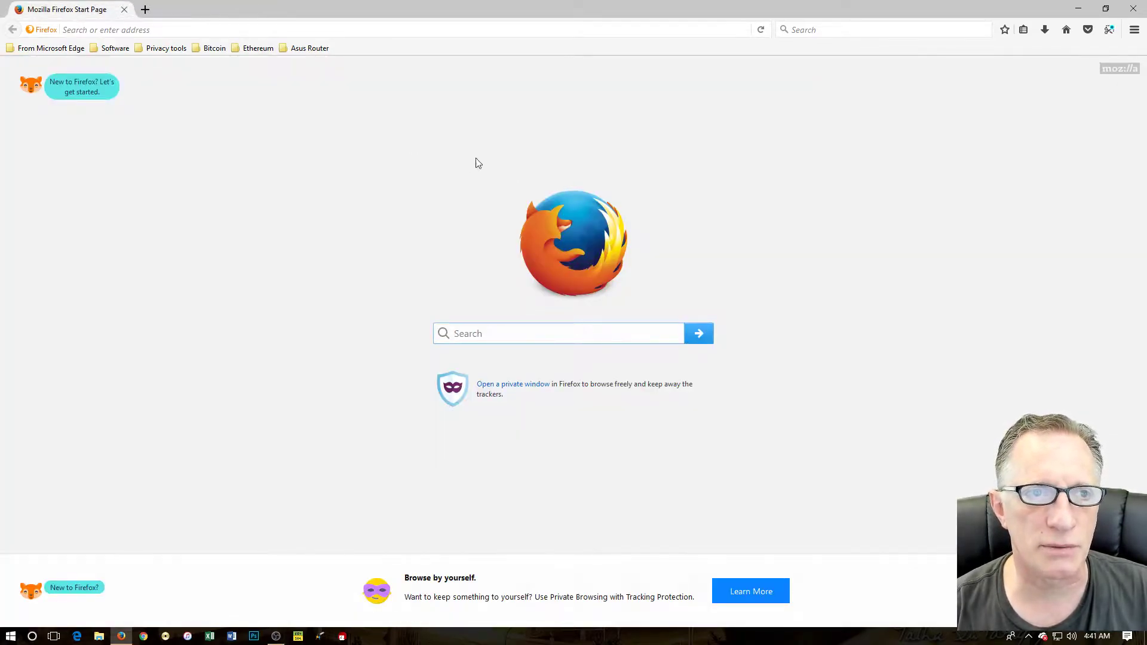
pyautogui.click(115, 47)
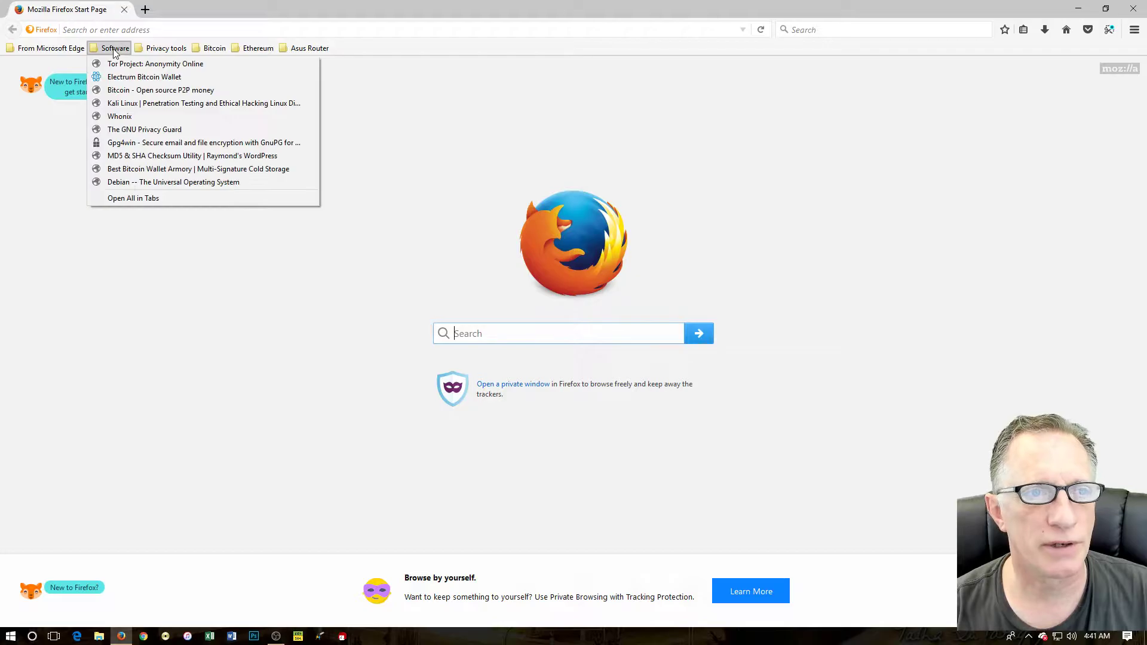
pyautogui.click(144, 76)
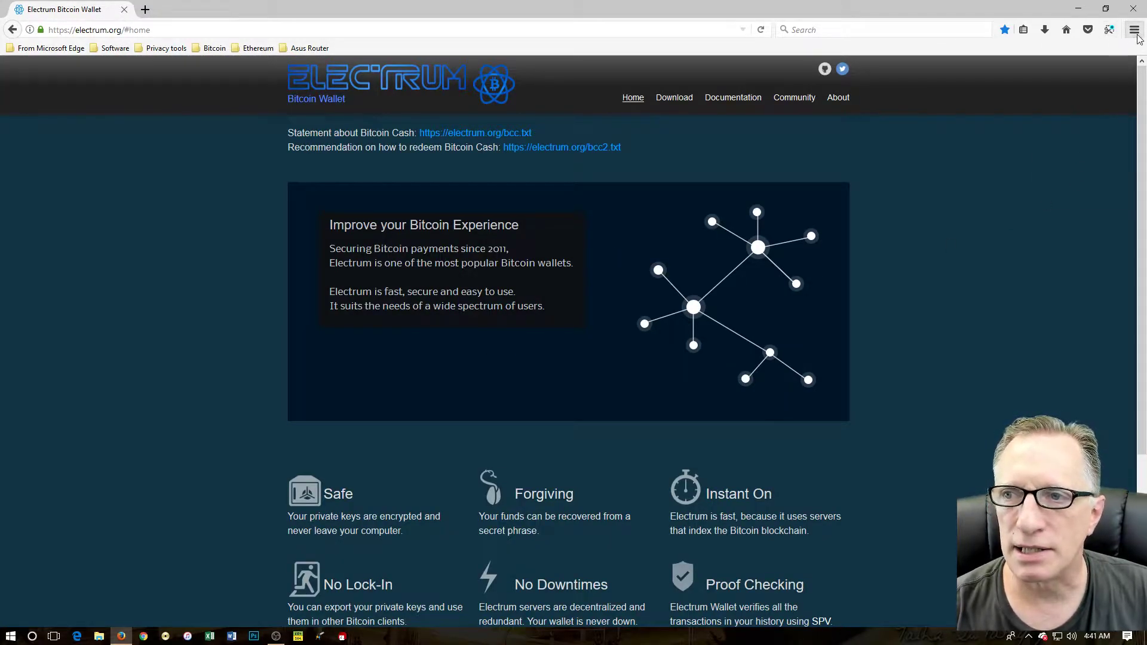
# Zoom the Electrum homepage in to 150% and scroll down the page
pyautogui.click(1133, 29)
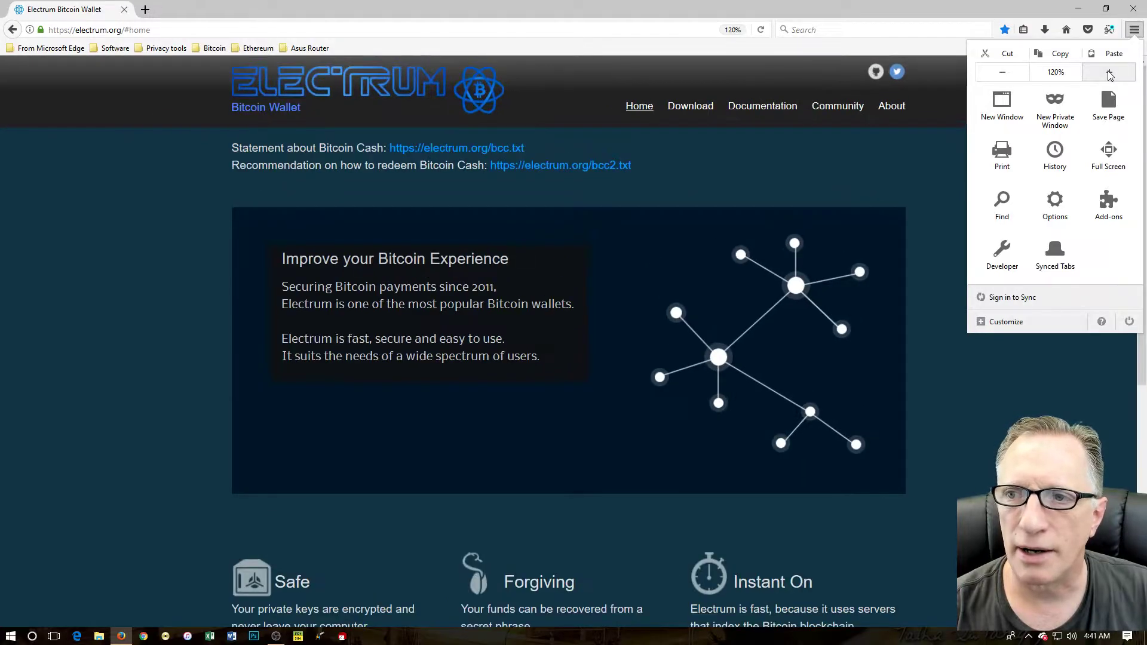
pyautogui.click(1109, 72)
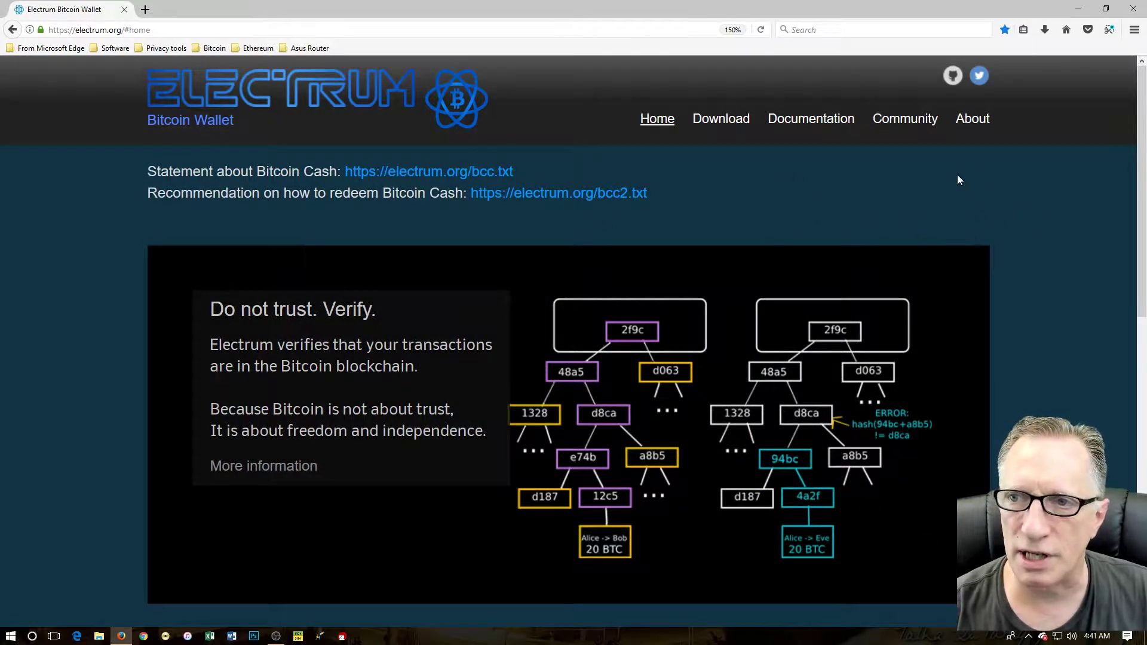
pyautogui.scroll(-3)
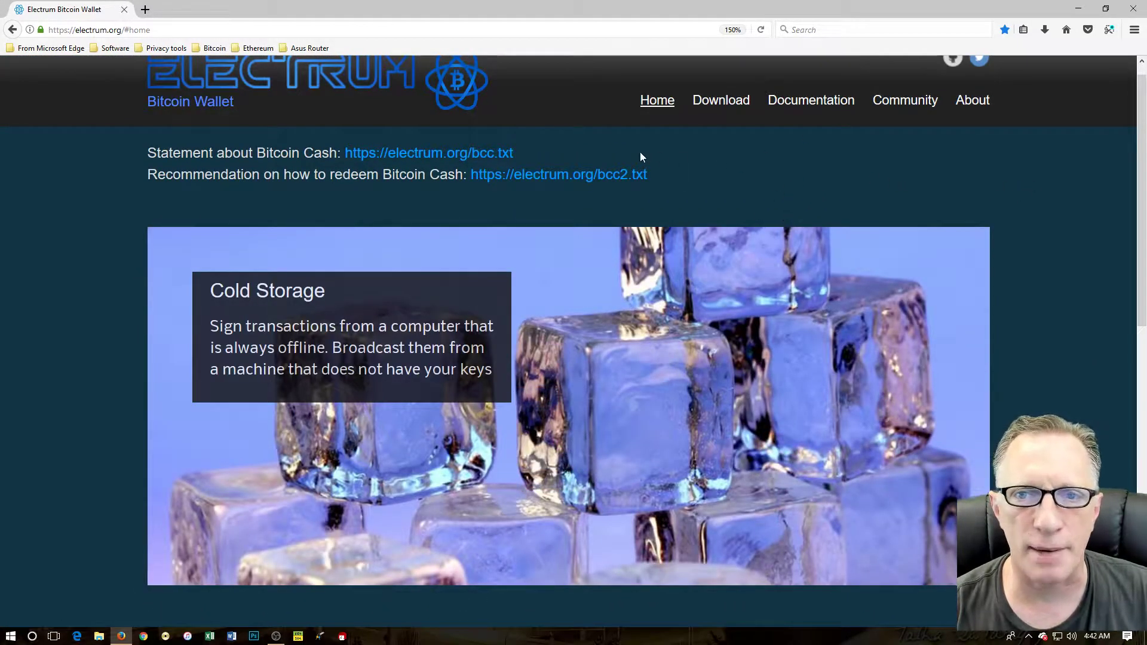
# On the Electrum download page, start downloading the Windows Installer and choose Save File
pyautogui.click(720, 100)
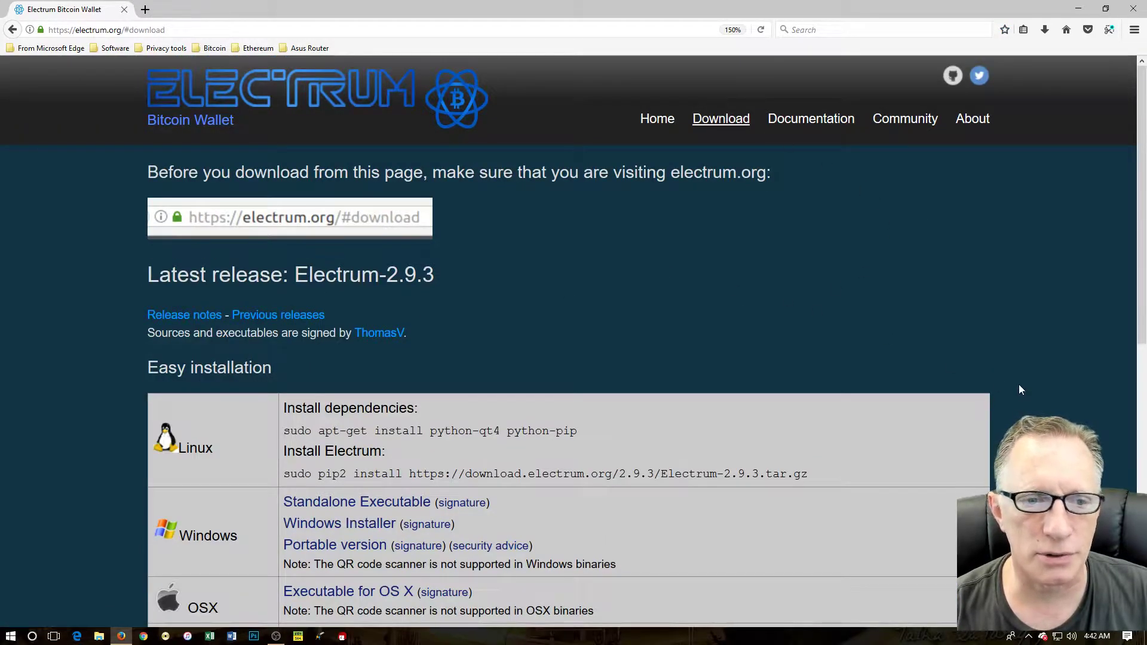
pyautogui.scroll(-3)
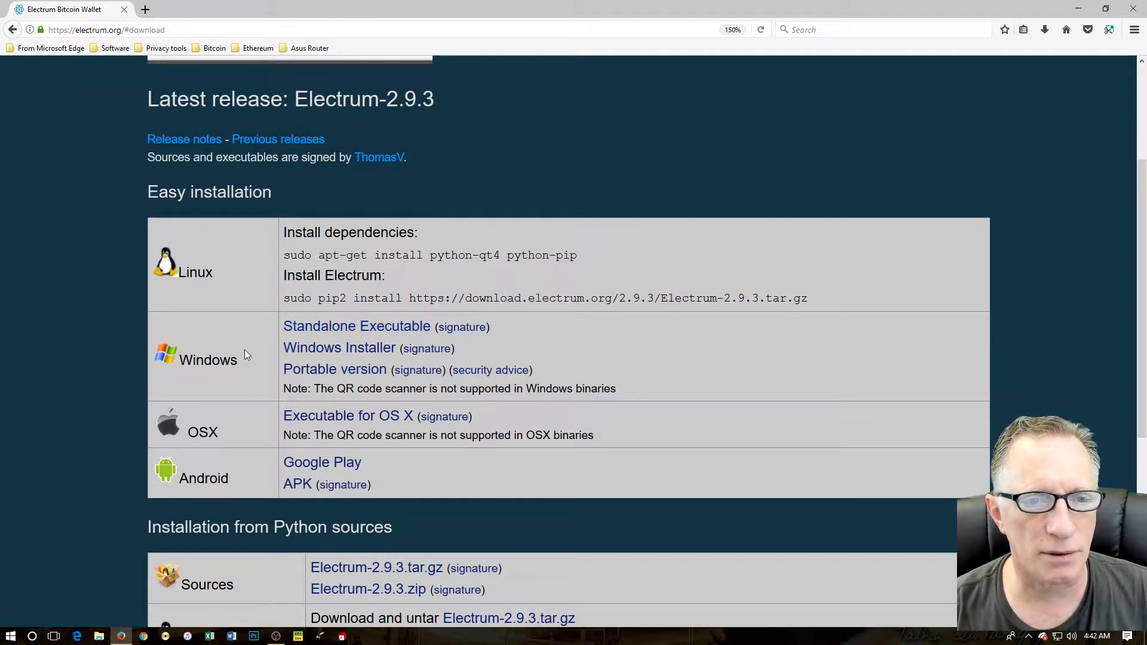
pyautogui.moveTo(340, 348)
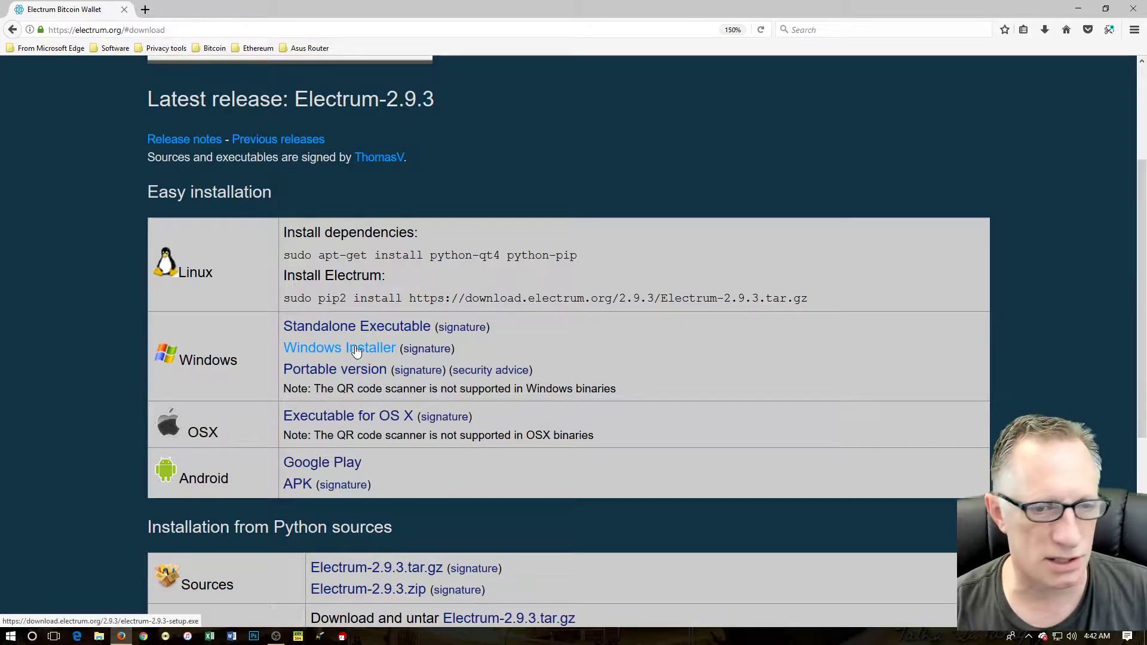
pyautogui.click(339, 348)
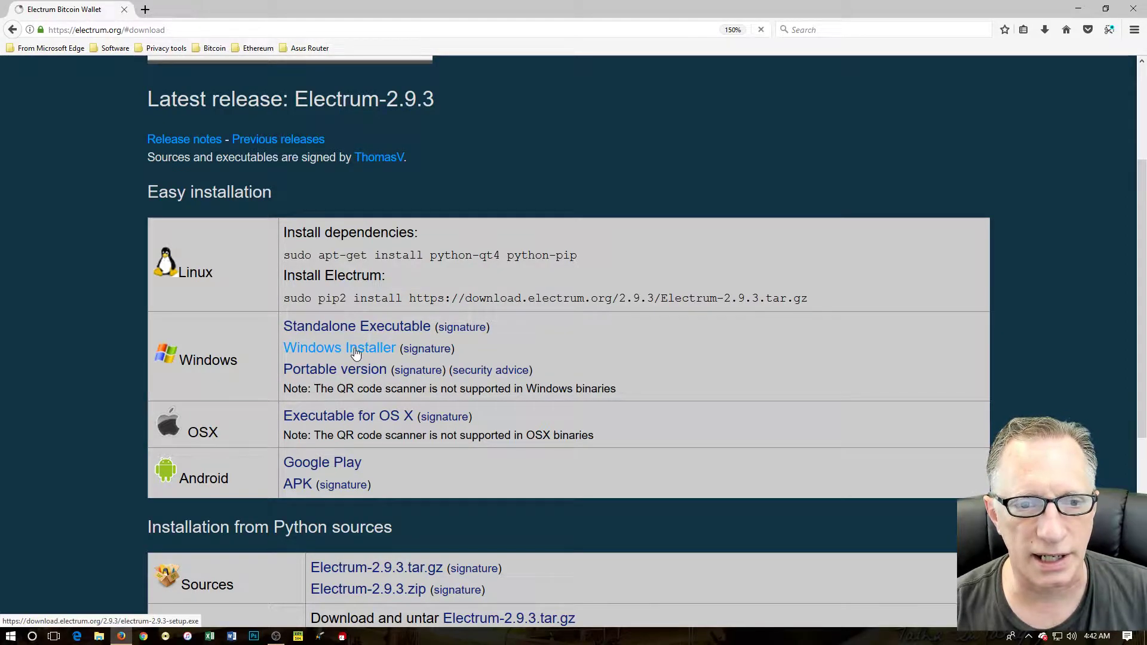
pyautogui.click(339, 347)
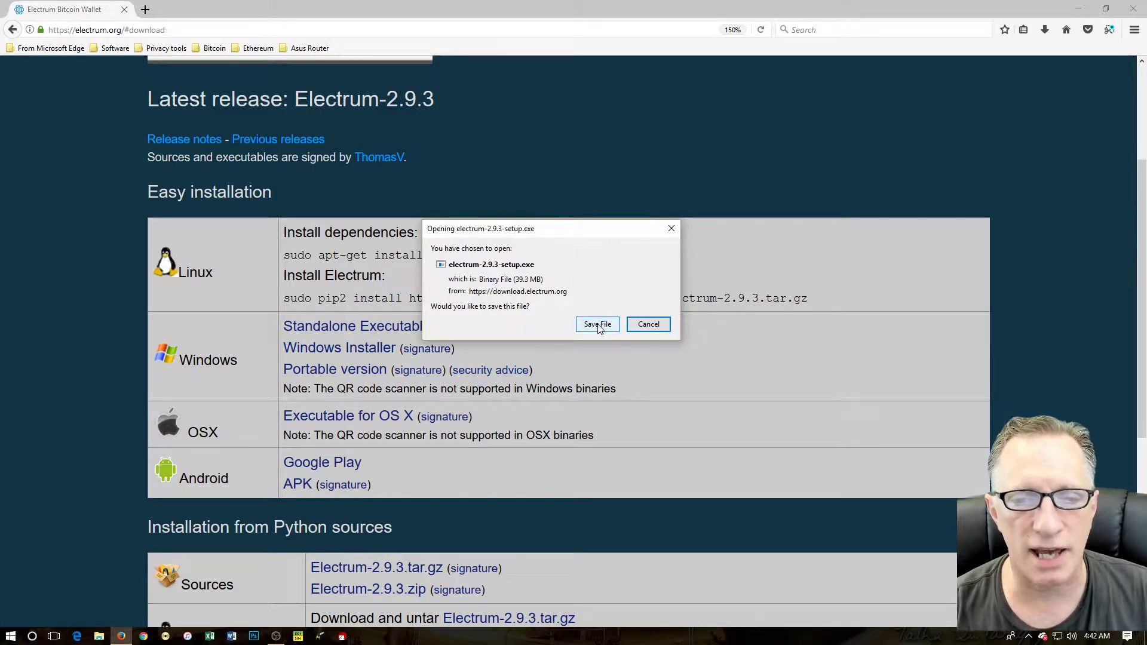
pyautogui.click(596, 324)
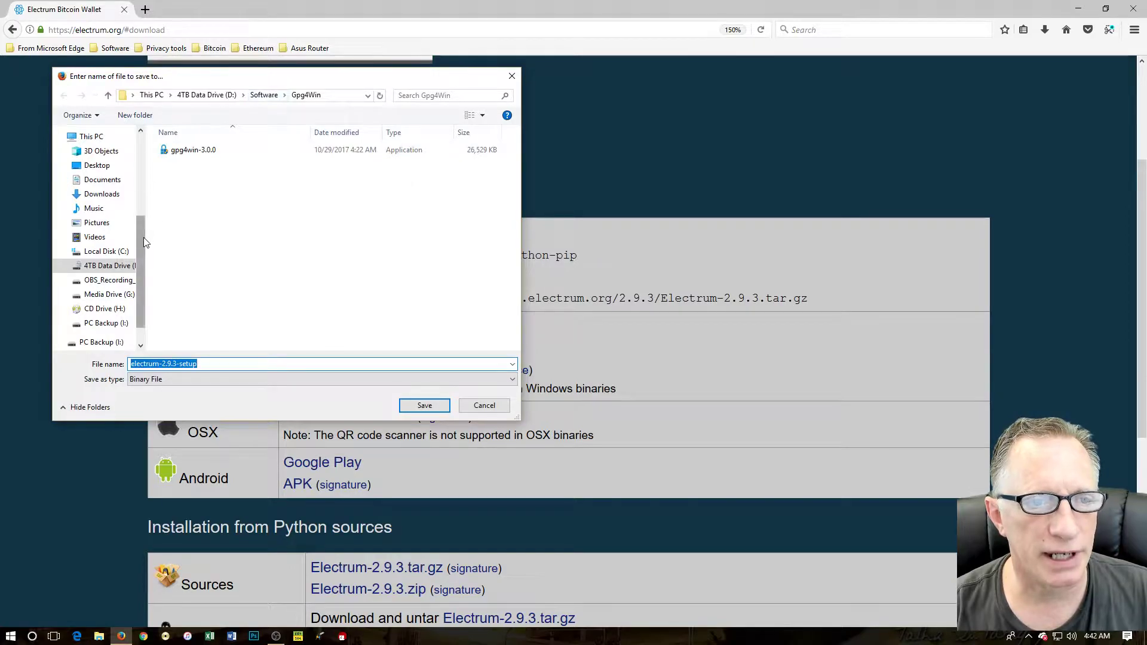
# Save the installer into a new Electrum folder under D:\Software
pyautogui.click(98, 213)
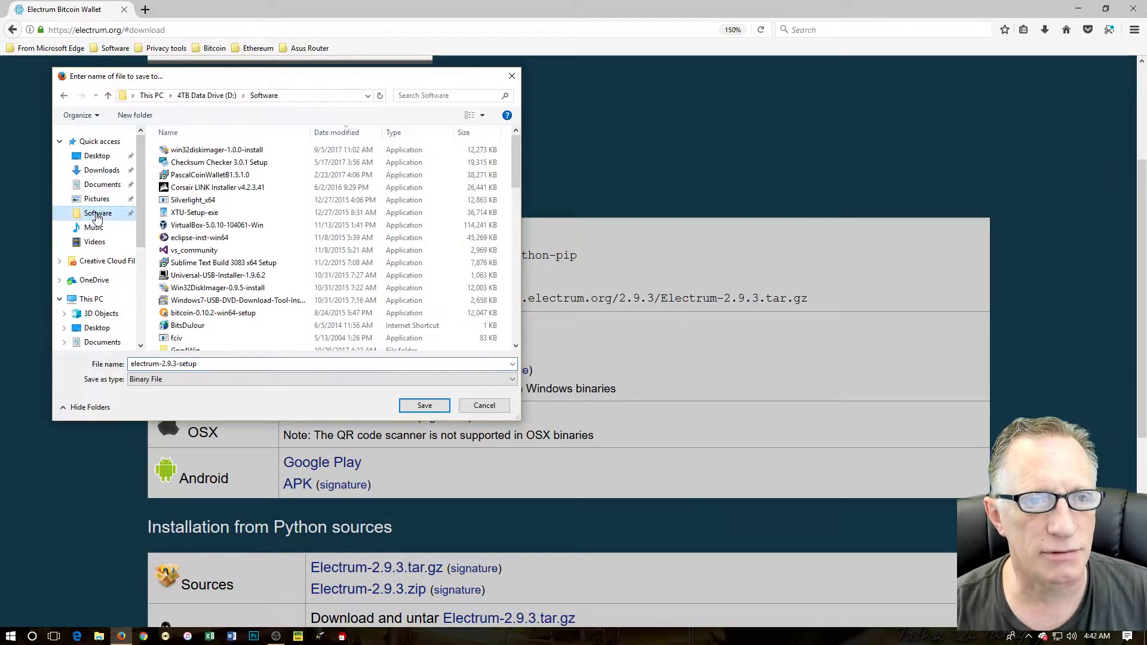
pyautogui.moveTo(134, 114)
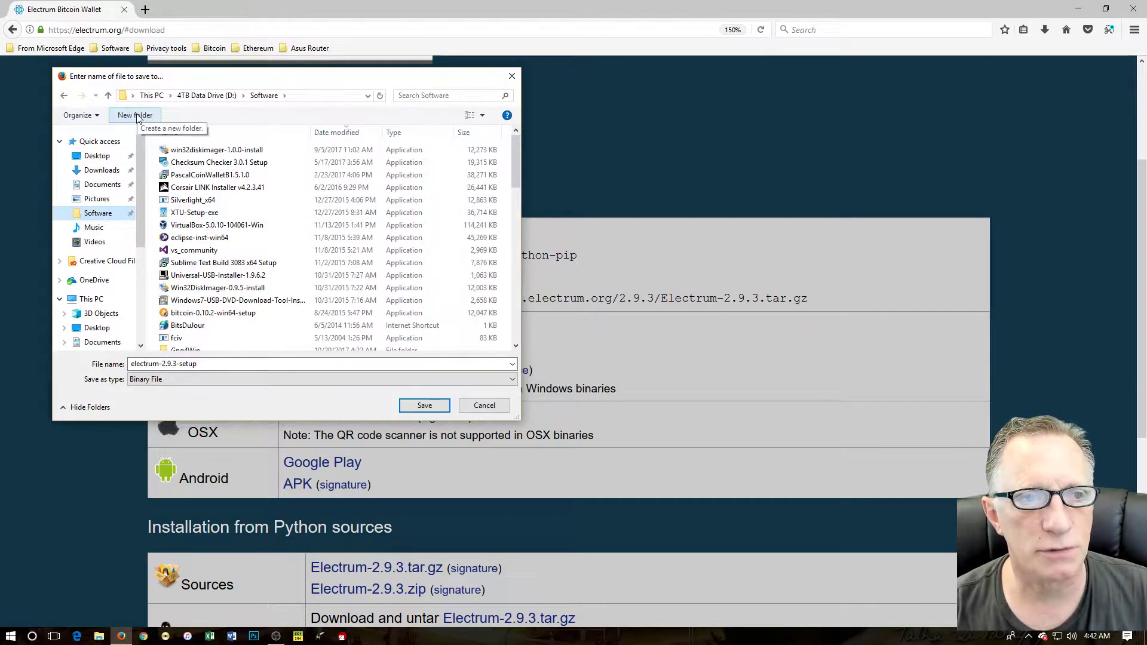
pyautogui.click(134, 114)
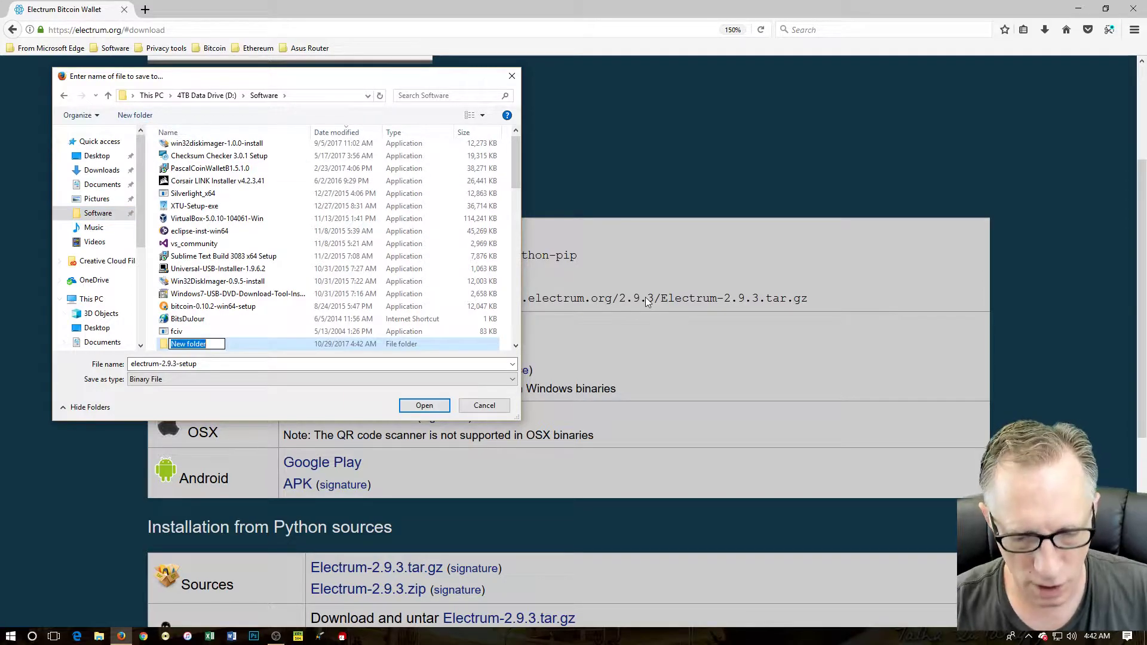
pyautogui.write('Electrum')
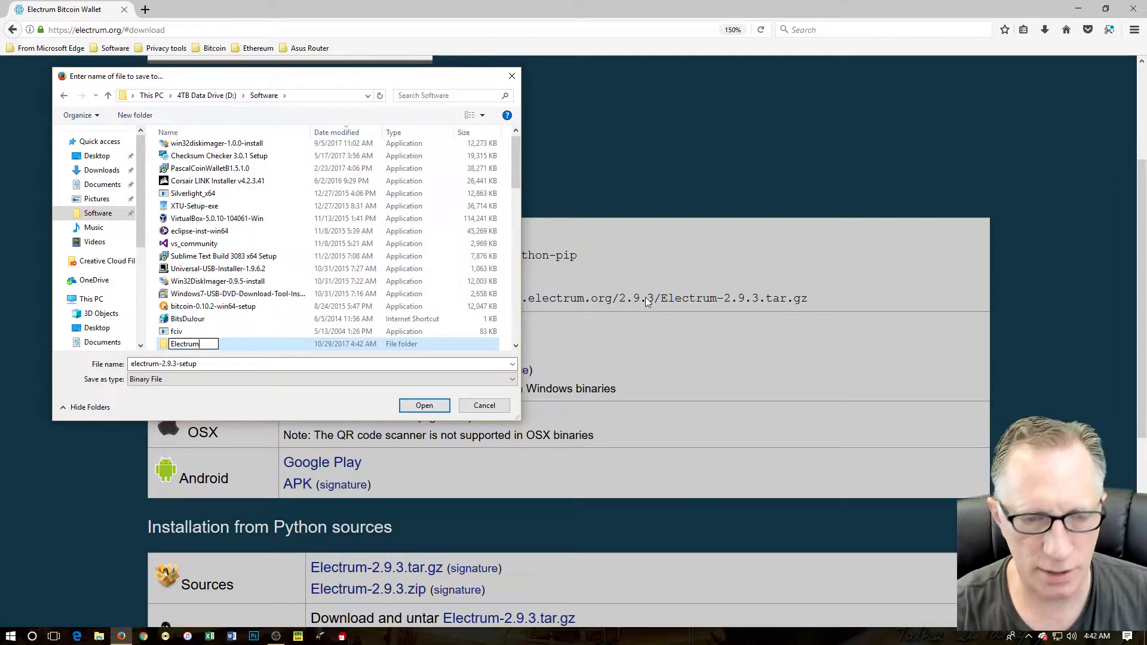
pyautogui.doubleClick(184, 344)
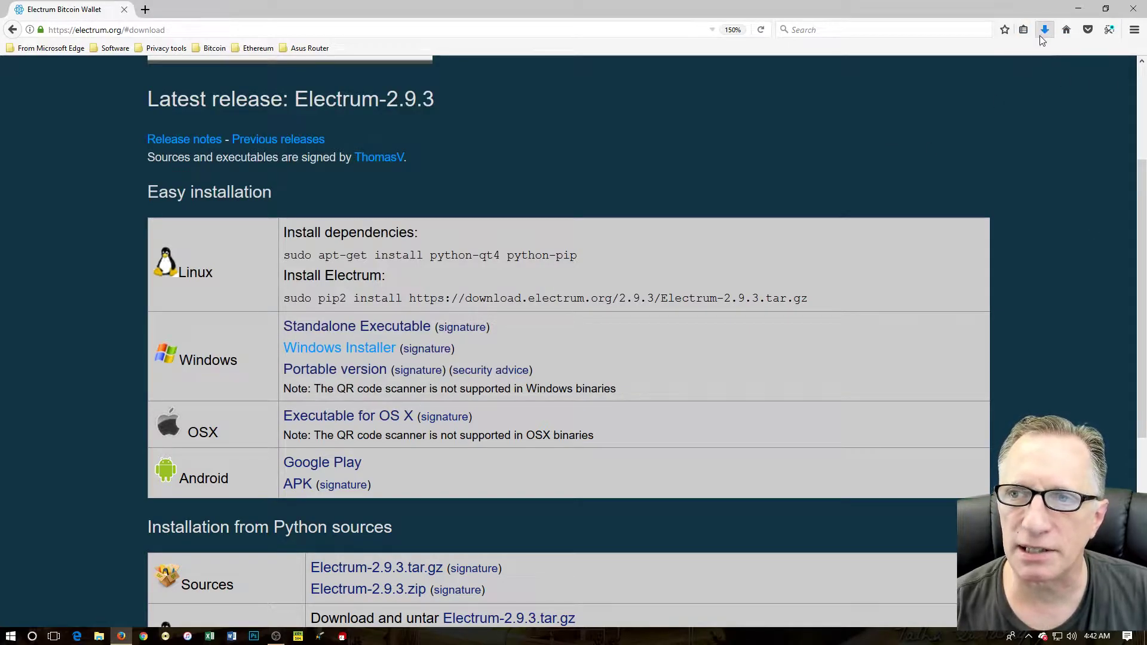
pyautogui.click(1044, 30)
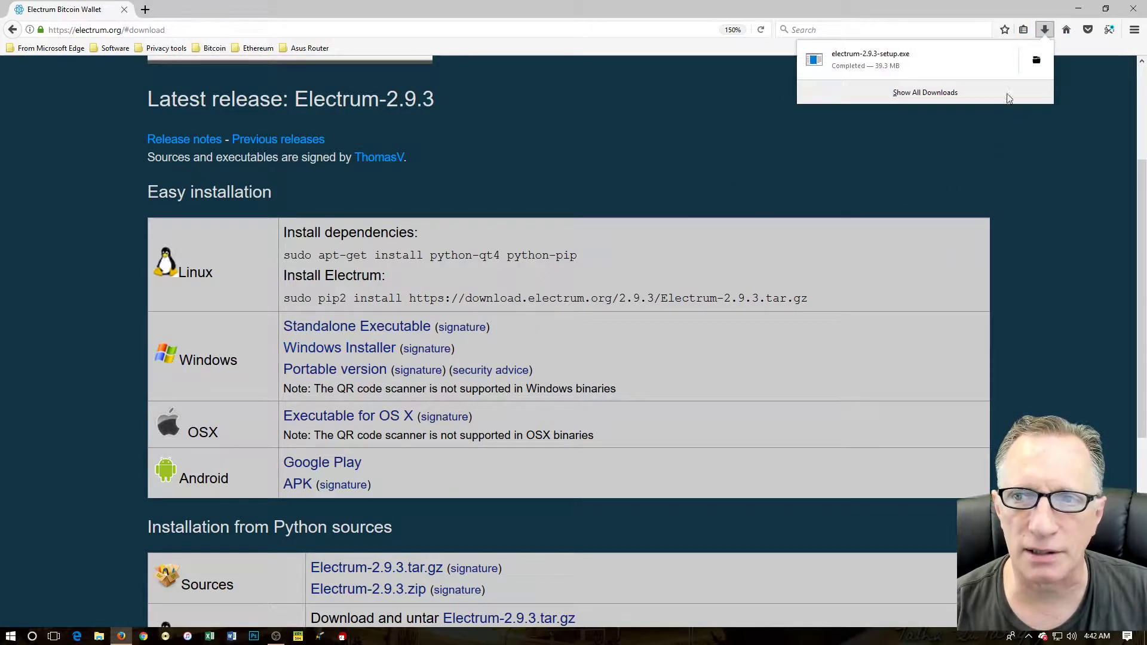
pyautogui.click(1045, 29)
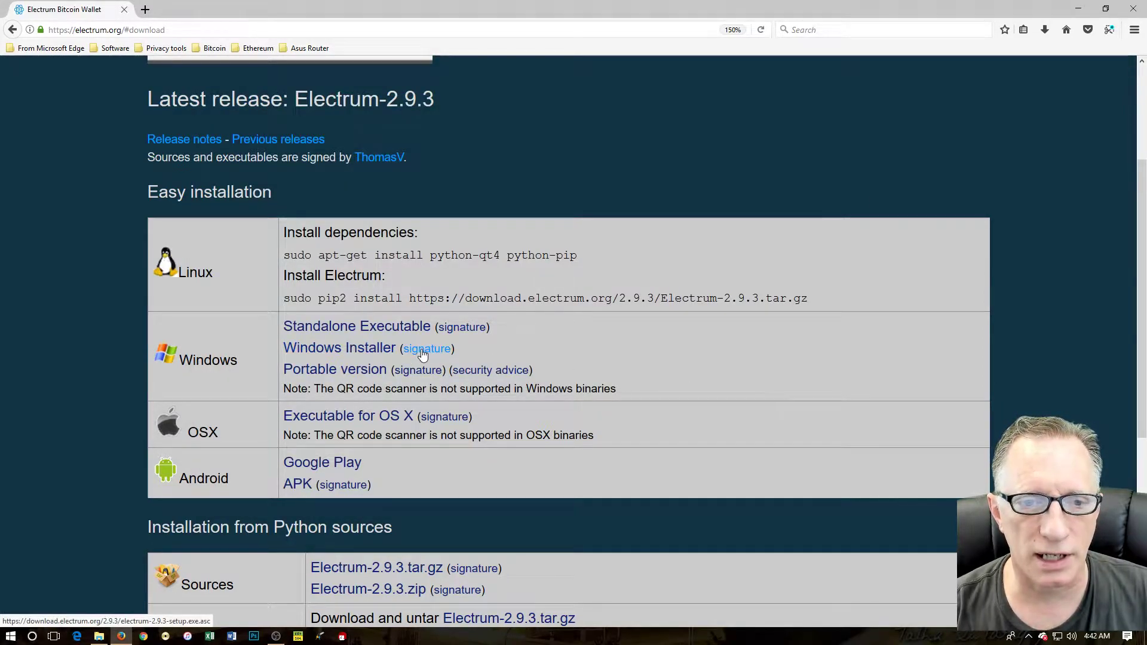
pyautogui.click(427, 348)
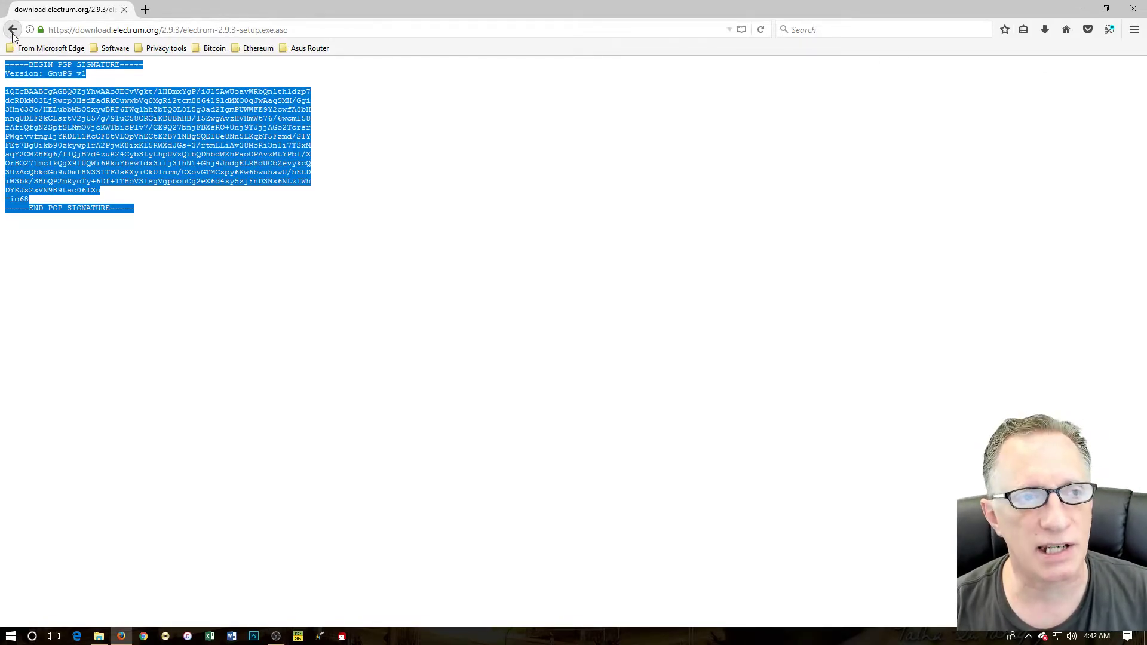
pyautogui.click(13, 30)
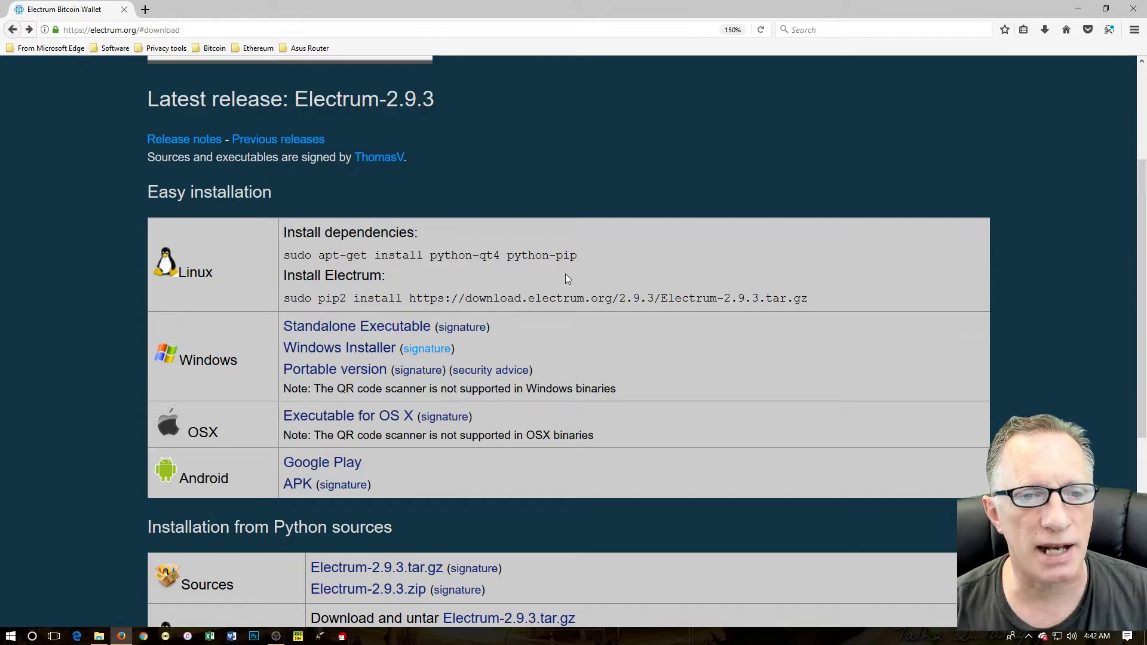
# Save the installer's .asc signature into the Electrum folder and open that folder from Downloads
pyautogui.rightClick(427, 348)
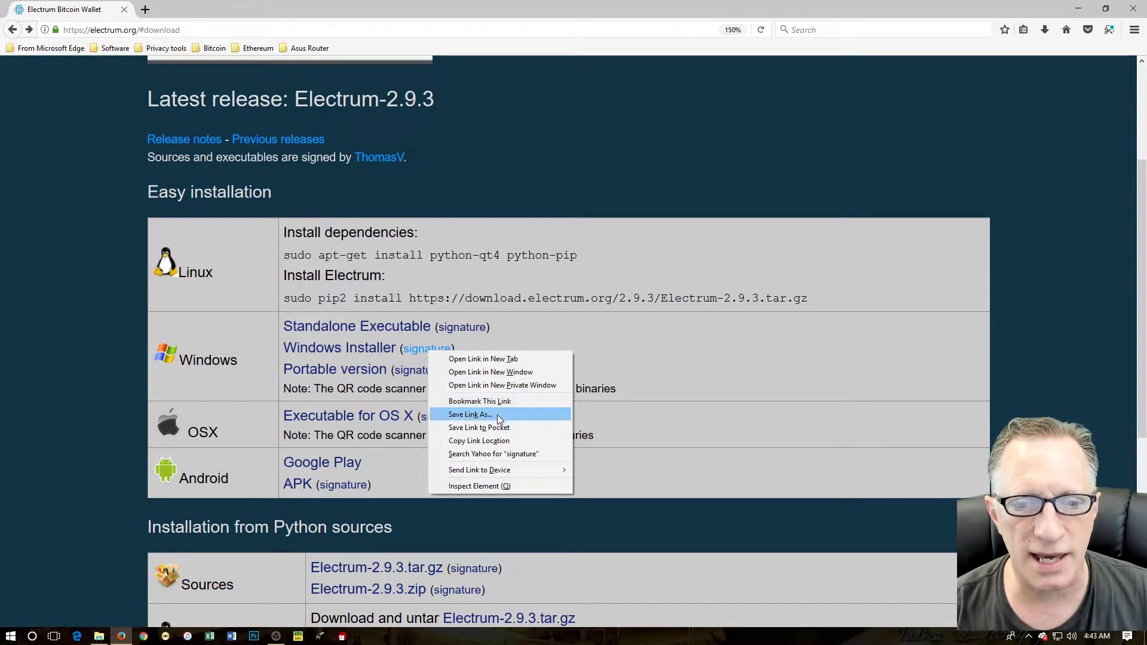
pyautogui.click(469, 414)
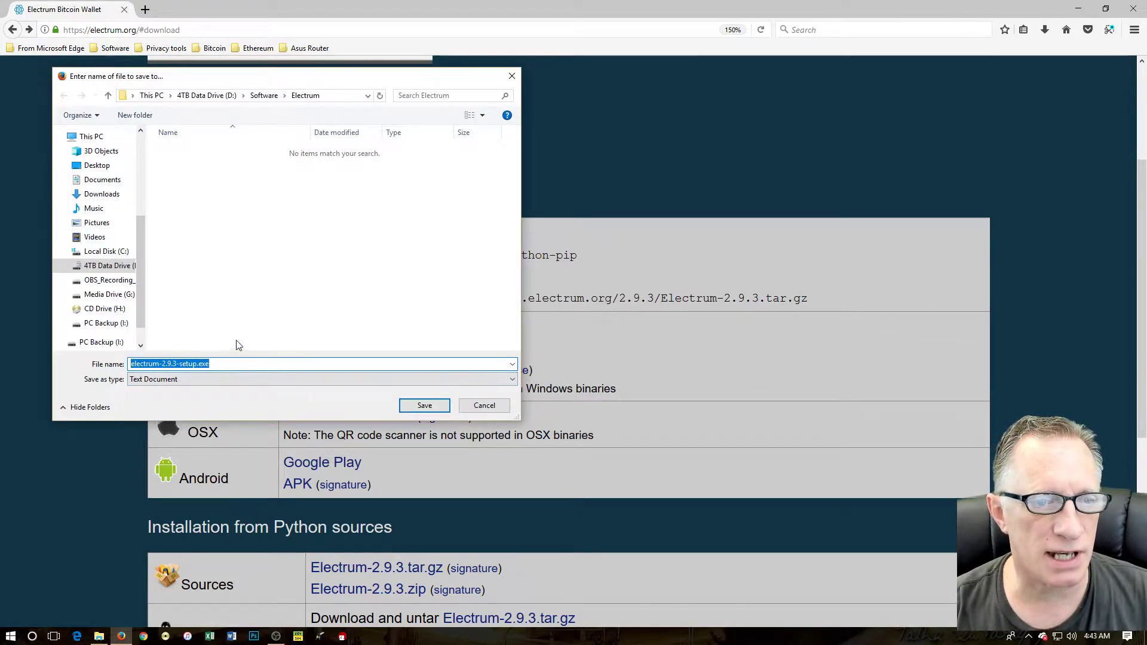
pyautogui.moveTo(306, 106)
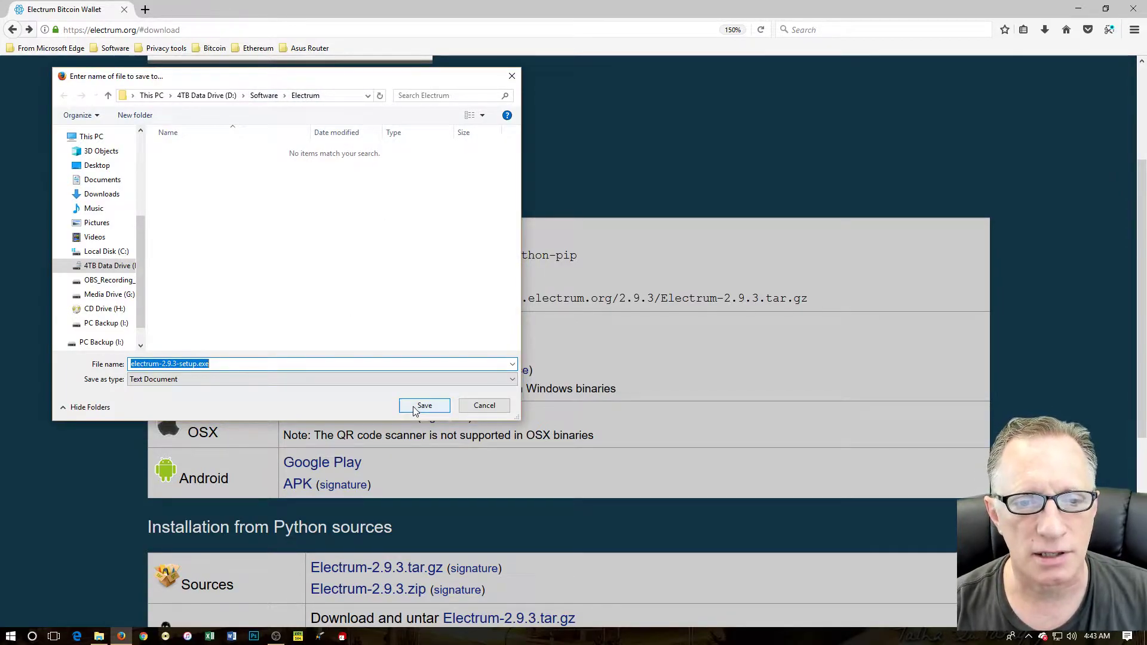
pyautogui.click(424, 405)
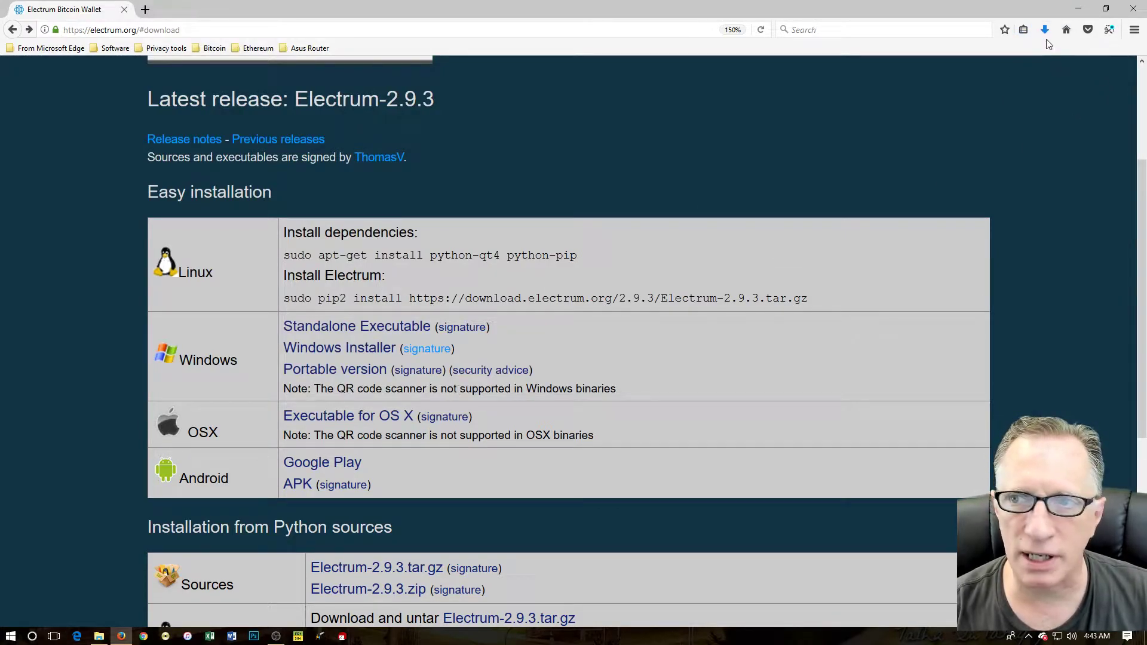
pyautogui.click(1045, 30)
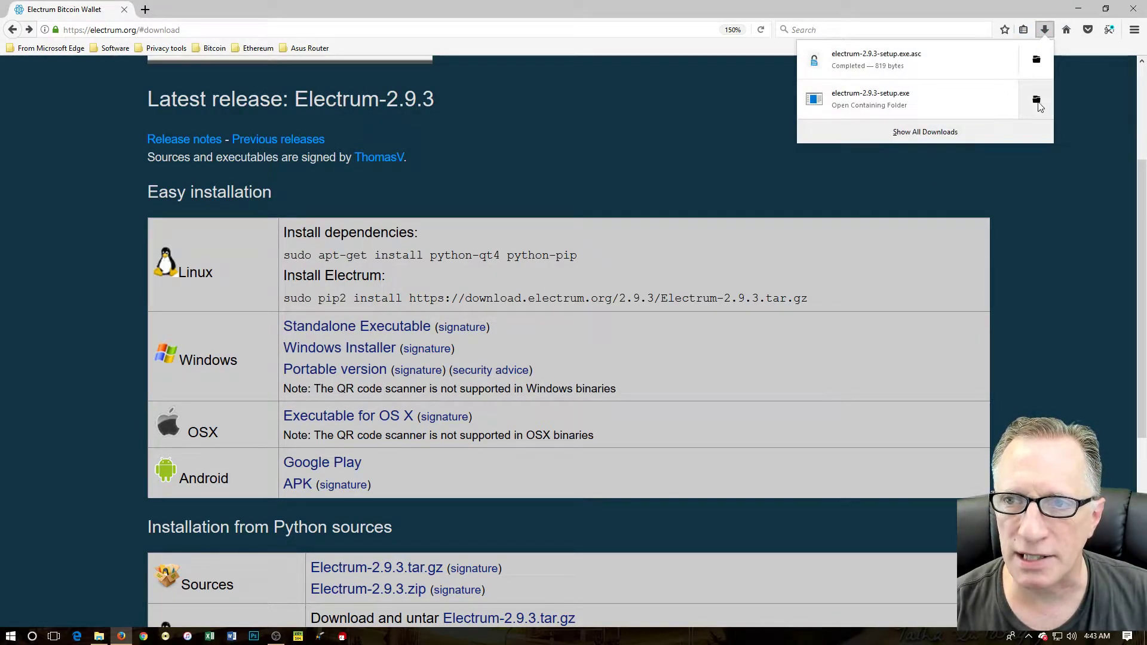
pyautogui.click(1037, 101)
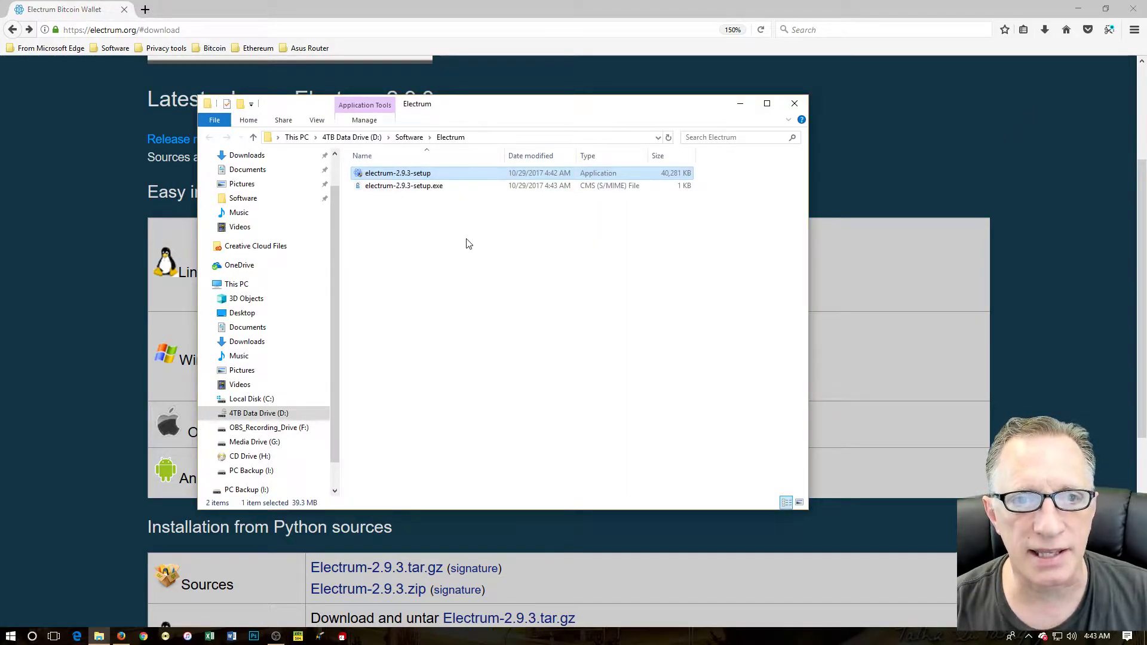
pyautogui.moveTo(893, 193)
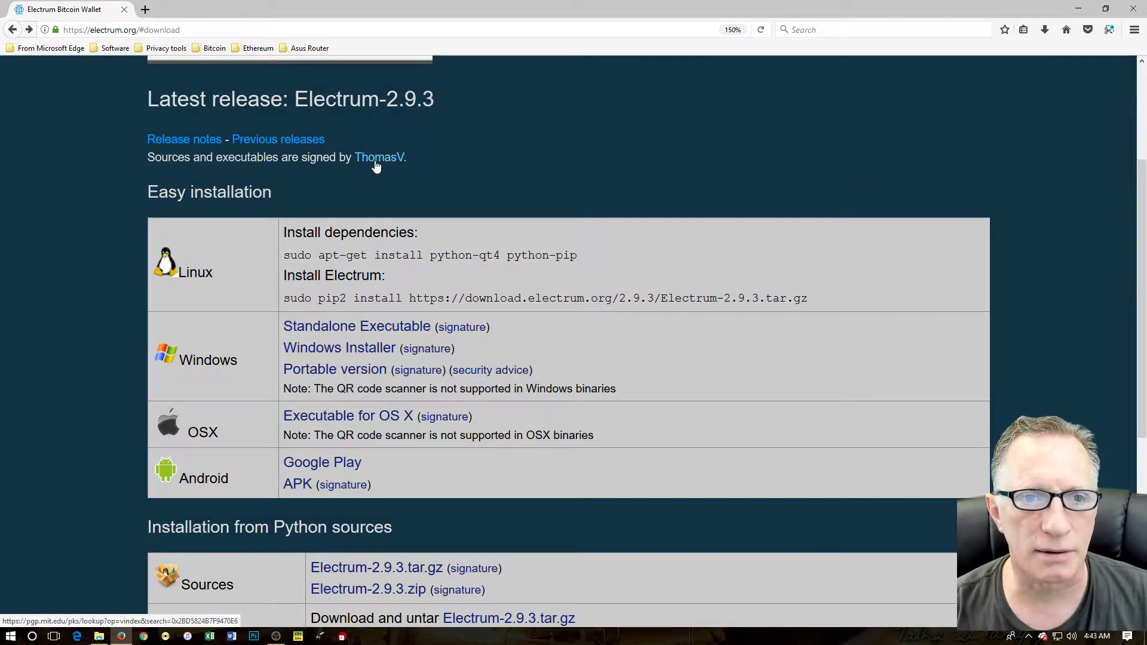
# Open ThomasV's key on pgp.mit.edu, zoom to 150%, and select key ID 7F9470E6
pyautogui.click(379, 156)
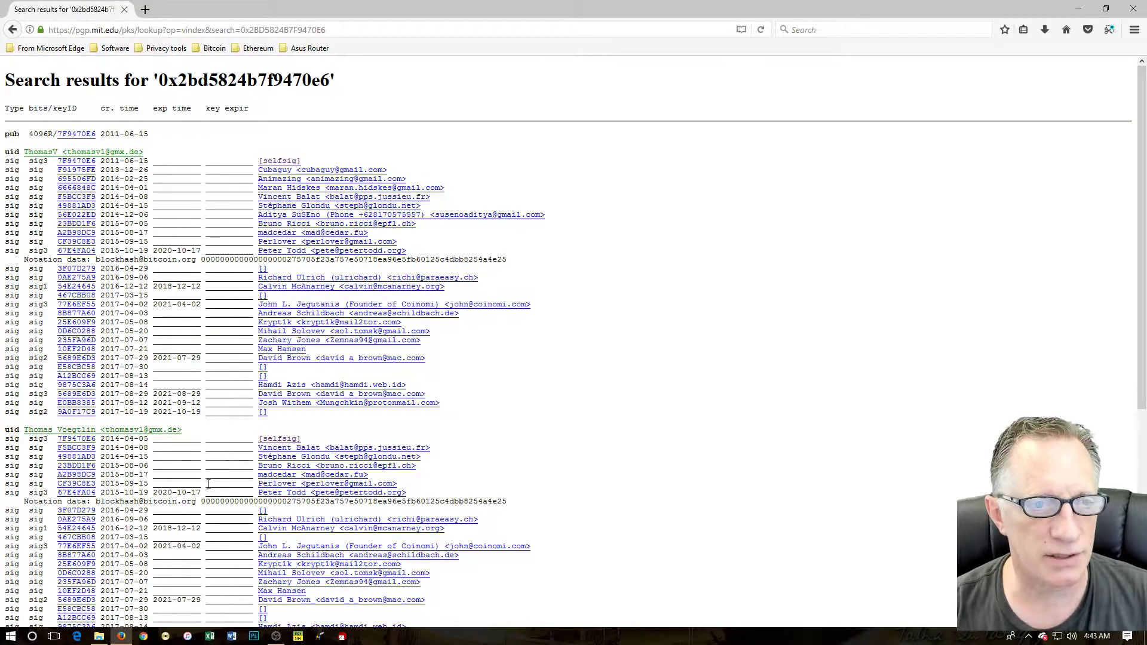
pyautogui.scroll(-3)
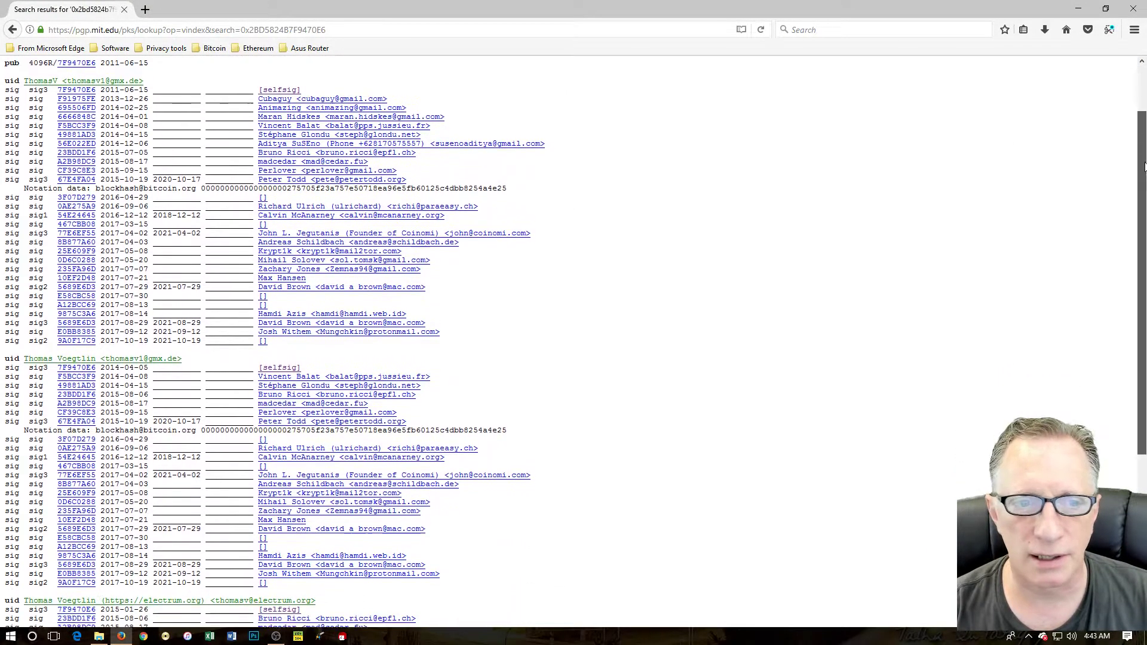
pyautogui.click(1133, 29)
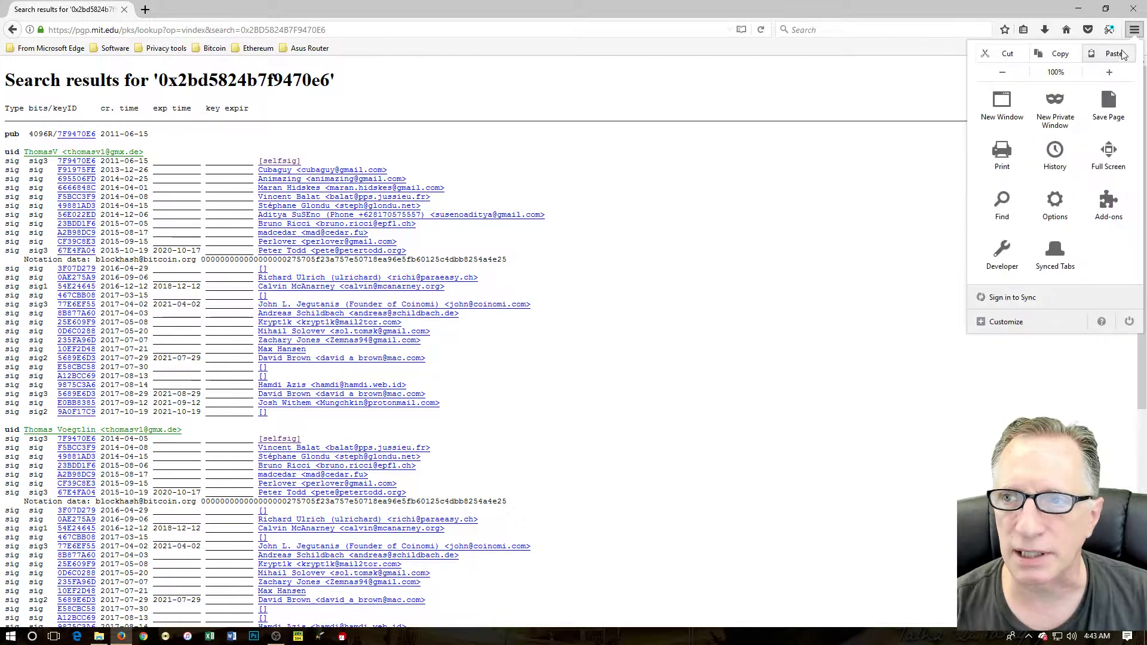
pyautogui.click(1108, 72)
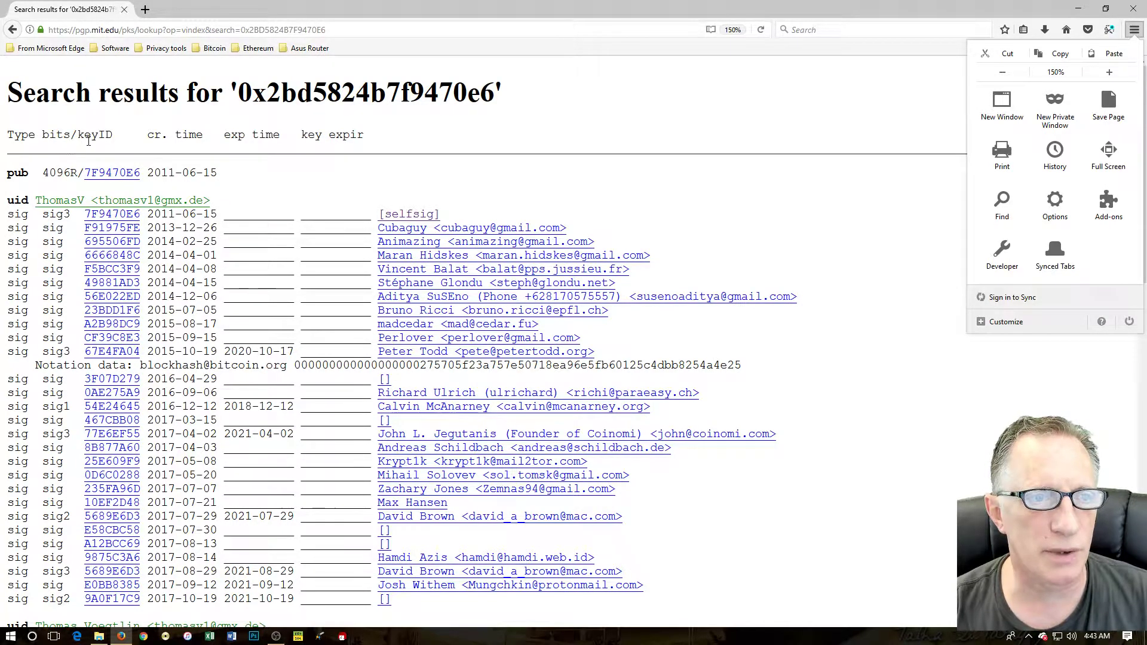
pyautogui.doubleClick(95, 134)
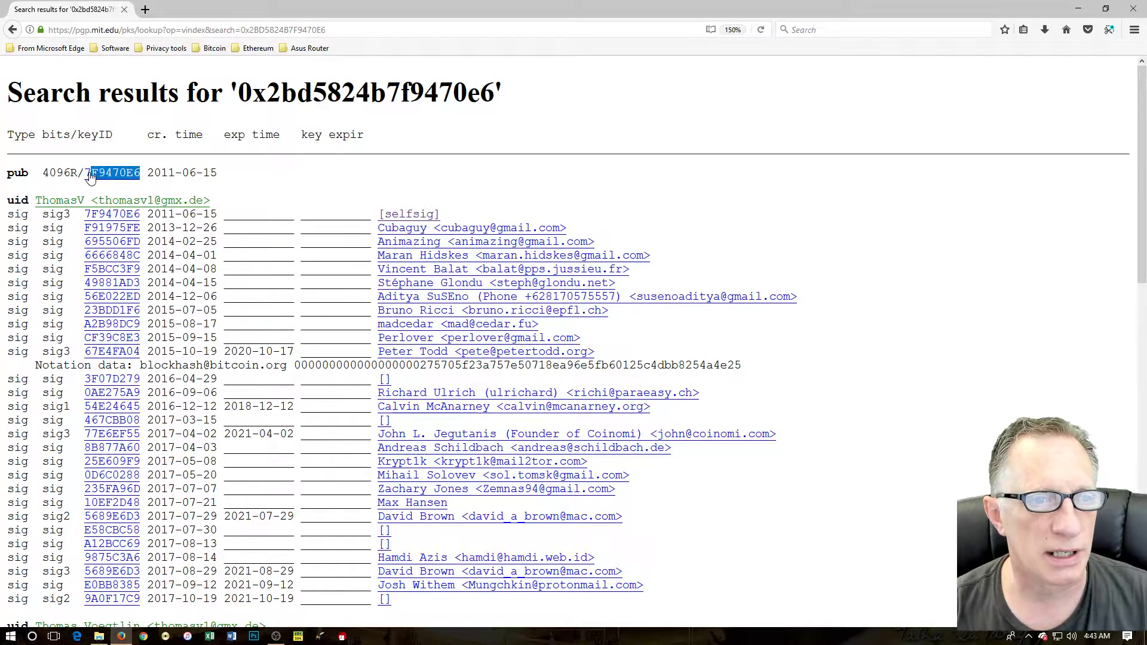
pyautogui.rightClick(111, 173)
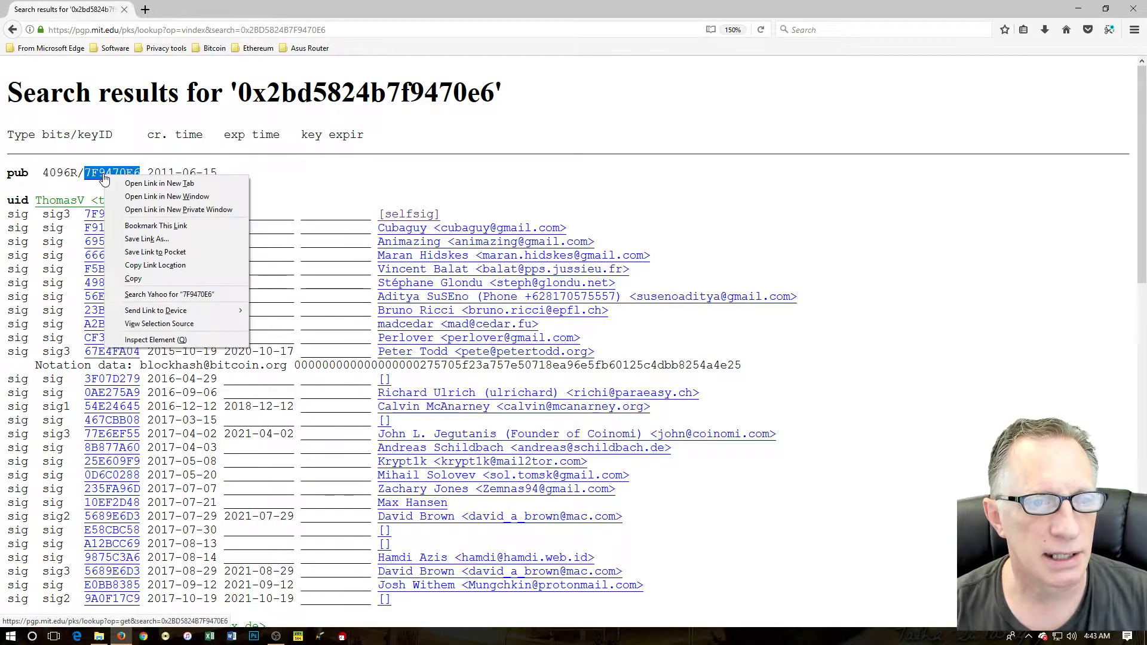
# Copy key ID 7F9470E6 and choose 'Do it later' at GPA's private key prompt
pyautogui.click(658, 224)
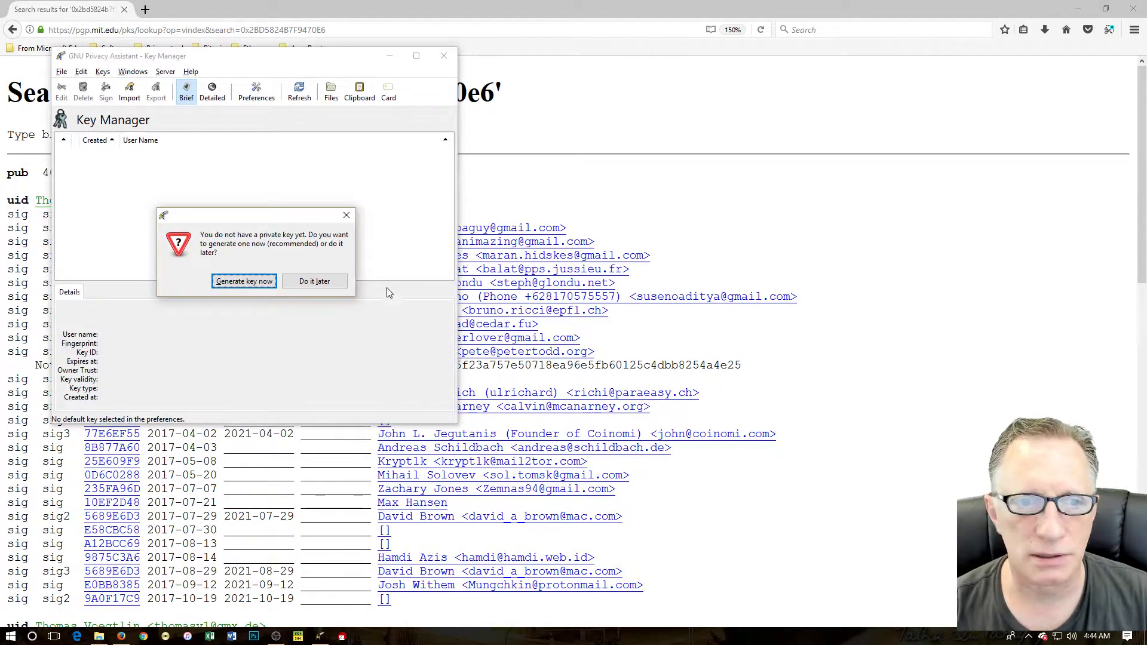
pyautogui.click(315, 281)
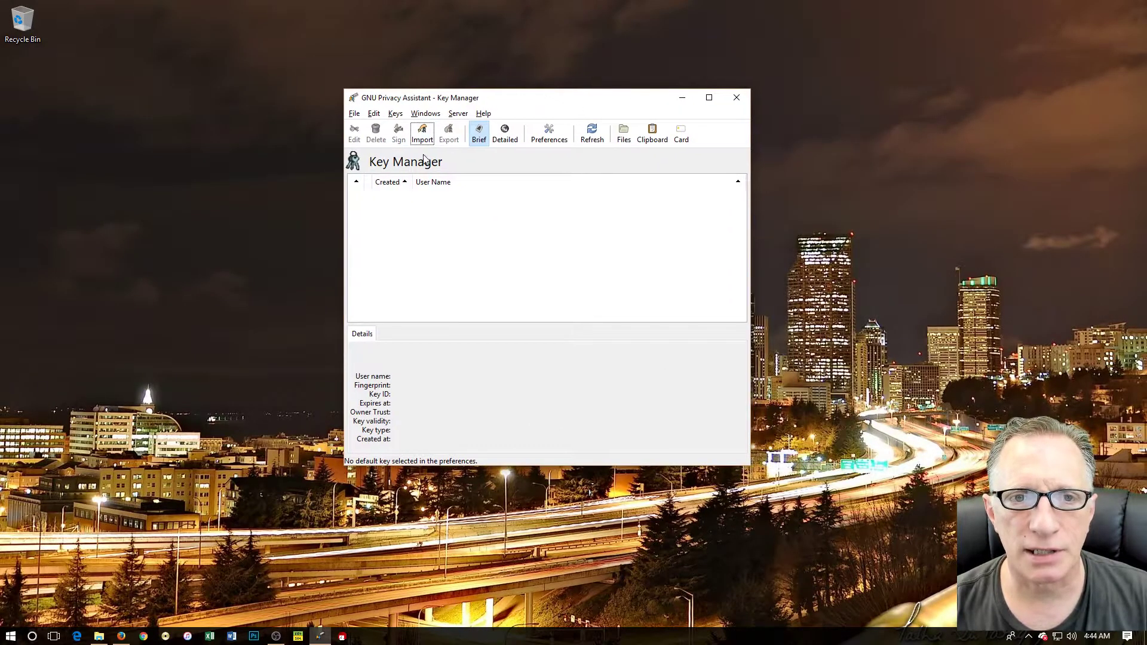
pyautogui.moveTo(483, 195)
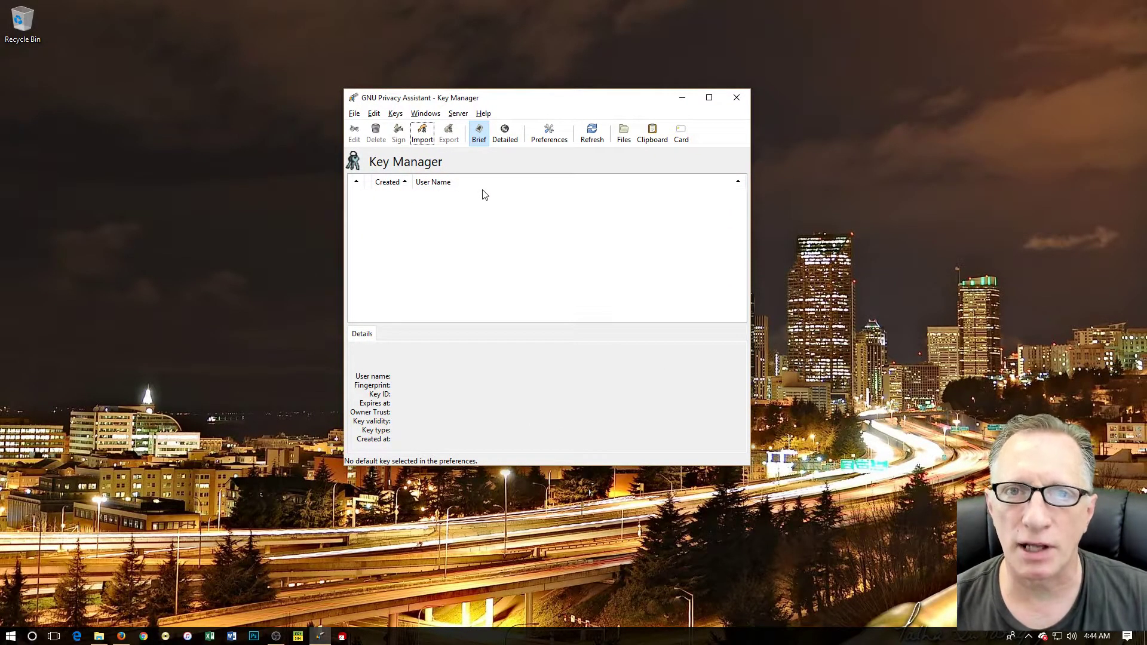
pyautogui.moveTo(561, 235)
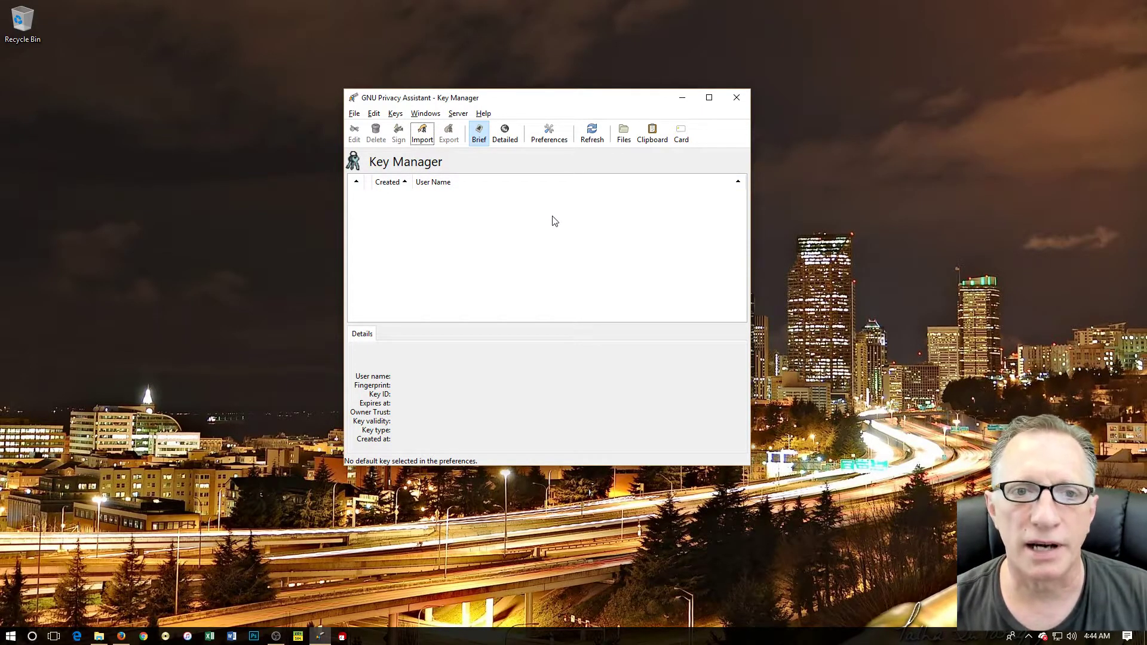
# Retrieve key 7F9470E6 via Server > Retrieve Keys and close the import summary
pyautogui.click(457, 113)
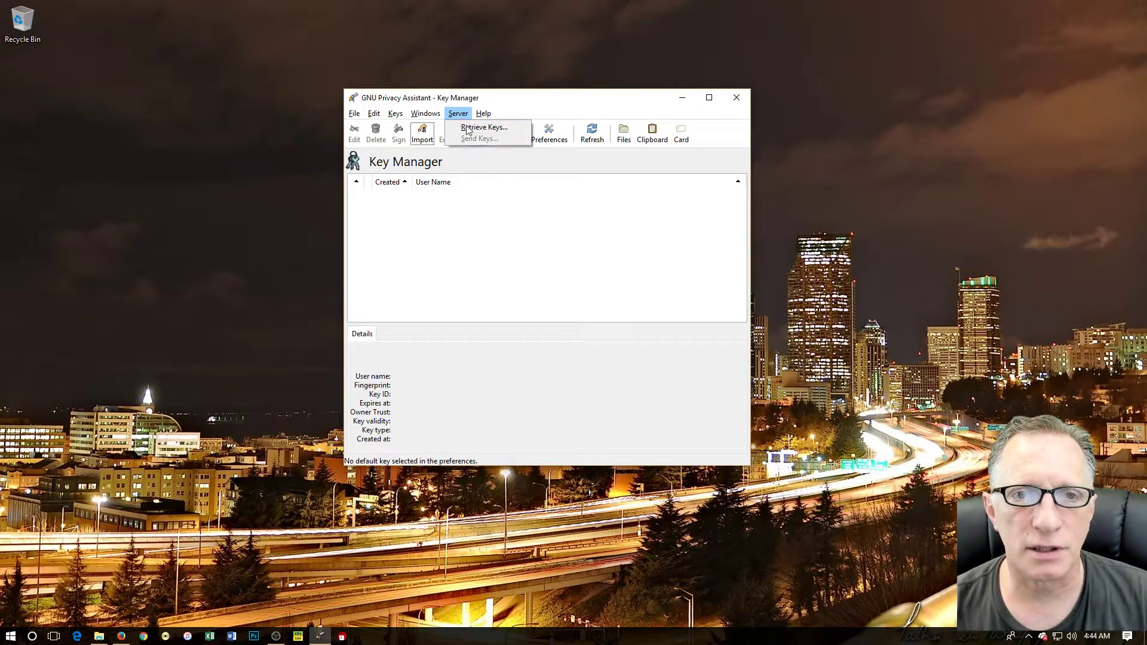
pyautogui.click(483, 127)
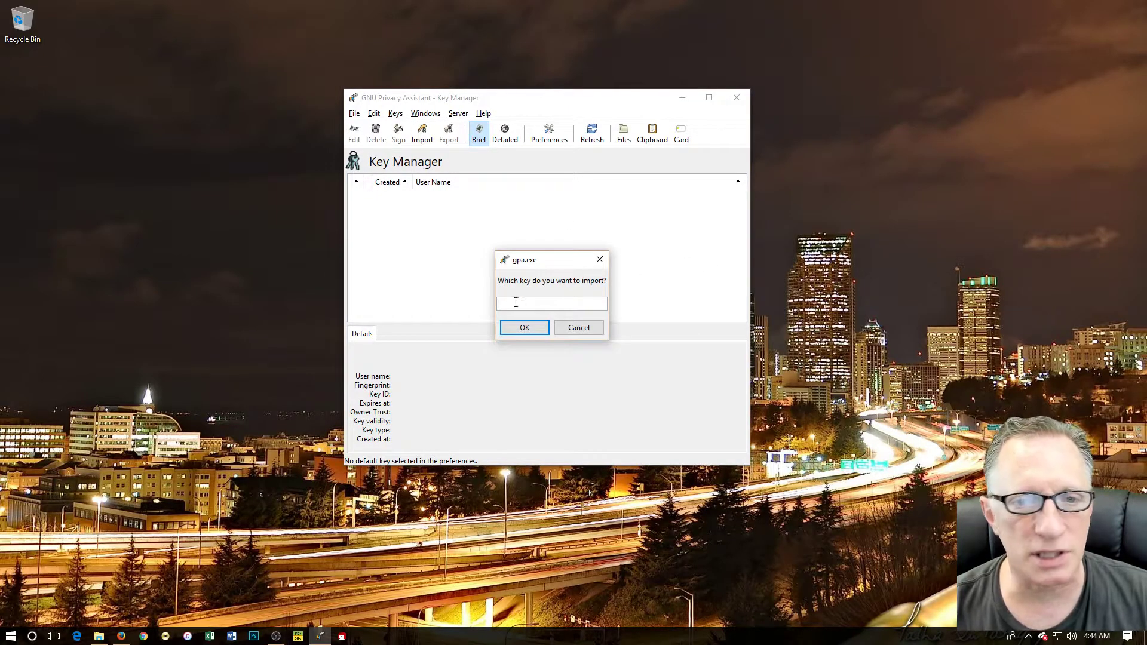
pyautogui.write('7F9470E6')
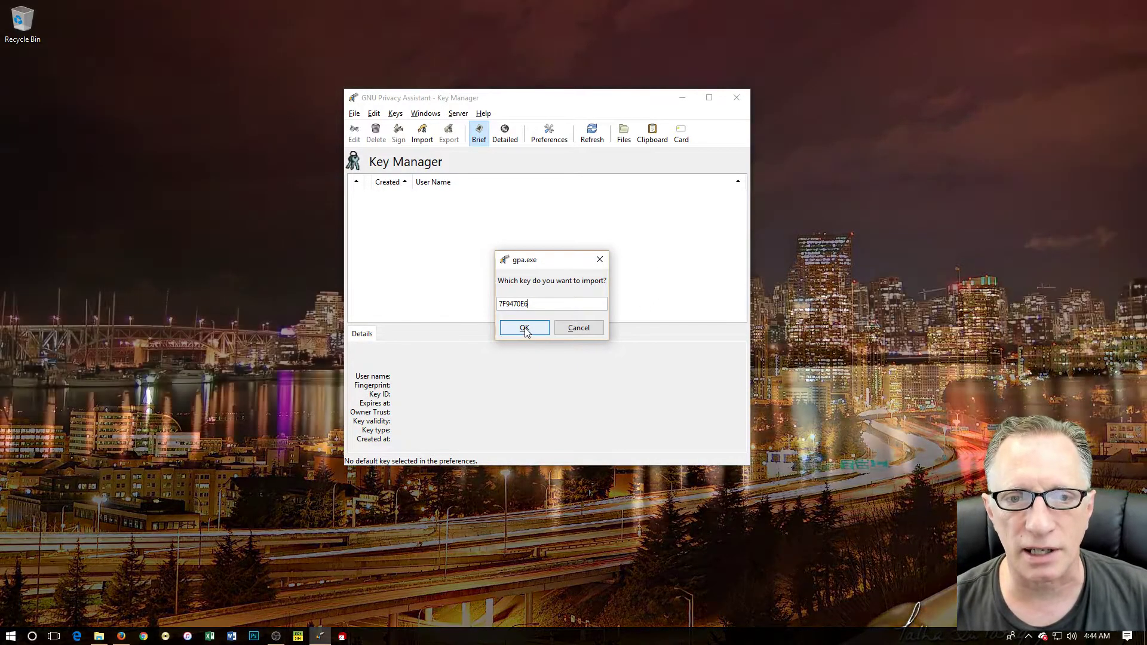
pyautogui.click(524, 328)
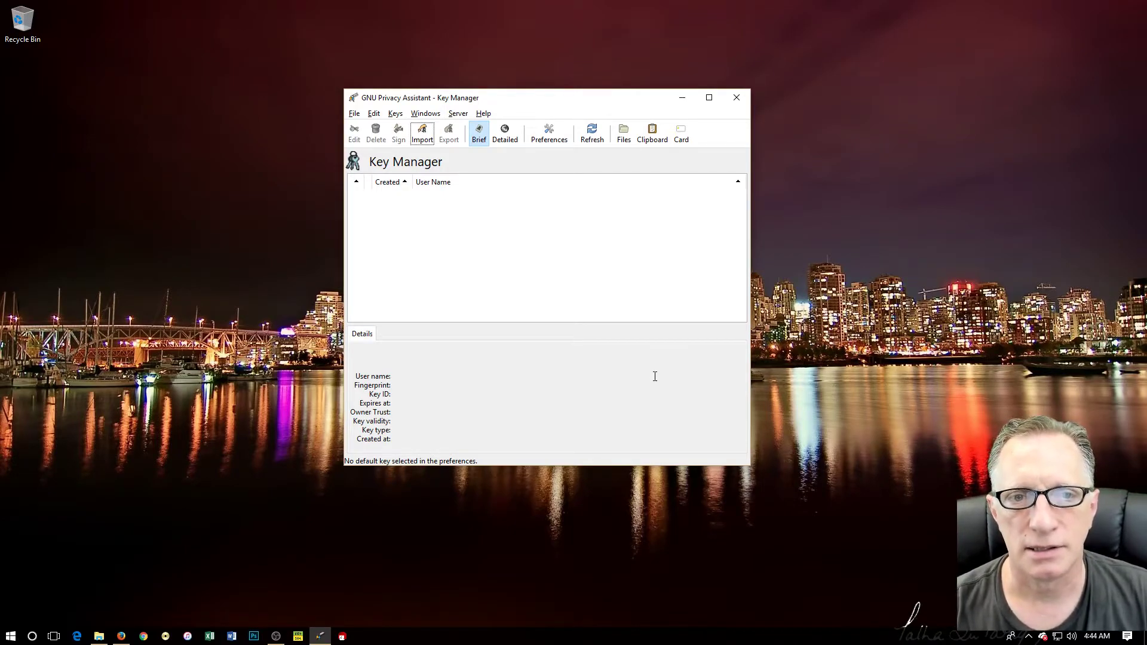
pyautogui.click(421, 133)
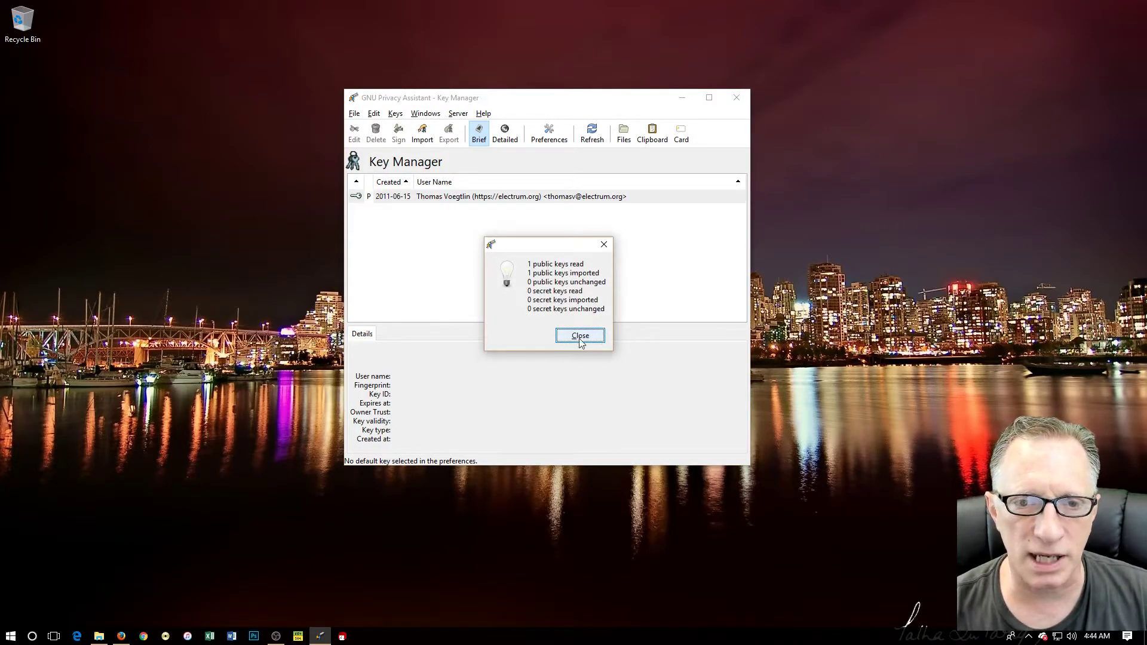
pyautogui.click(580, 335)
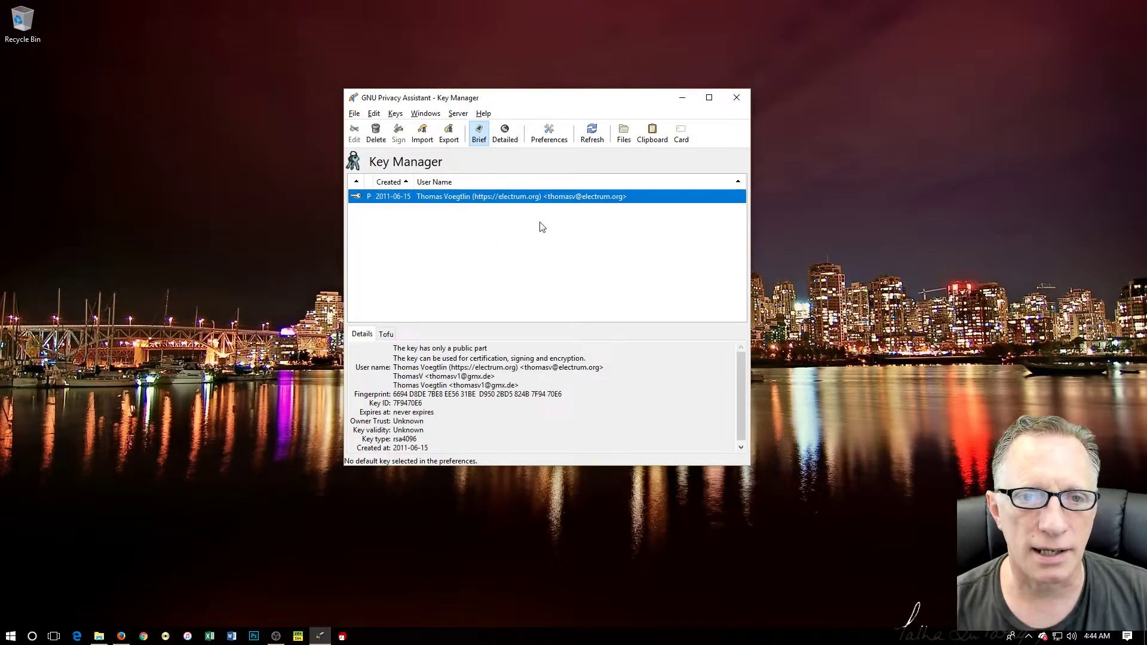
pyautogui.moveTo(395, 394)
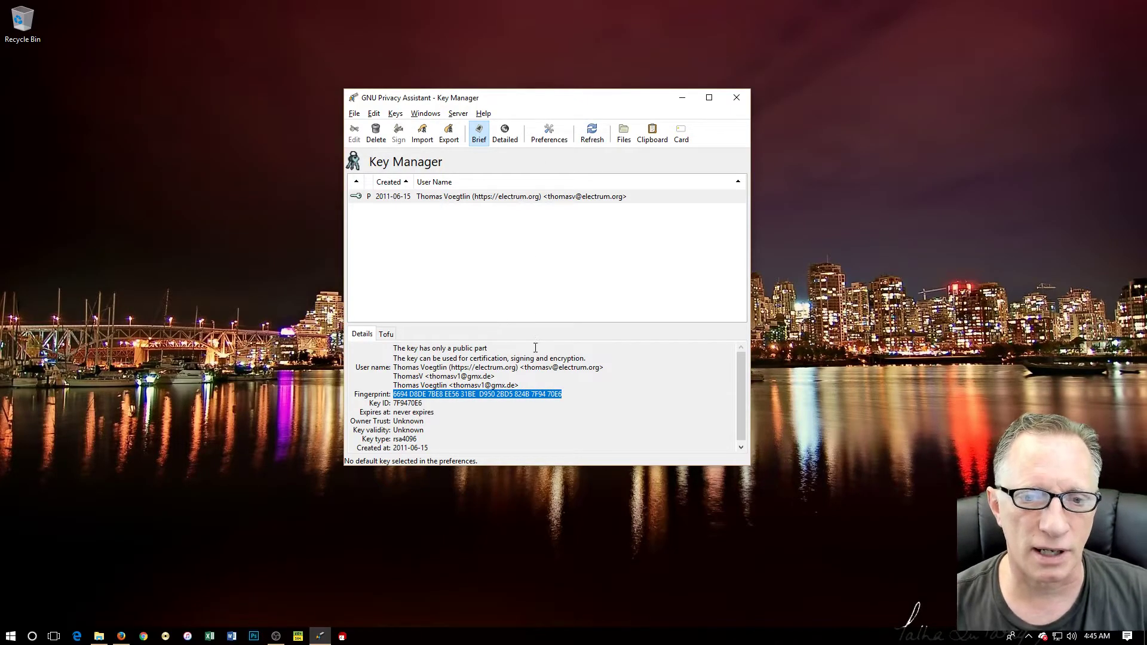
pyautogui.moveTo(581, 238)
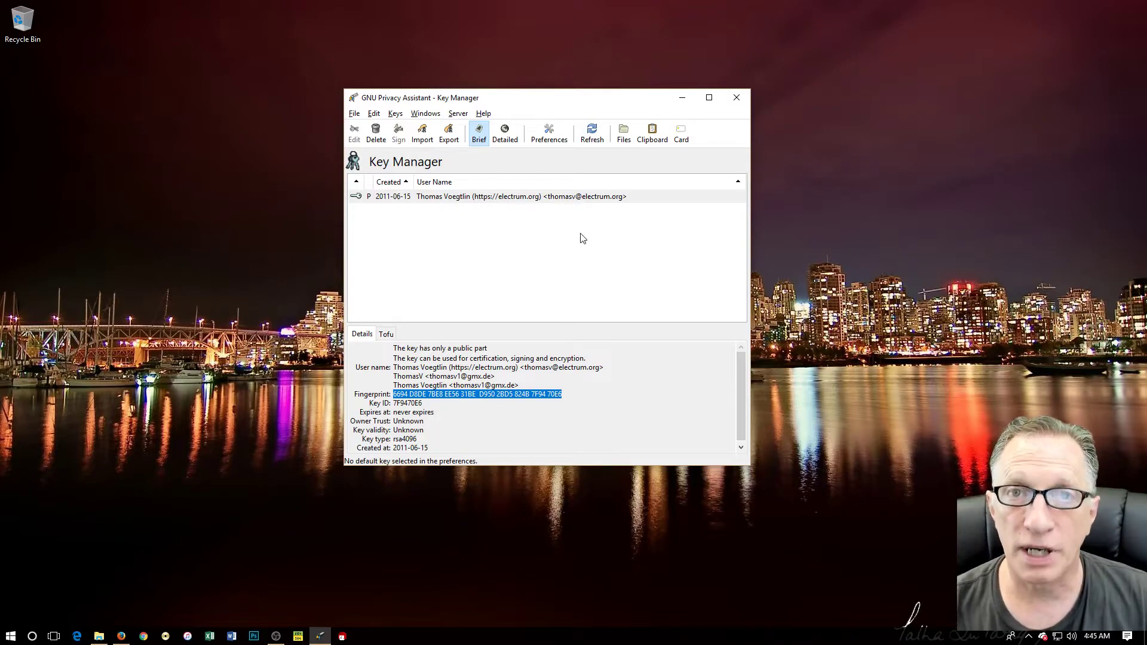
pyautogui.moveTo(578, 276)
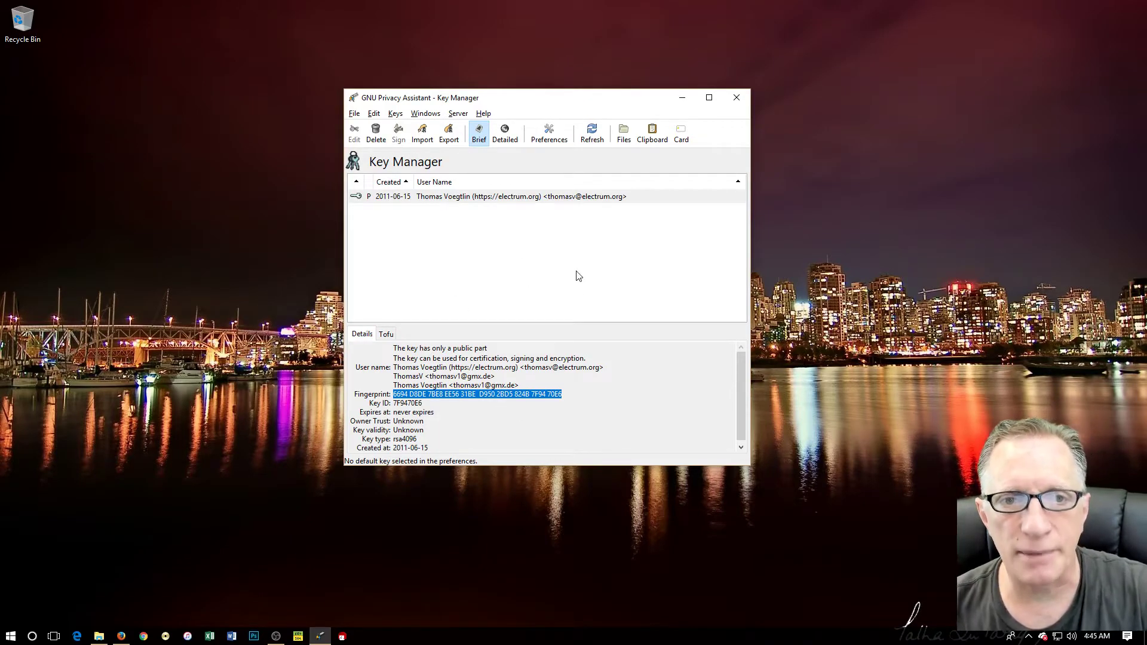
pyautogui.moveTo(492, 228)
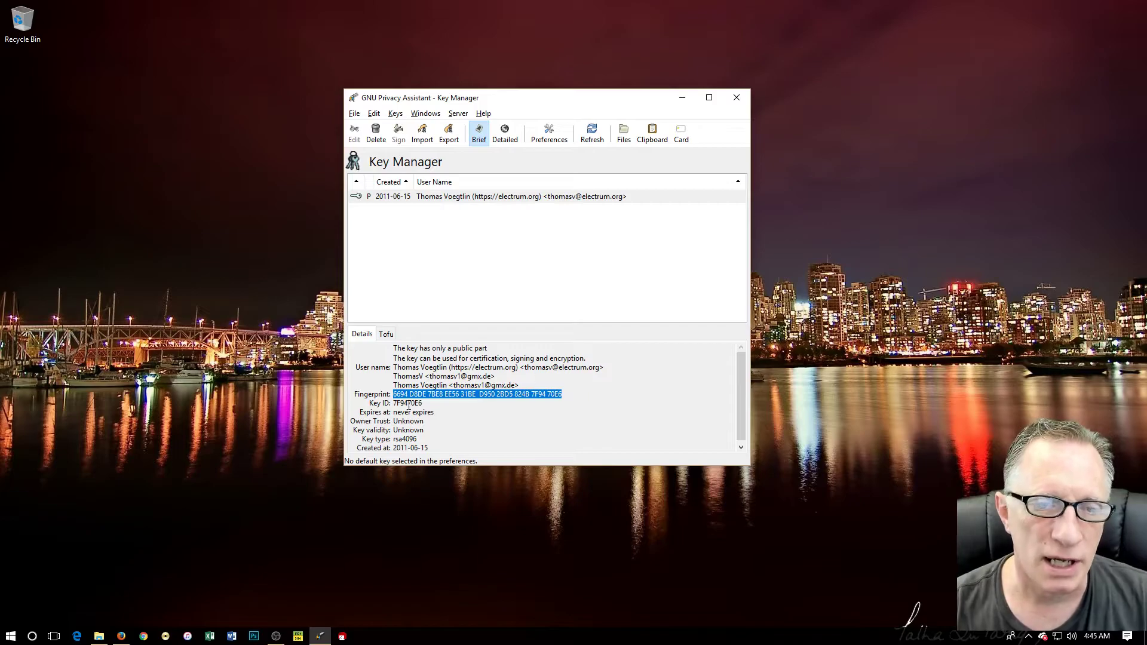
pyautogui.moveTo(262, 255)
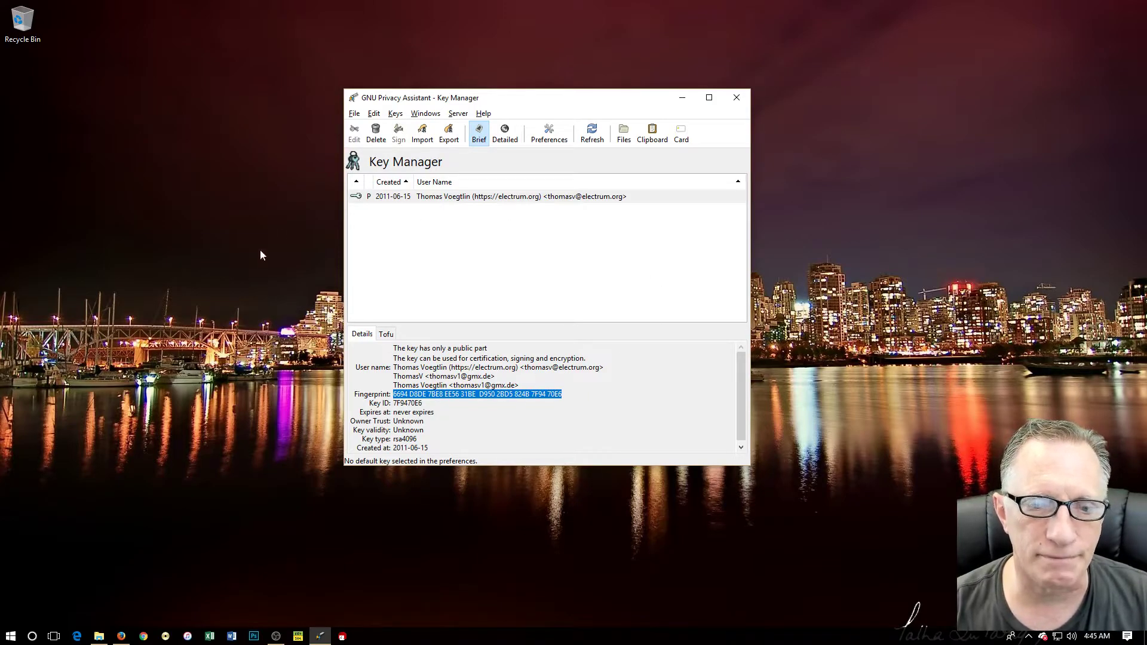
pyautogui.moveTo(391, 528)
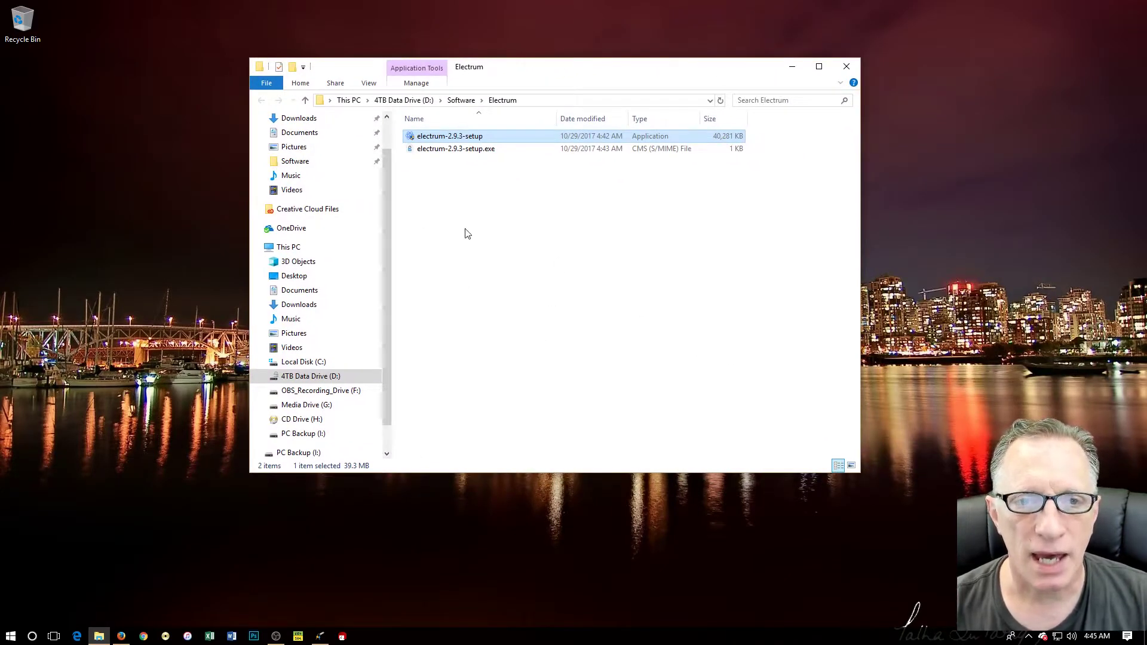
pyautogui.moveTo(560, 235)
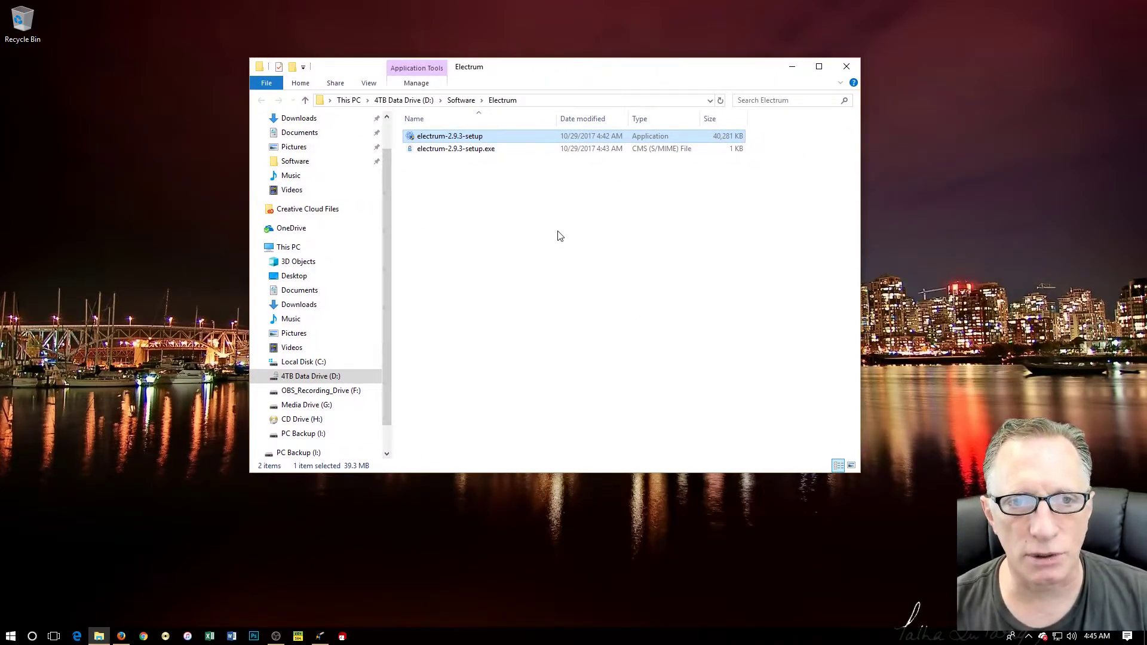
pyautogui.moveTo(485, 261)
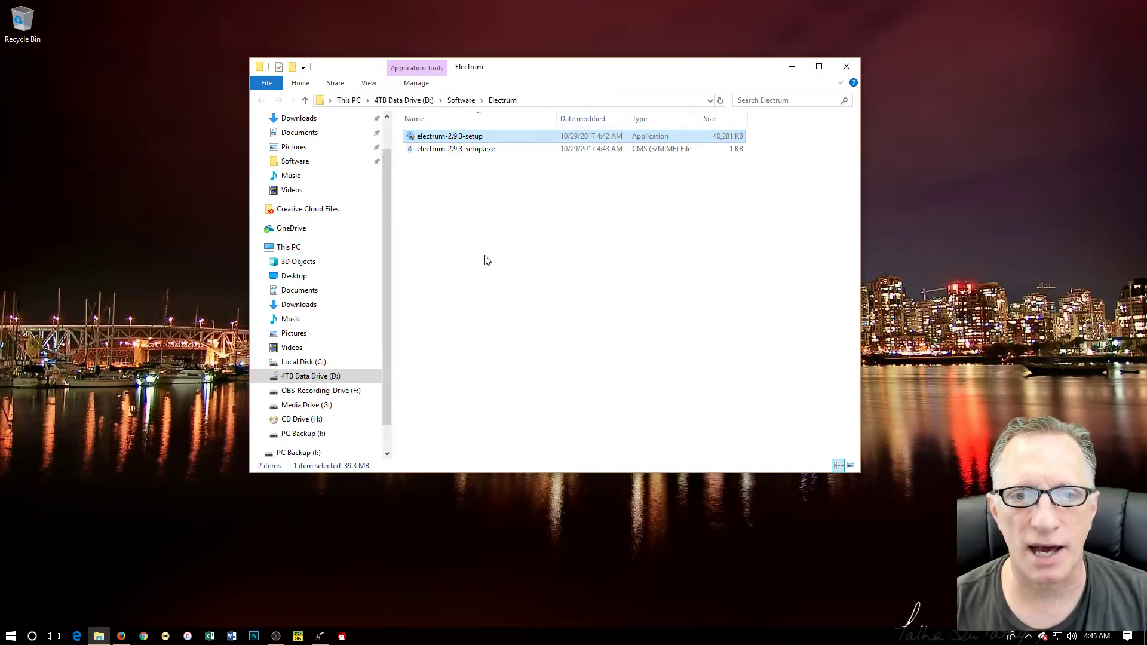
pyautogui.moveTo(541, 215)
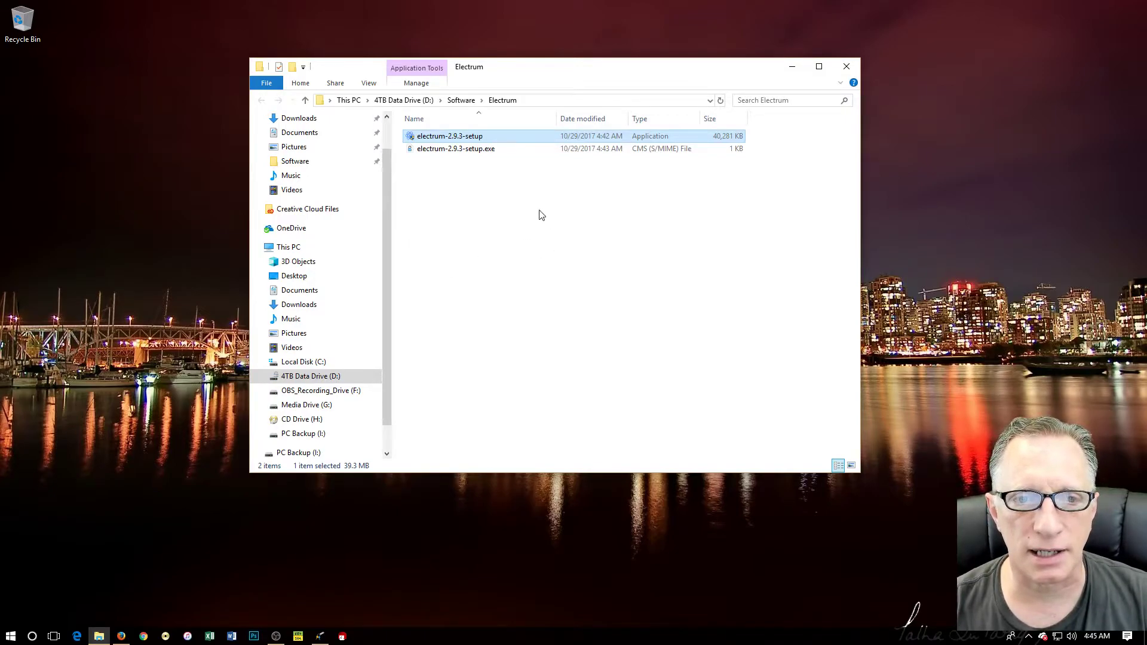
# Open a PowerShell window at D:\Software\Electrum from the folder's context menu
pyautogui.rightClick(449, 137)
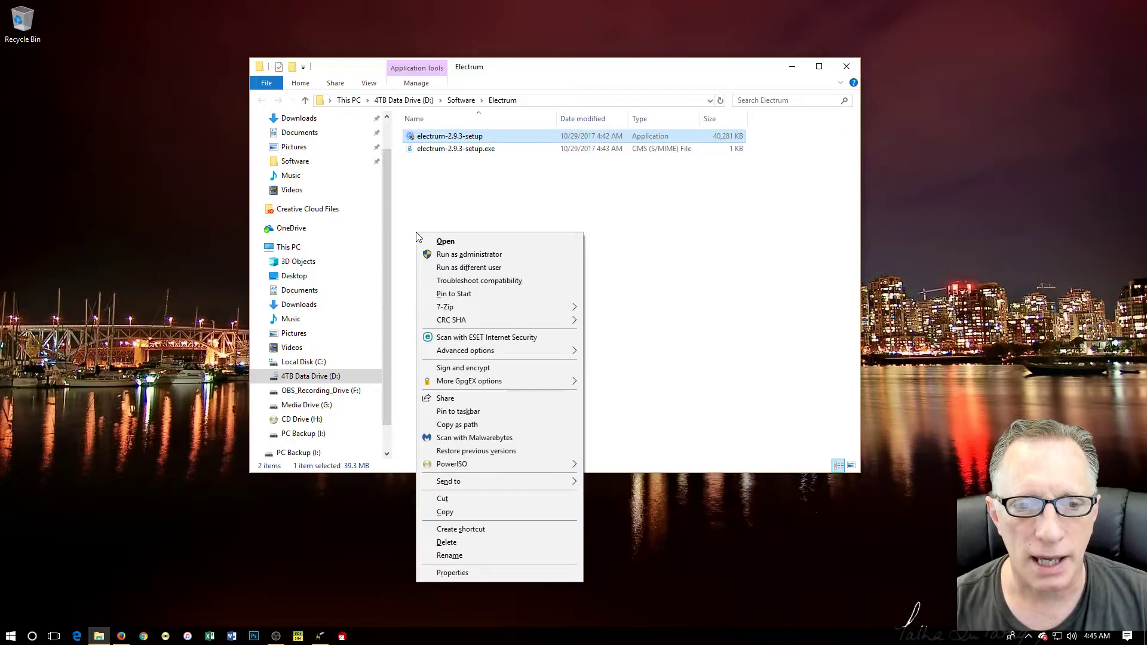
pyautogui.click(428, 216)
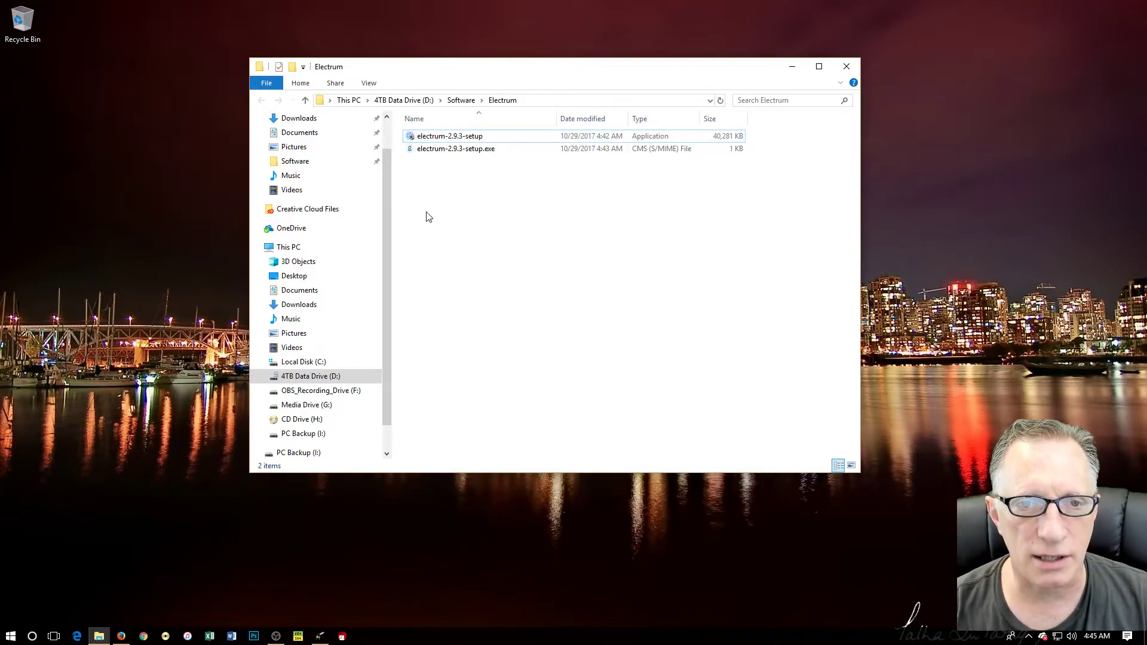
pyautogui.rightClick(428, 216)
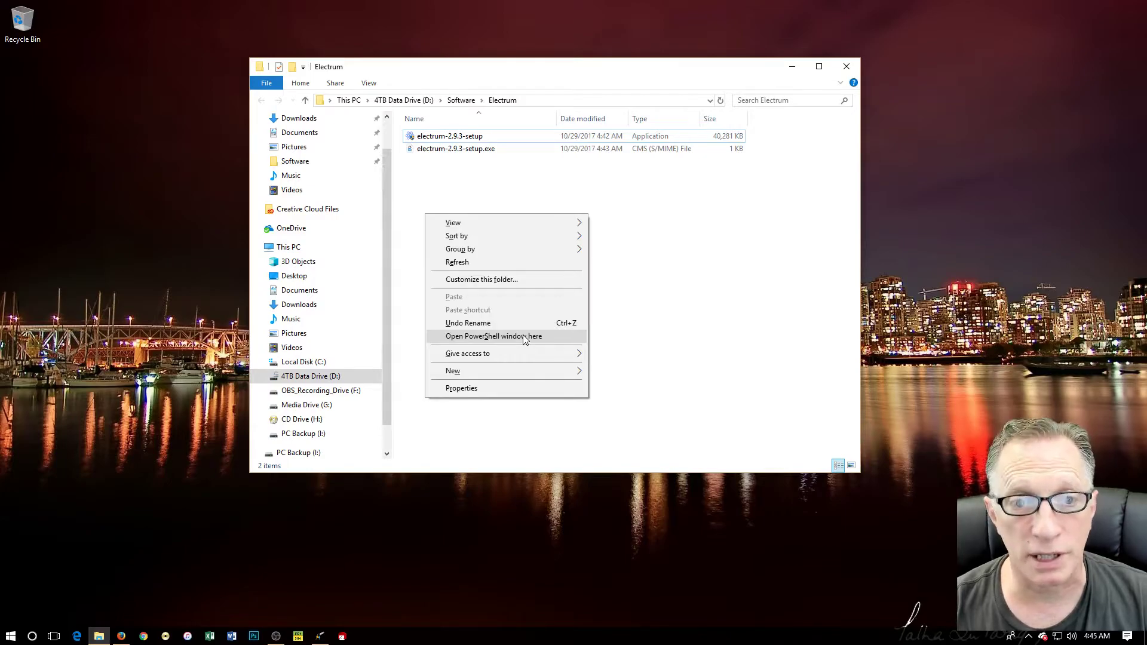
pyautogui.click(493, 336)
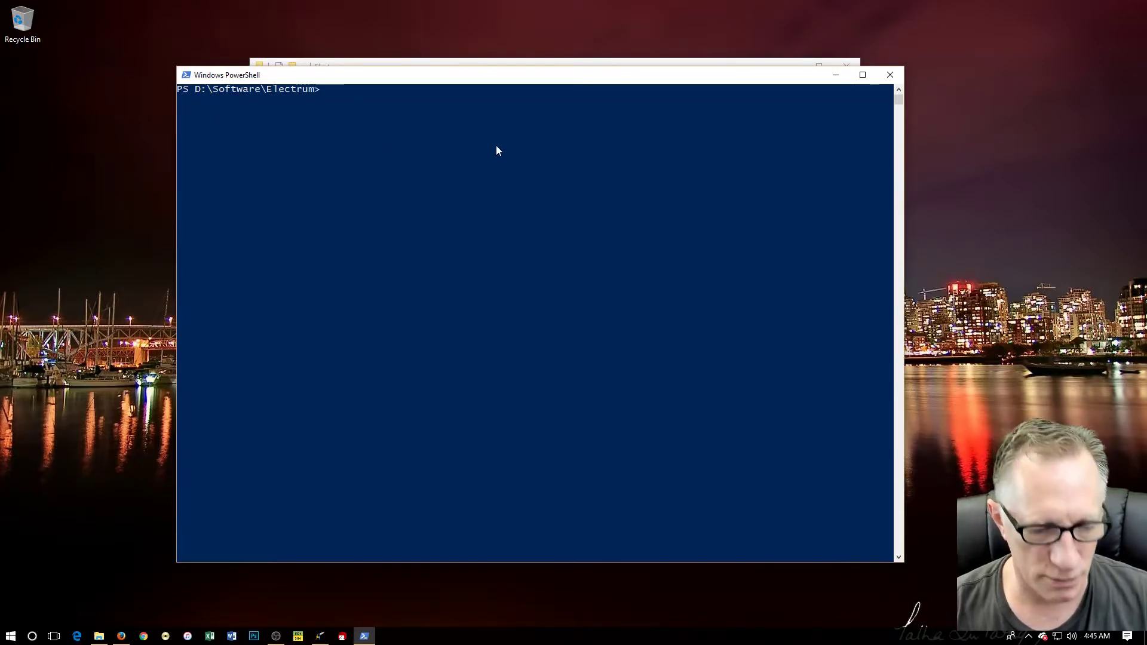
# Run dir to list the setup and .asc files, then gpg --version
pyautogui.write('dir')
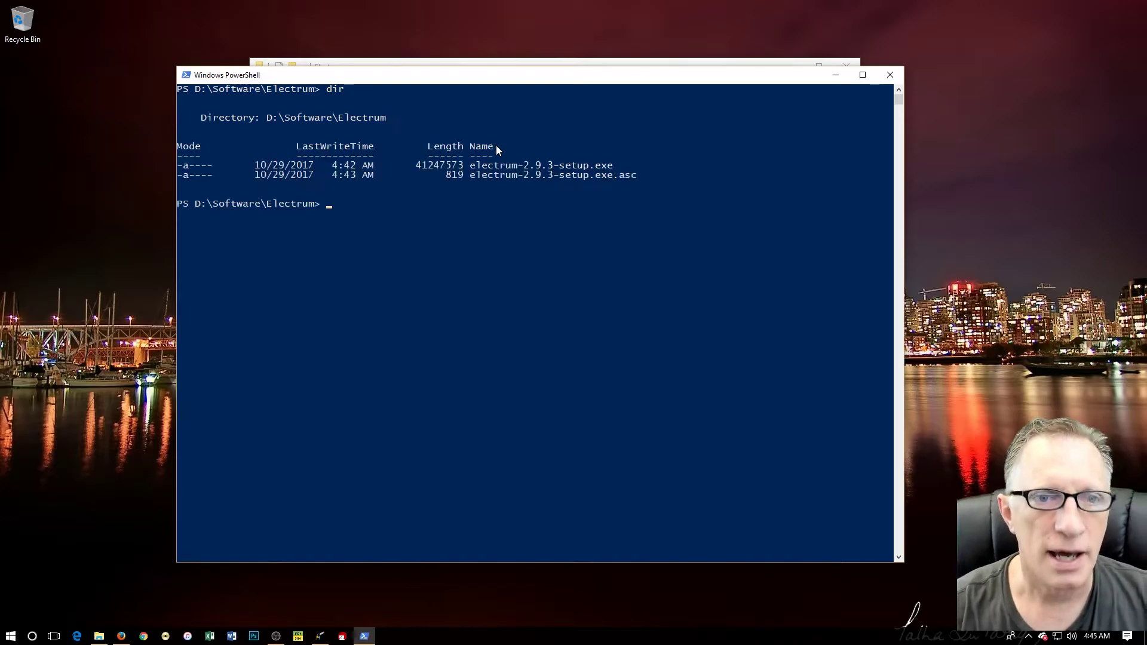
pyautogui.moveTo(488, 276)
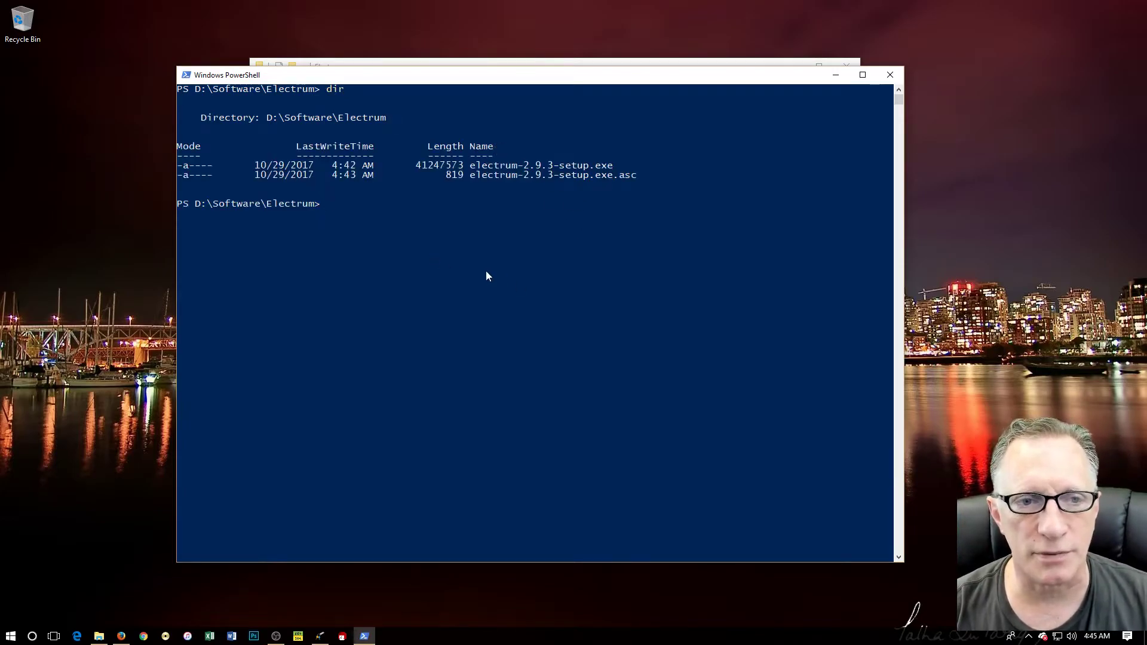
pyautogui.moveTo(551, 312)
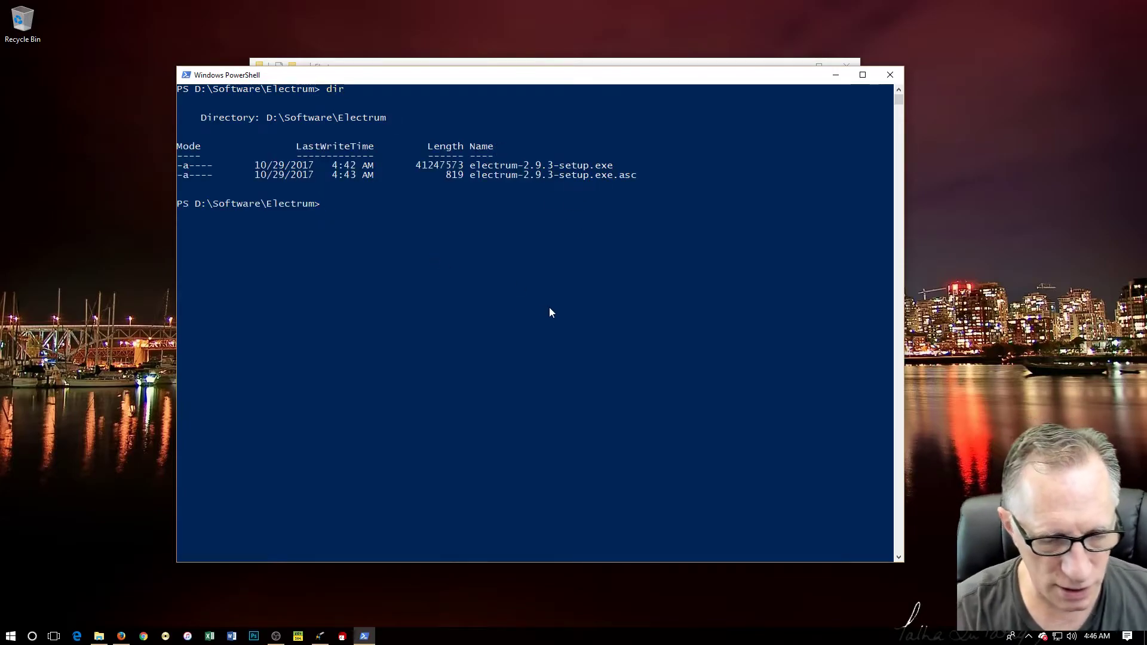
pyautogui.write('gpg')
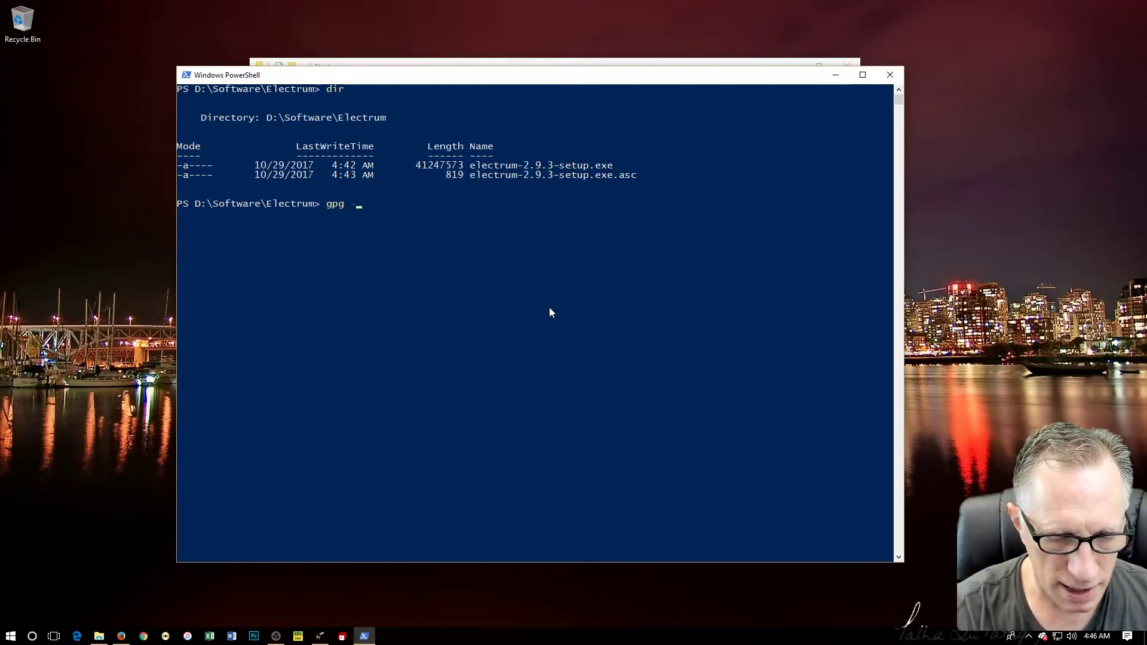
pyautogui.write('--ver')
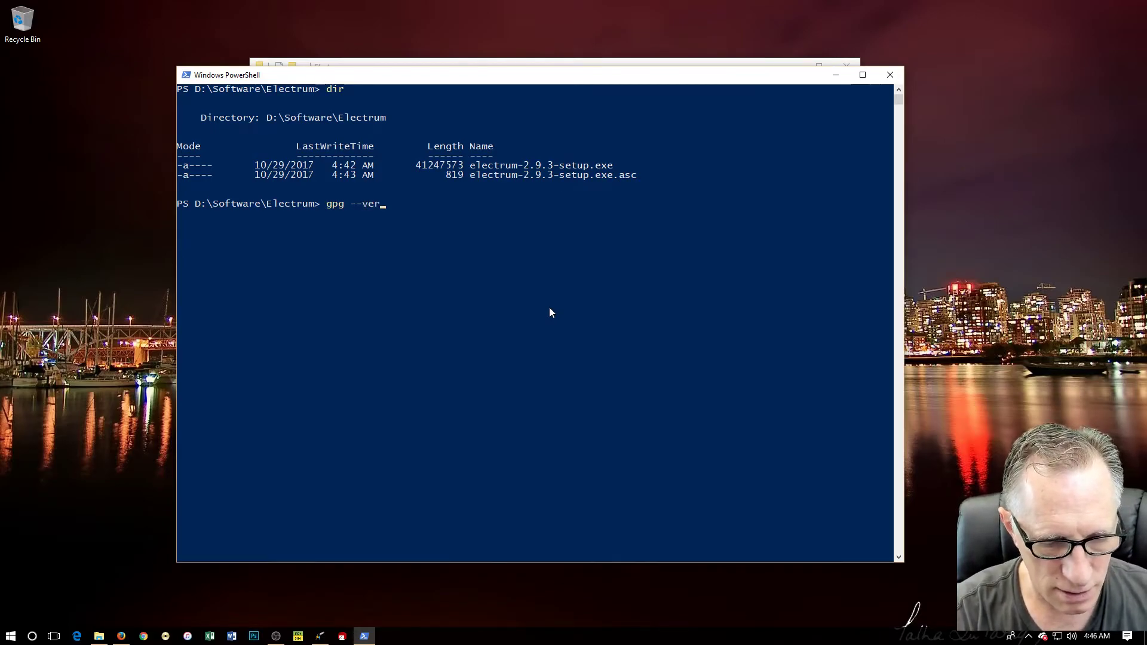
pyautogui.write('sion')
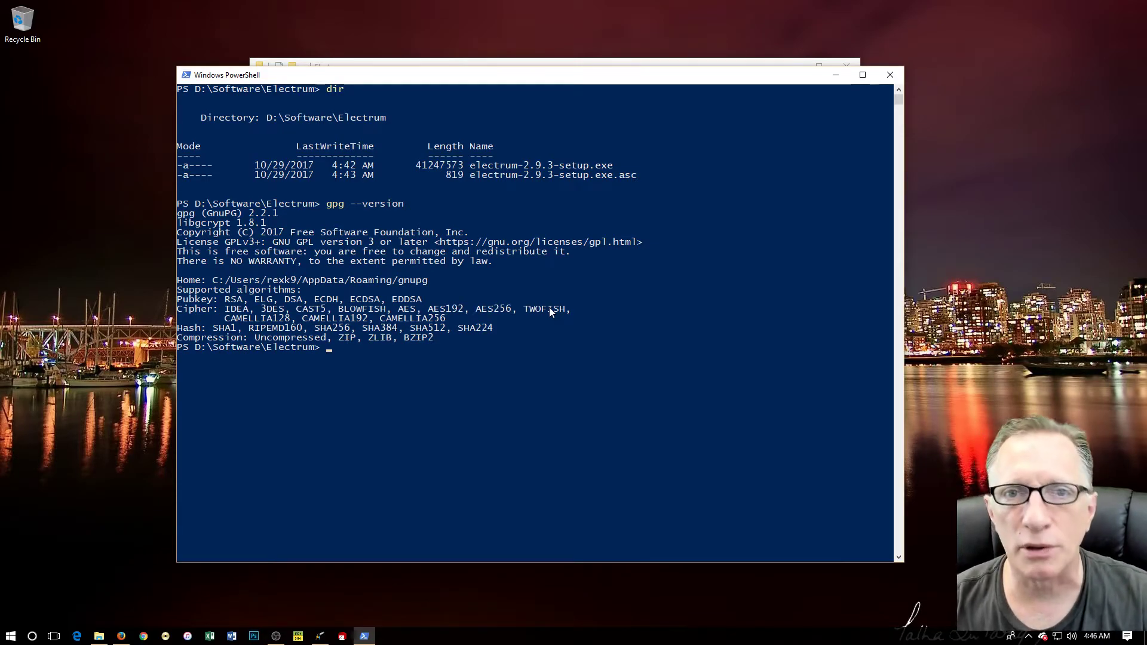
pyautogui.moveTo(620, 388)
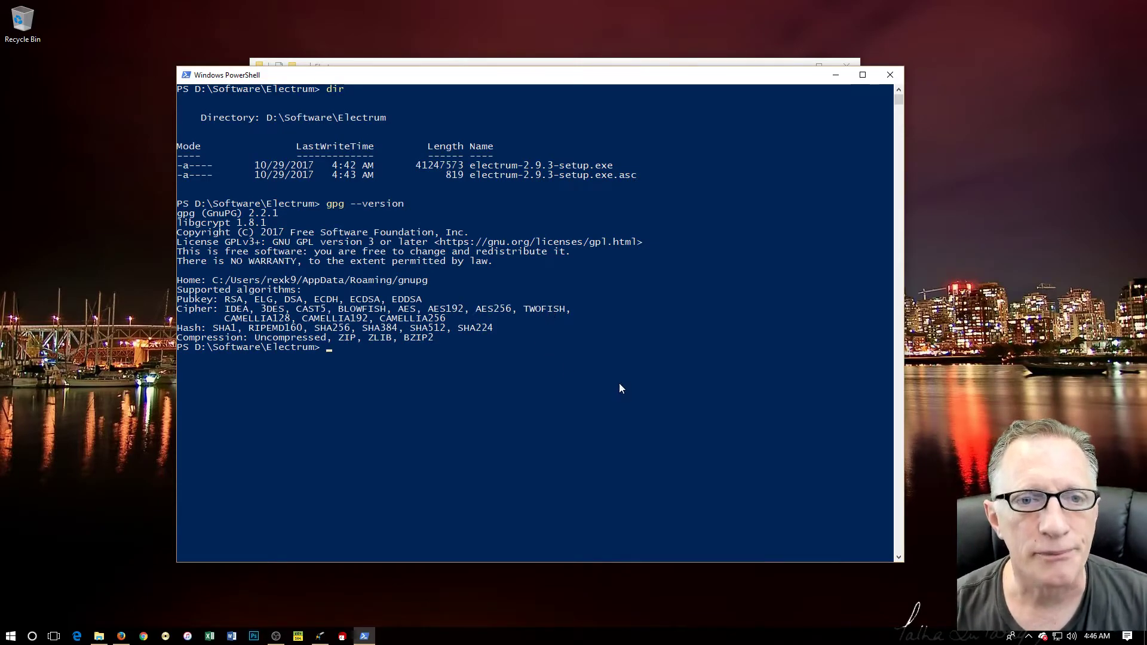
pyautogui.moveTo(472, 179)
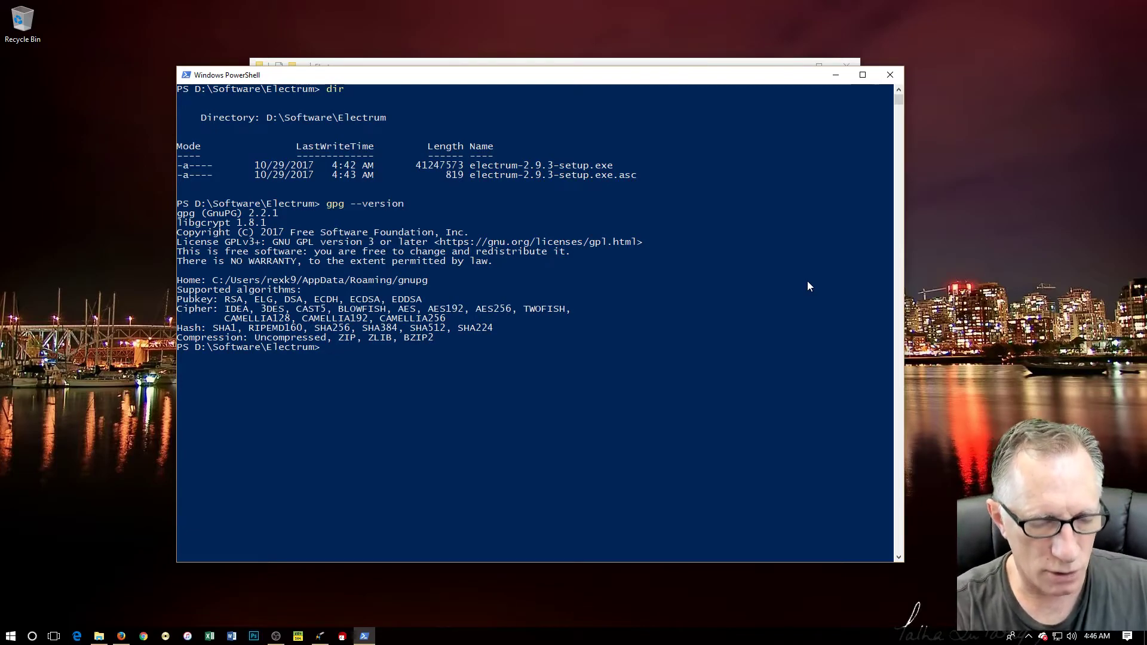
# Type gpg --verify electrum-2.9.3-setup.exe.asc electrum-2.9.3-setup.exe, correct typos, and highlight --verify
pyautogui.write('electrum-2.9.3-setup.exe.asc')
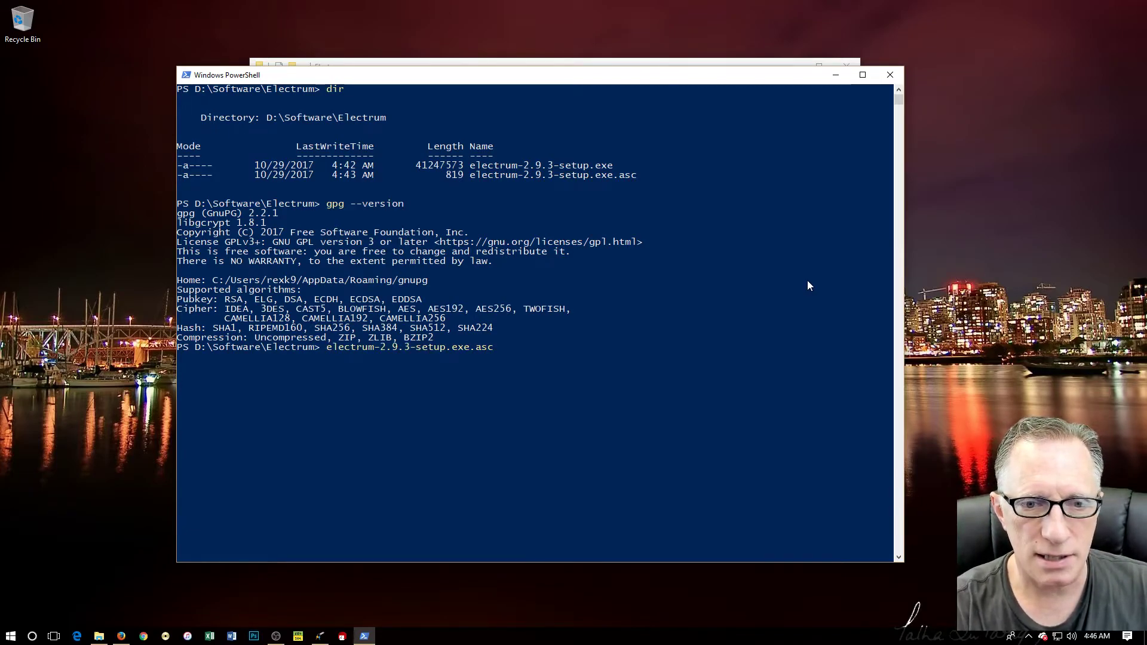
pyautogui.press('Backspace')
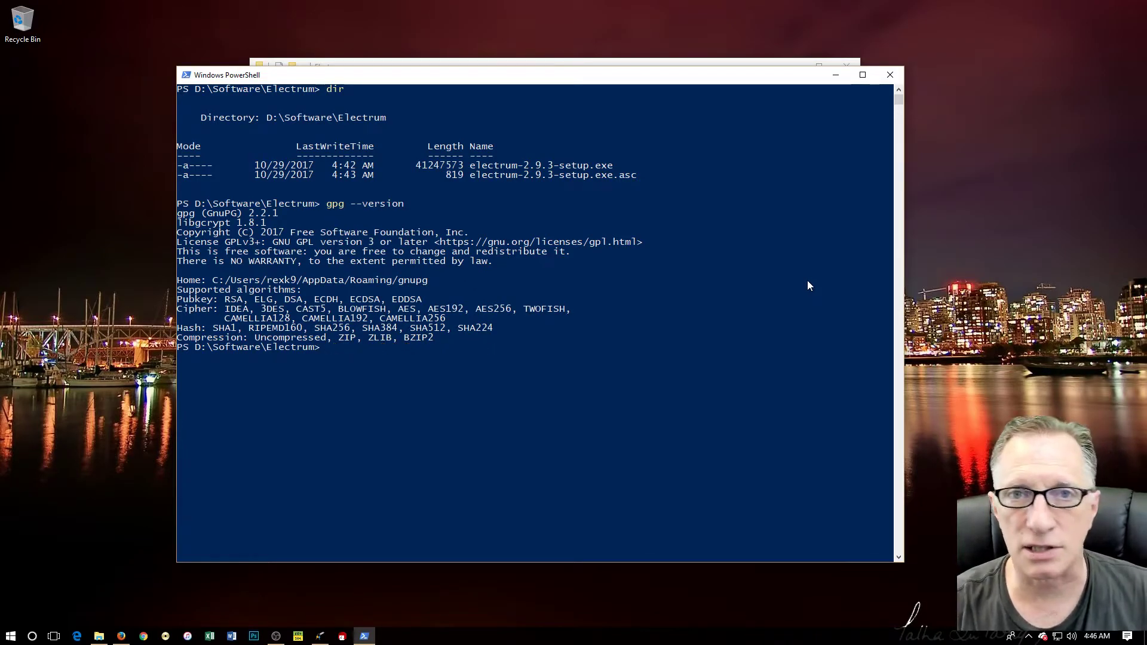
pyautogui.write('gpg --v')
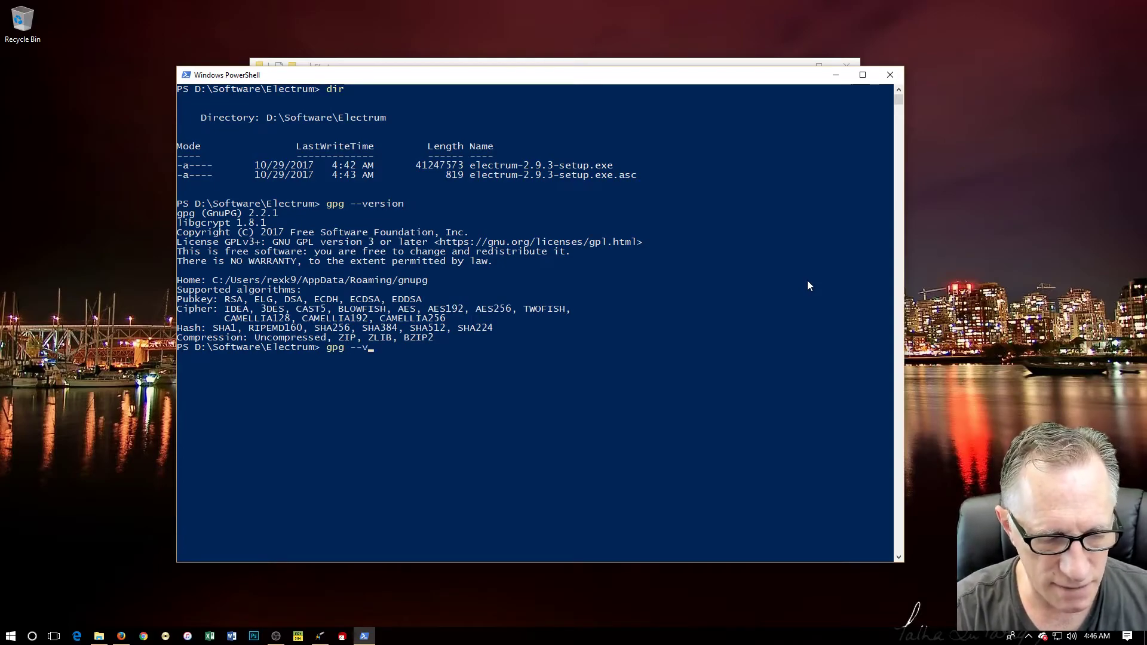
pyautogui.write('erify')
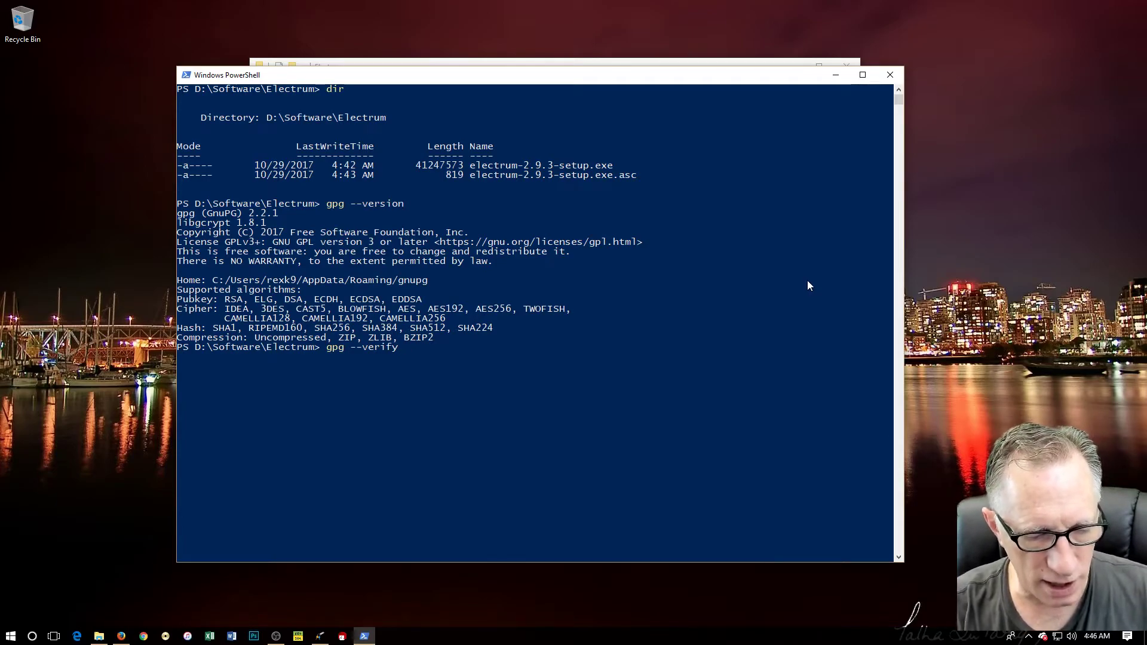
pyautogui.write('electrum-2.9.3-setup.exe.asc')
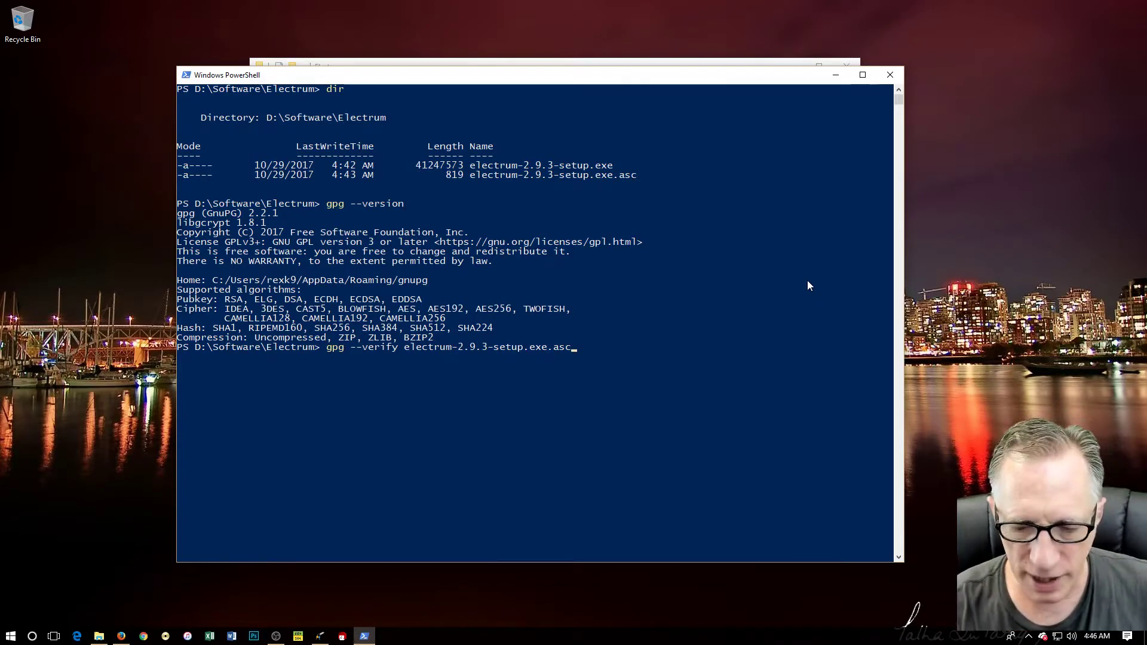
pyautogui.press('Backspace')
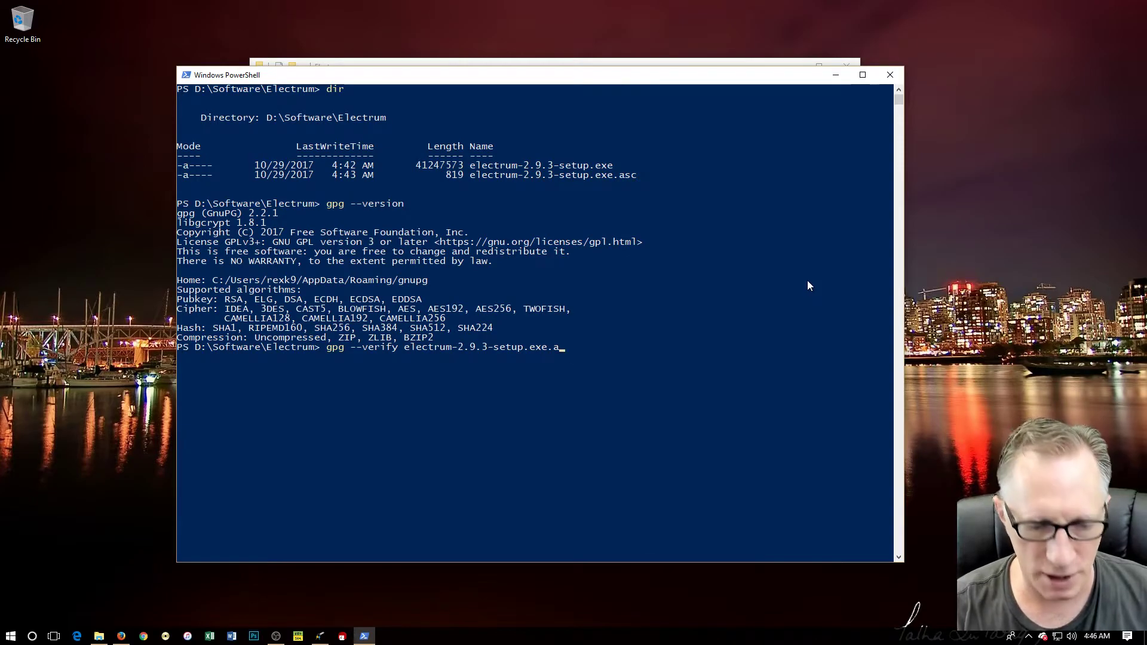
pyautogui.write('sc')
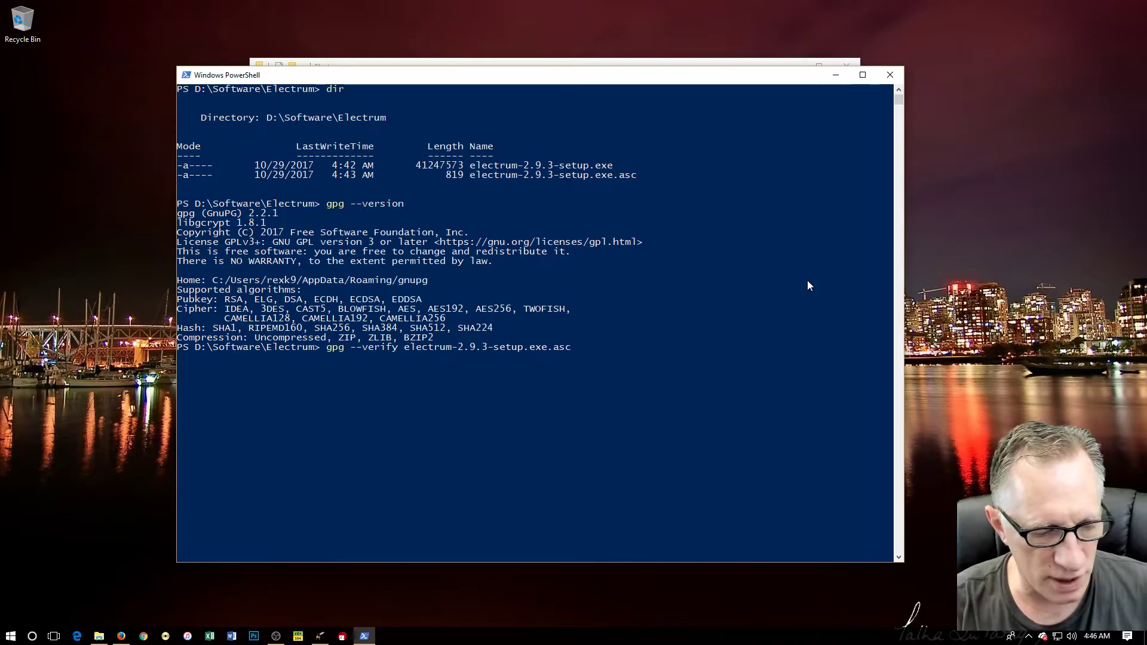
pyautogui.write('electrum-2.9.3-setup.exe.asc')
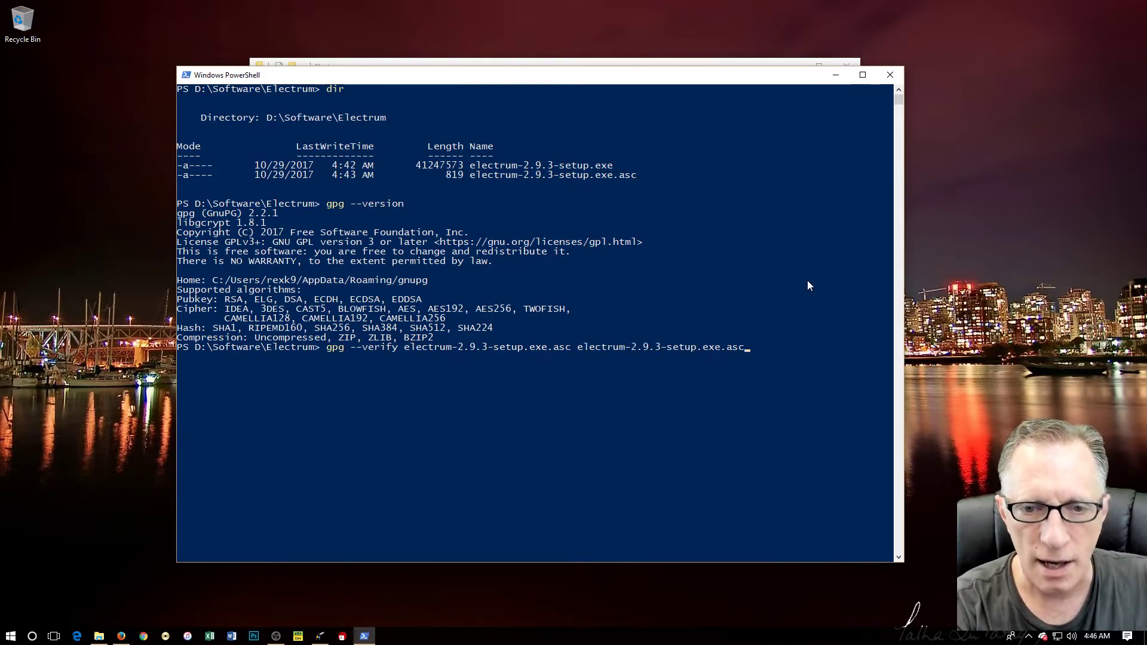
pyautogui.press('Backspace')
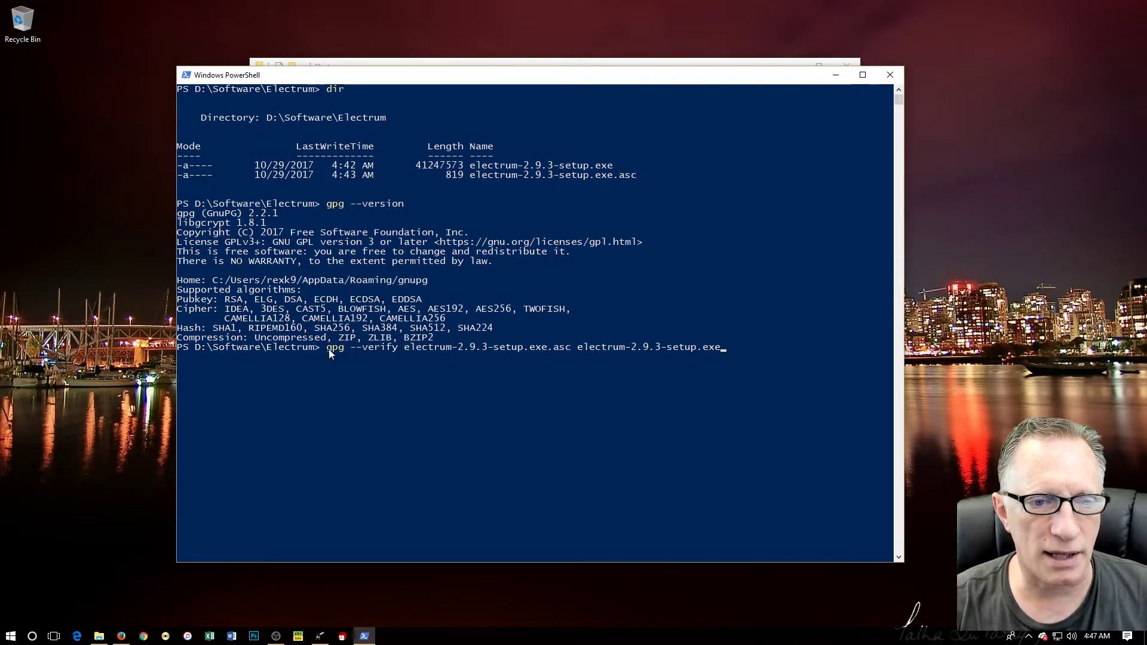
pyautogui.moveTo(326, 347); pyautogui.dragTo(721, 347)
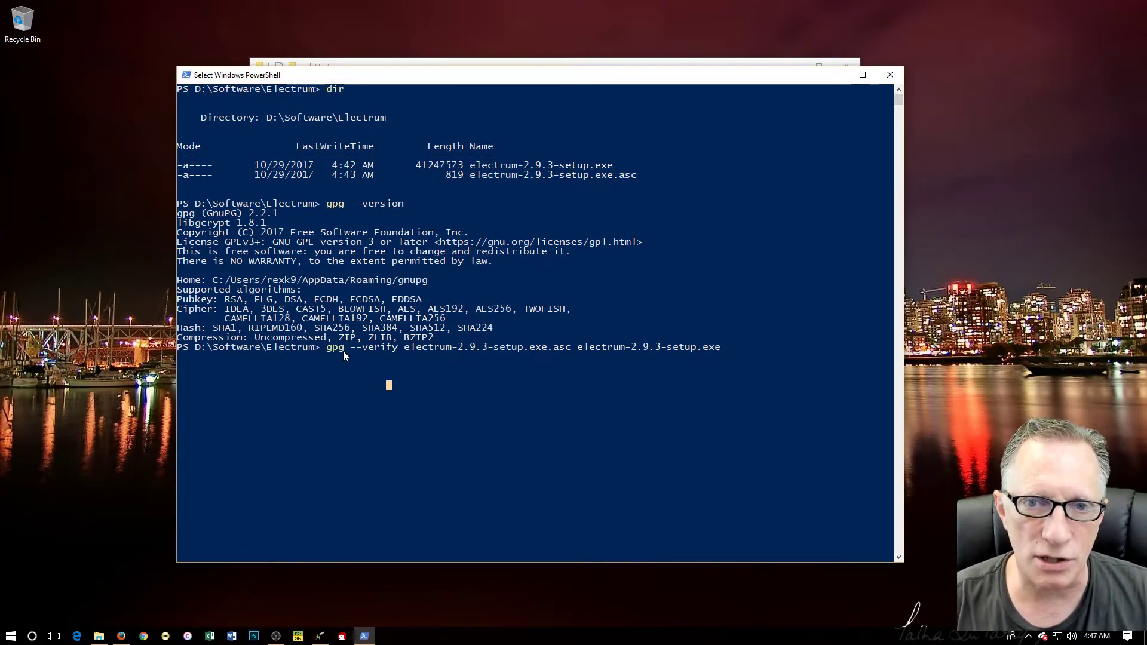
pyautogui.moveTo(350, 352)
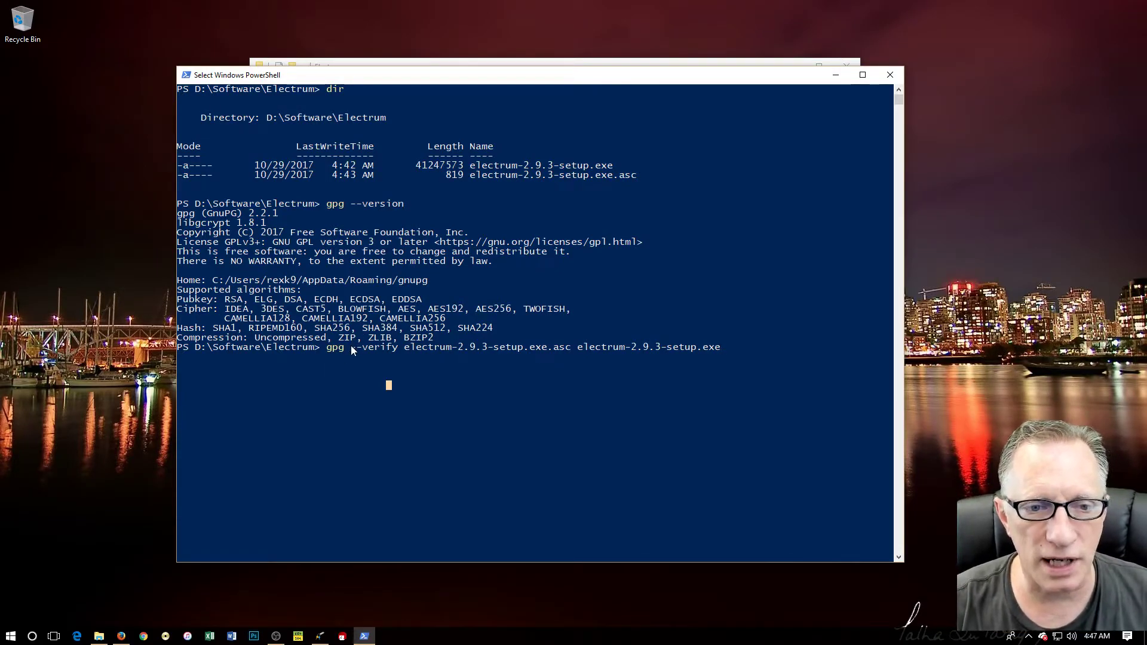
pyautogui.doubleClick(375, 347)
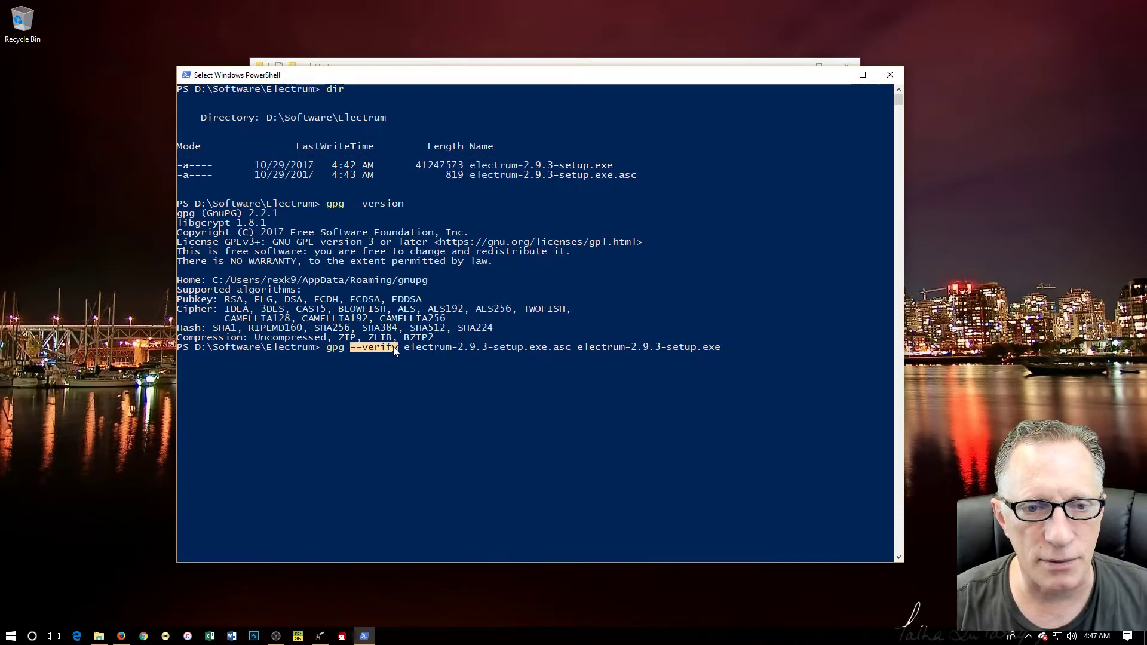
pyautogui.moveTo(406, 390)
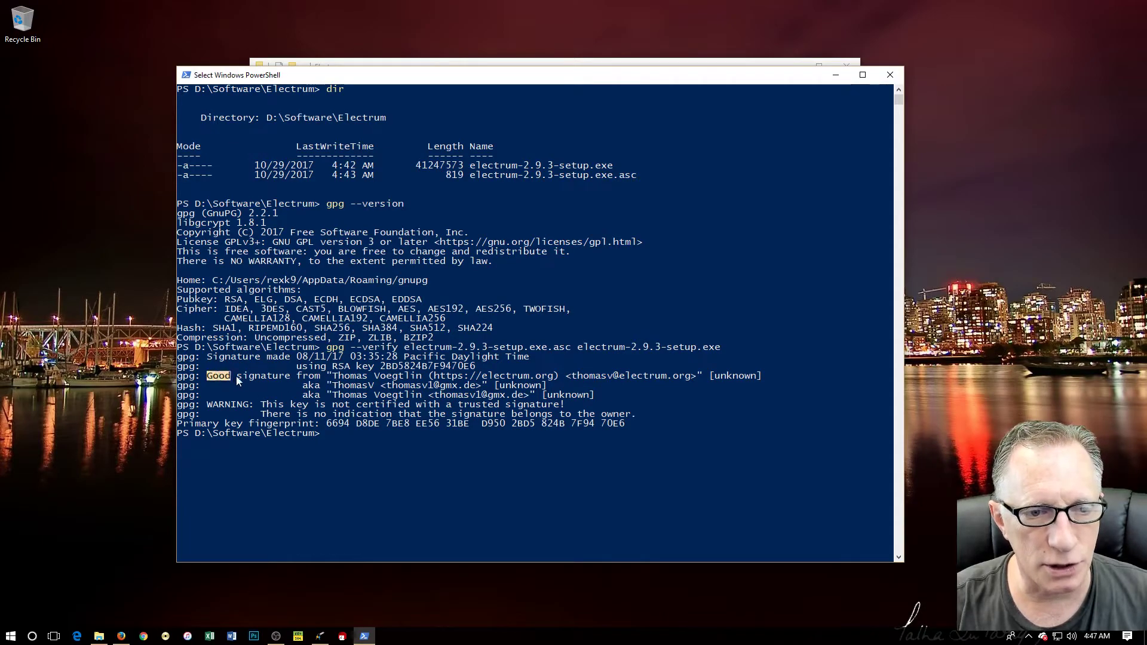
# Highlight the Good signature result and the primary key fingerprint ending 7F94 70E6
pyautogui.moveTo(235, 375); pyautogui.dragTo(577, 386)
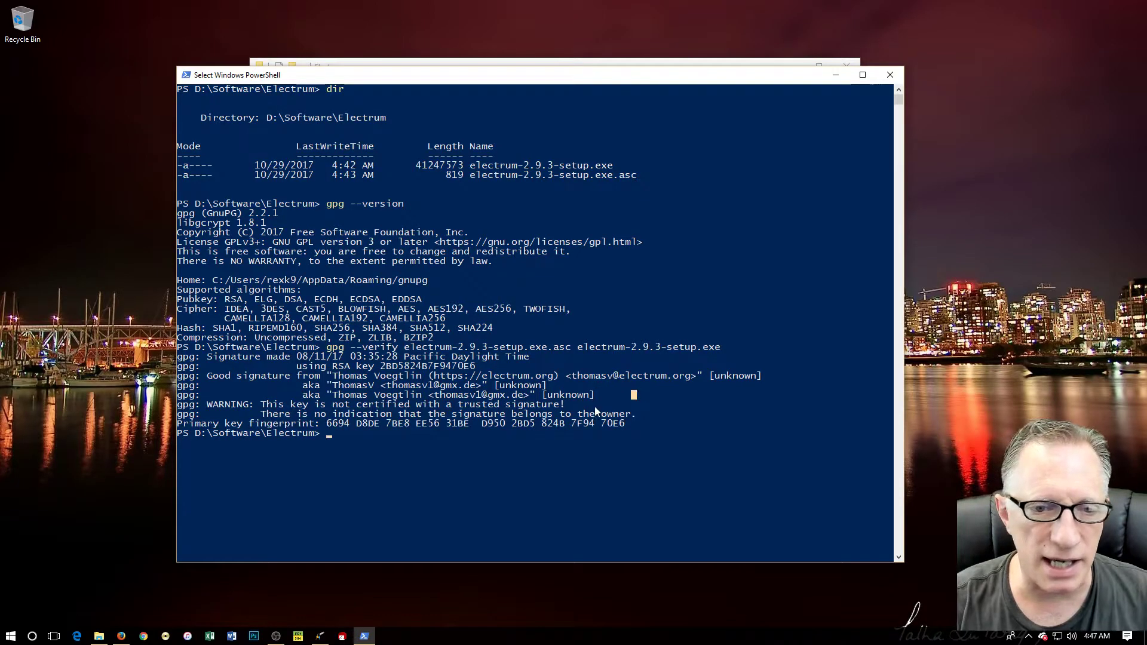
pyautogui.moveTo(227, 424)
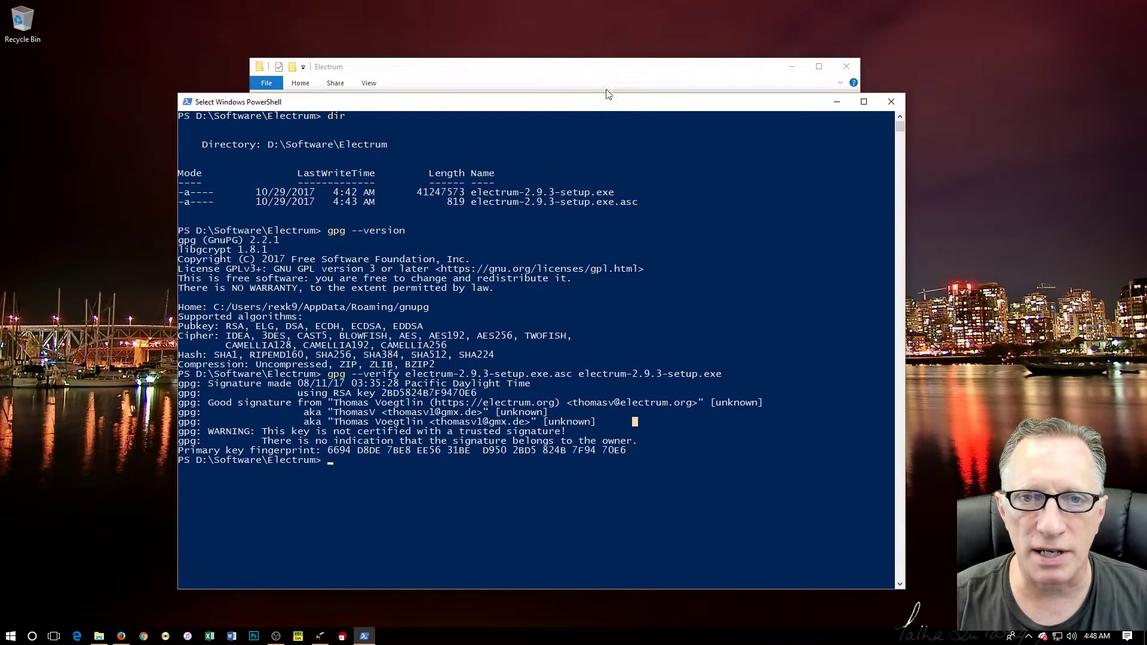
pyautogui.moveTo(366, 537)
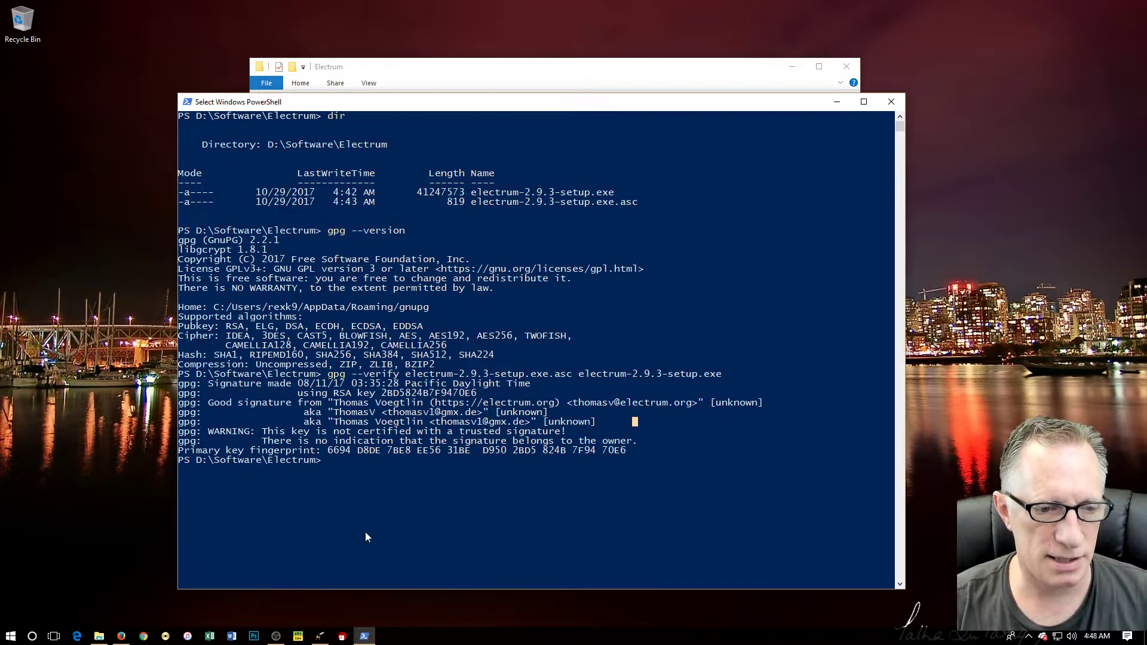
pyautogui.moveTo(458, 569)
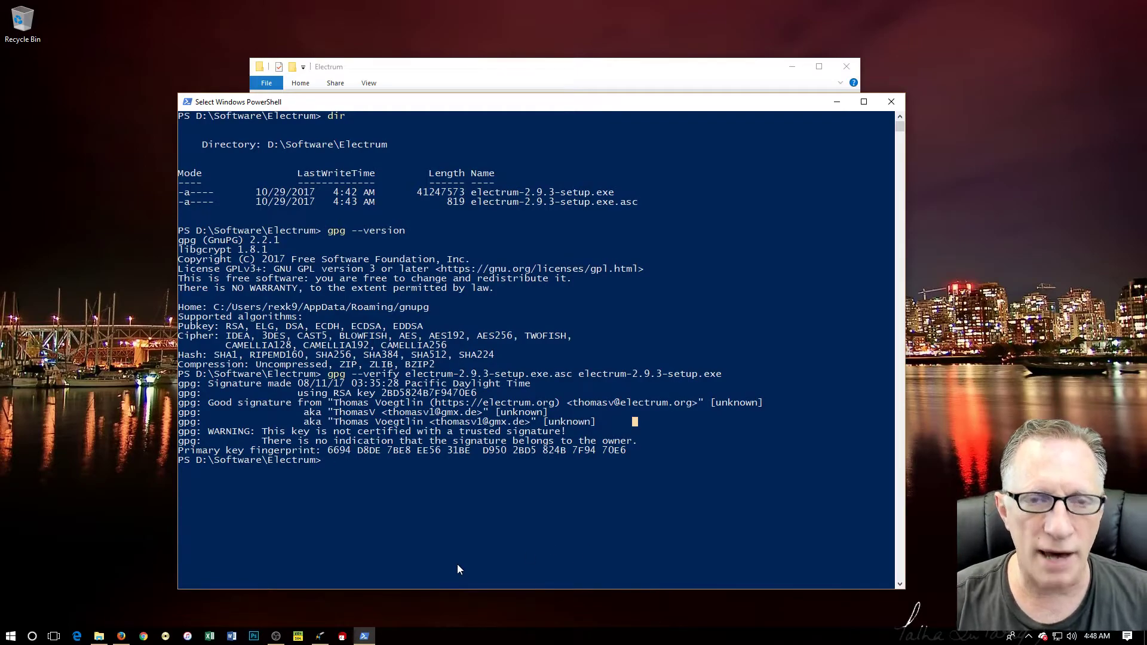
pyautogui.moveTo(231, 441)
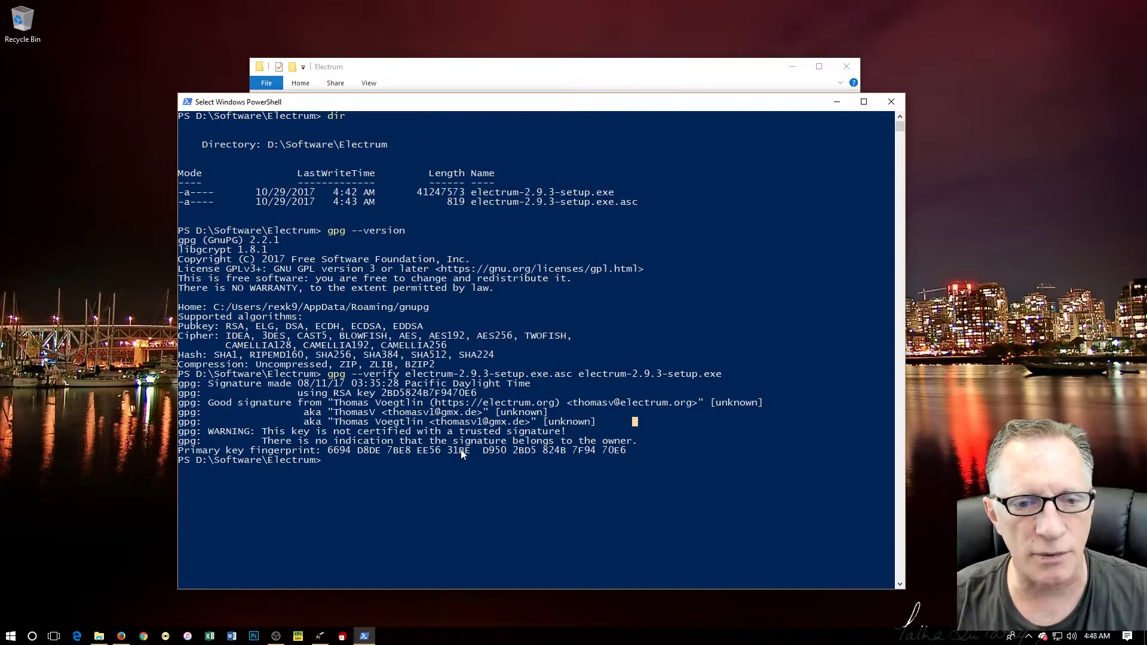
pyautogui.moveTo(328, 450); pyautogui.dragTo(492, 450)
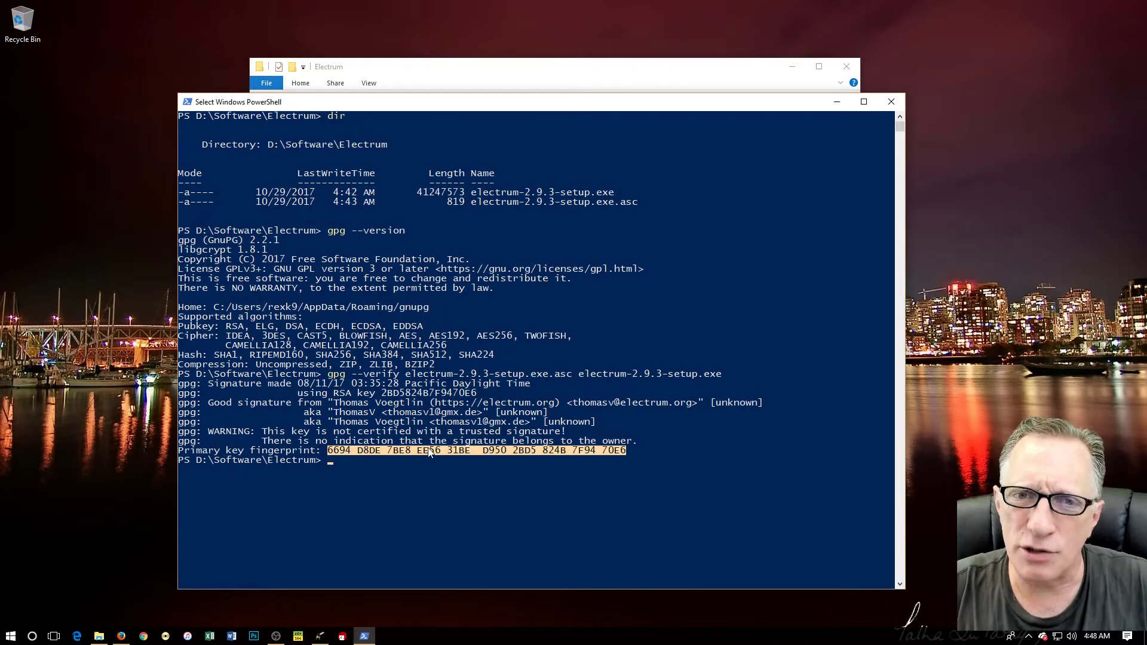
pyautogui.moveTo(416, 135)
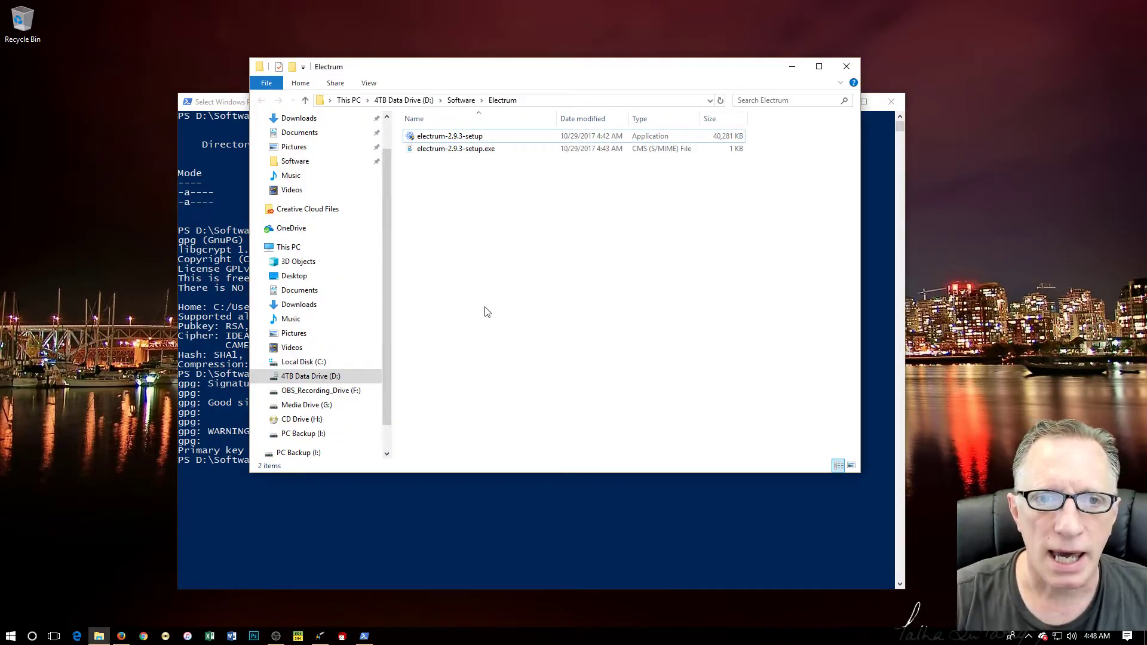
# Run electrum-2.9.3-setup into the default folder, dismissing the Sound dialog until Installation Complete
pyautogui.click(450, 136)
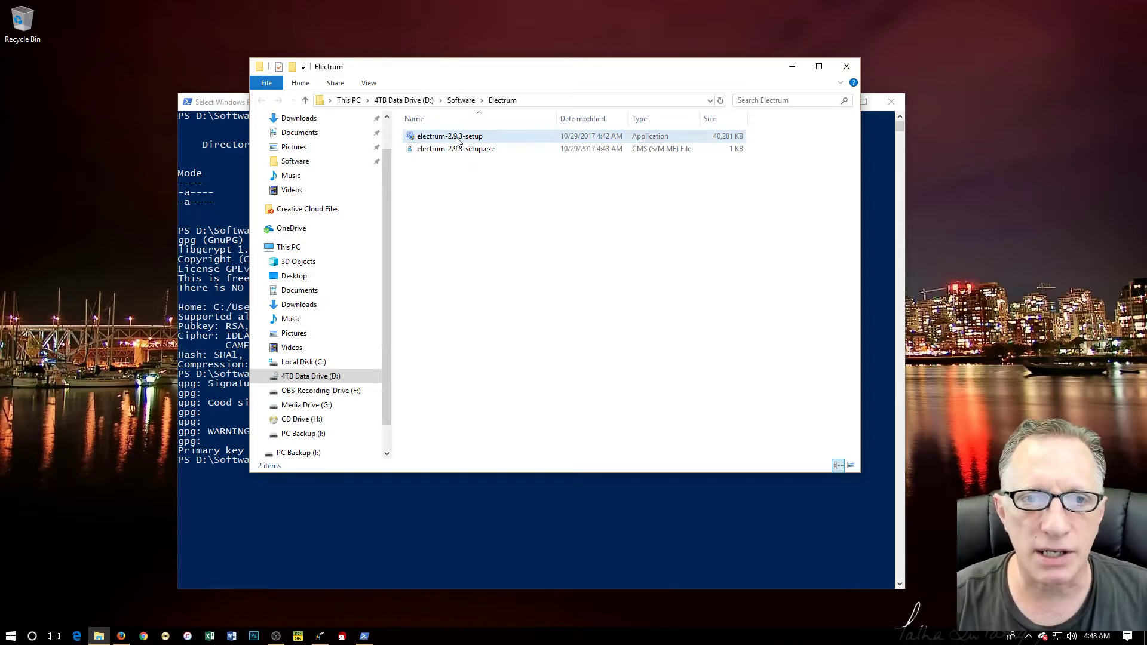
pyautogui.moveTo(507, 139)
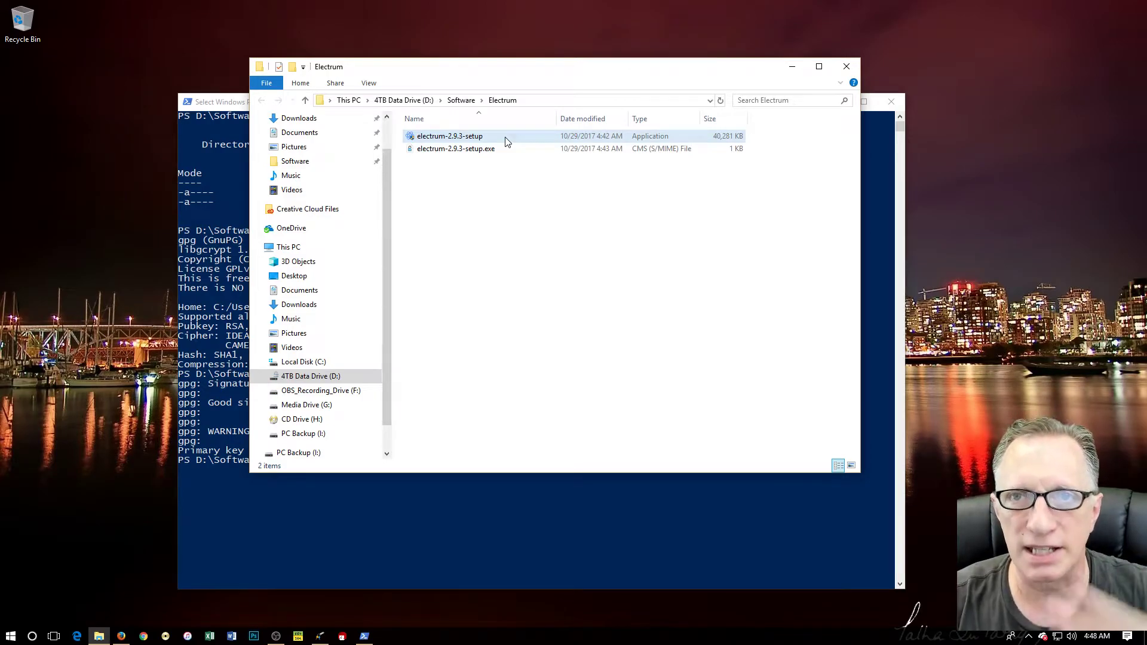
pyautogui.moveTo(548, 143)
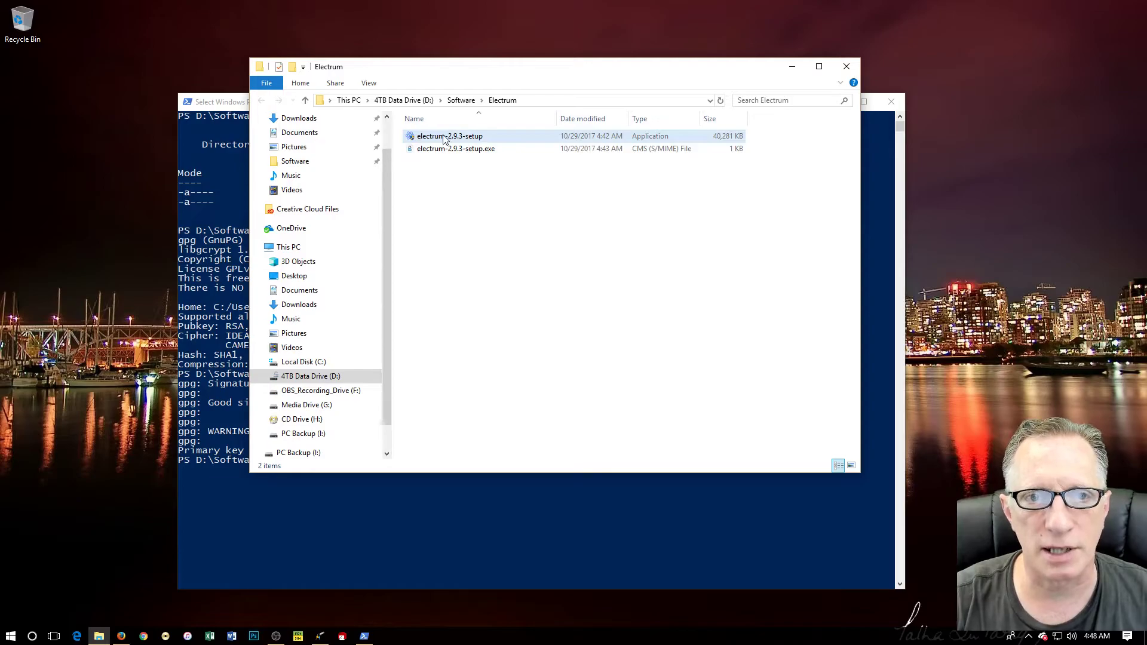
pyautogui.click(450, 135)
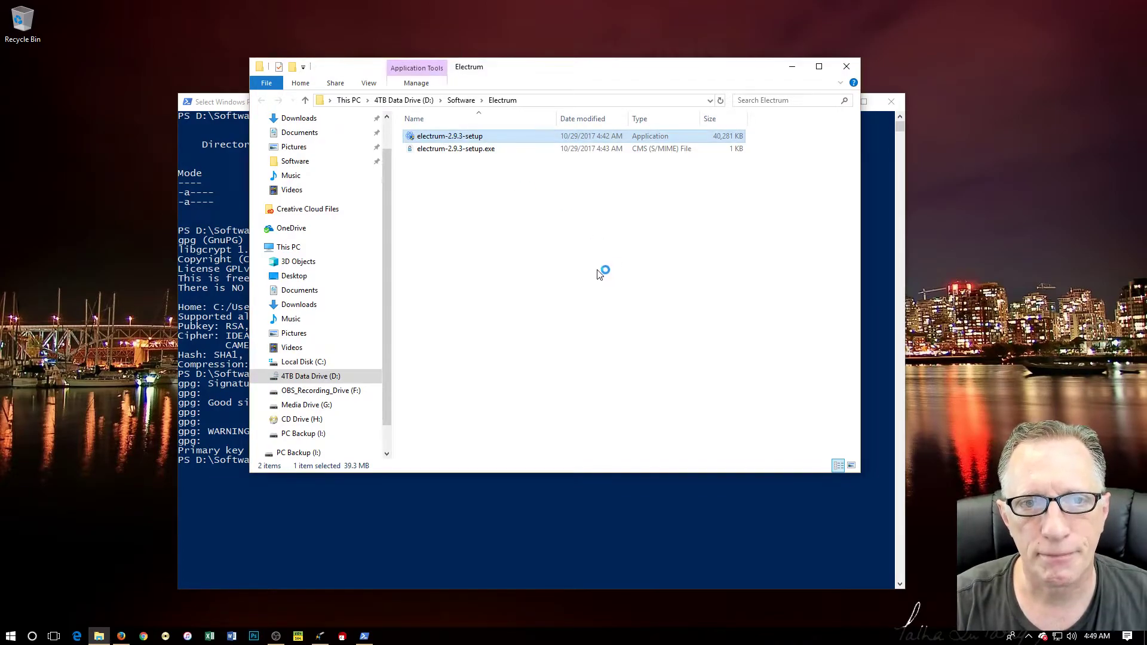
pyautogui.doubleClick(450, 135)
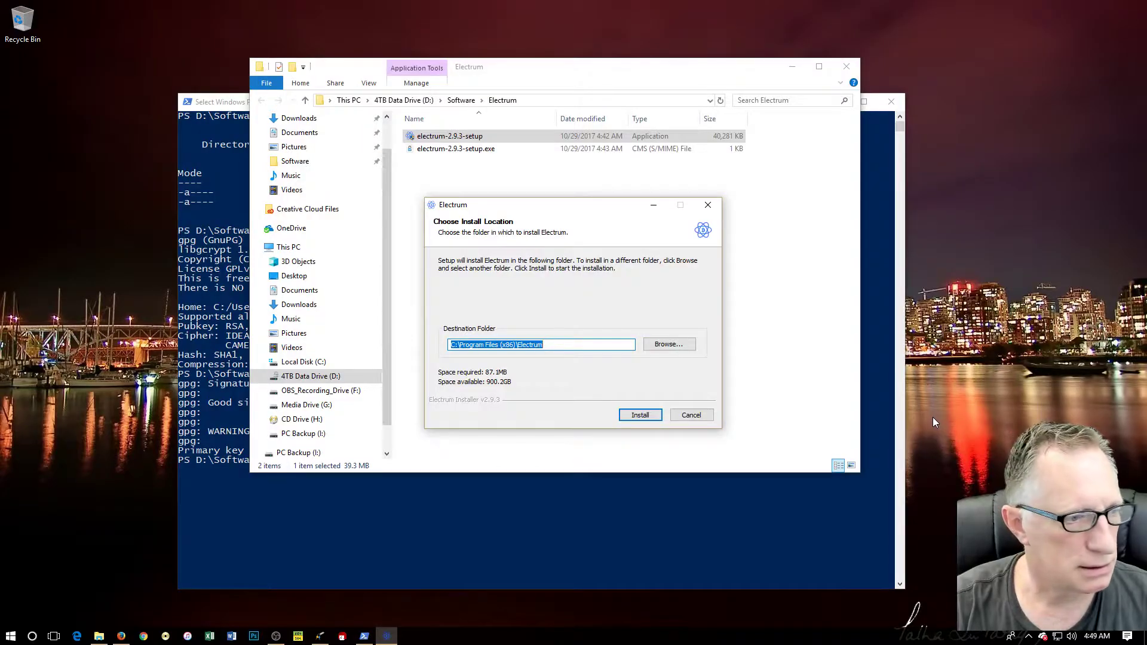
pyautogui.moveTo(977, 488)
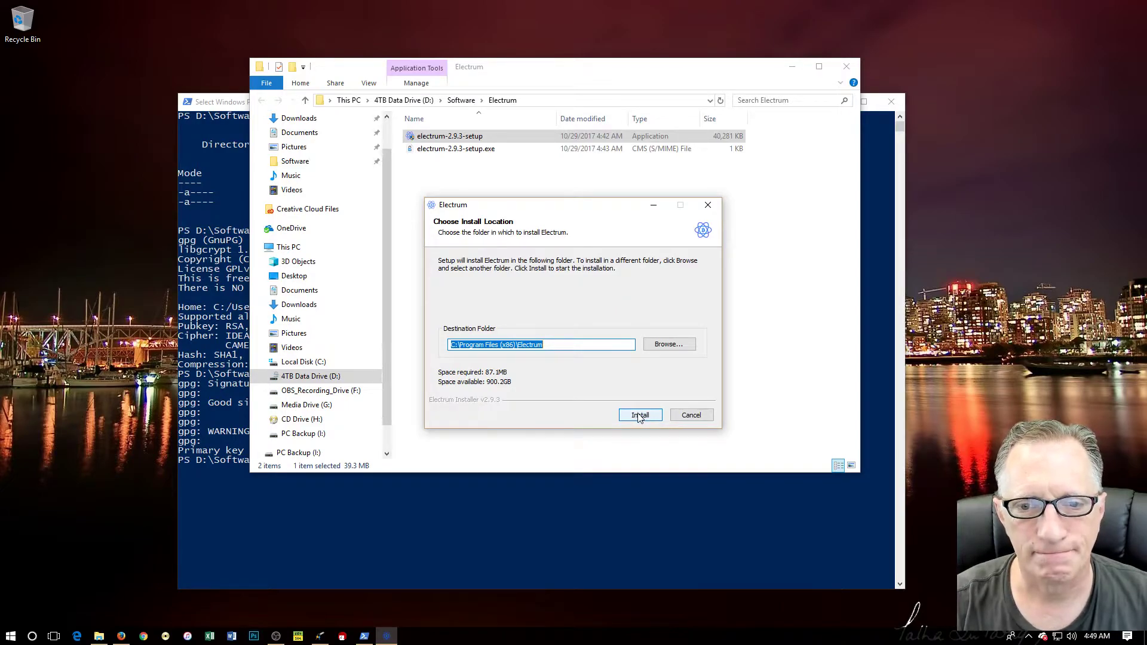
pyautogui.click(640, 415)
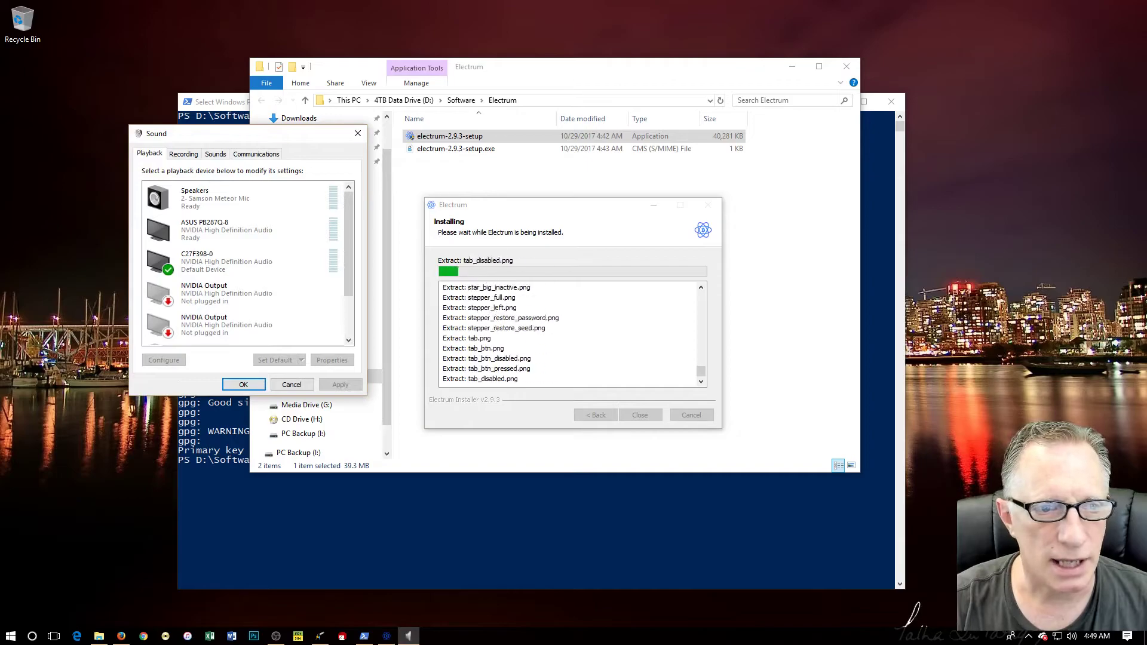
pyautogui.scroll(-3)
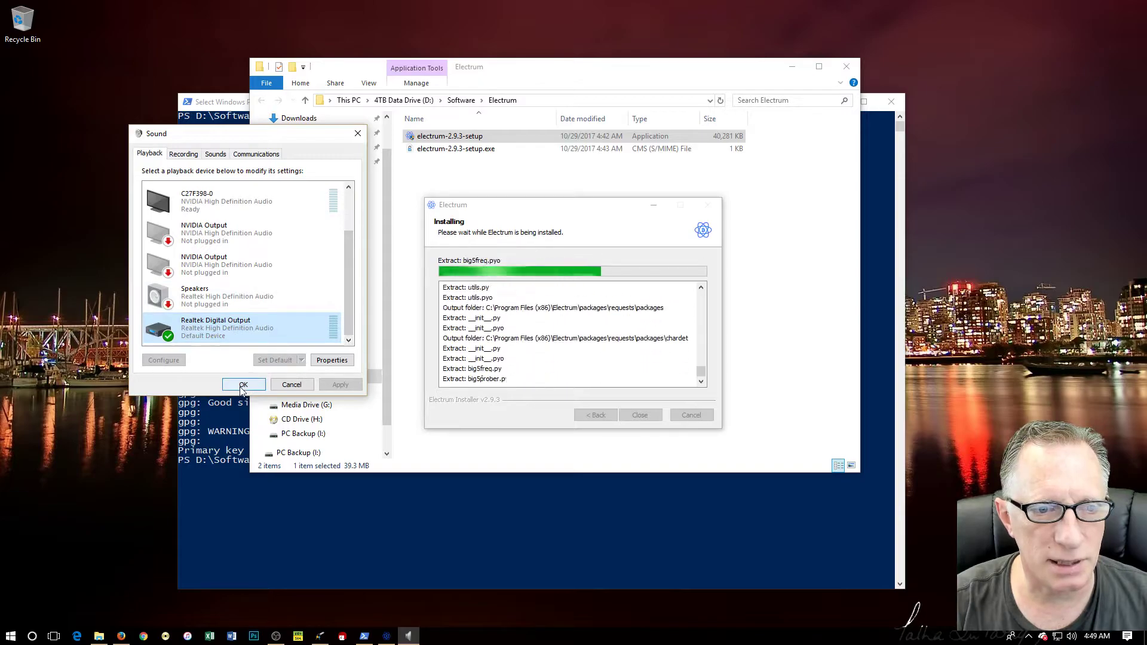
pyautogui.click(244, 384)
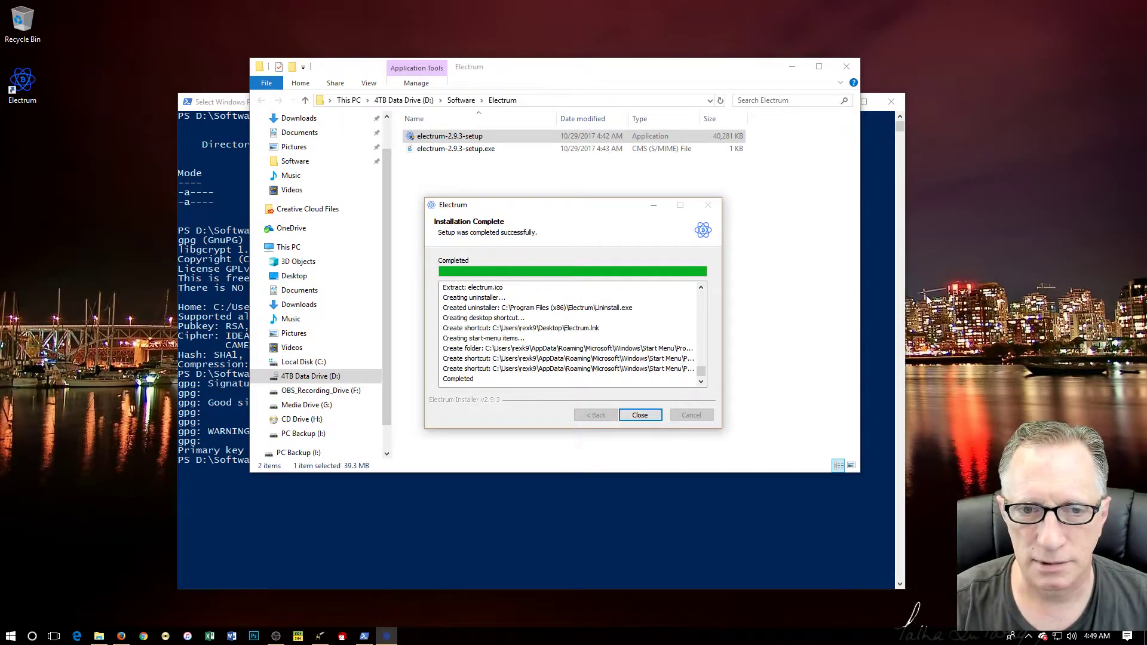
pyautogui.moveTo(815, 359)
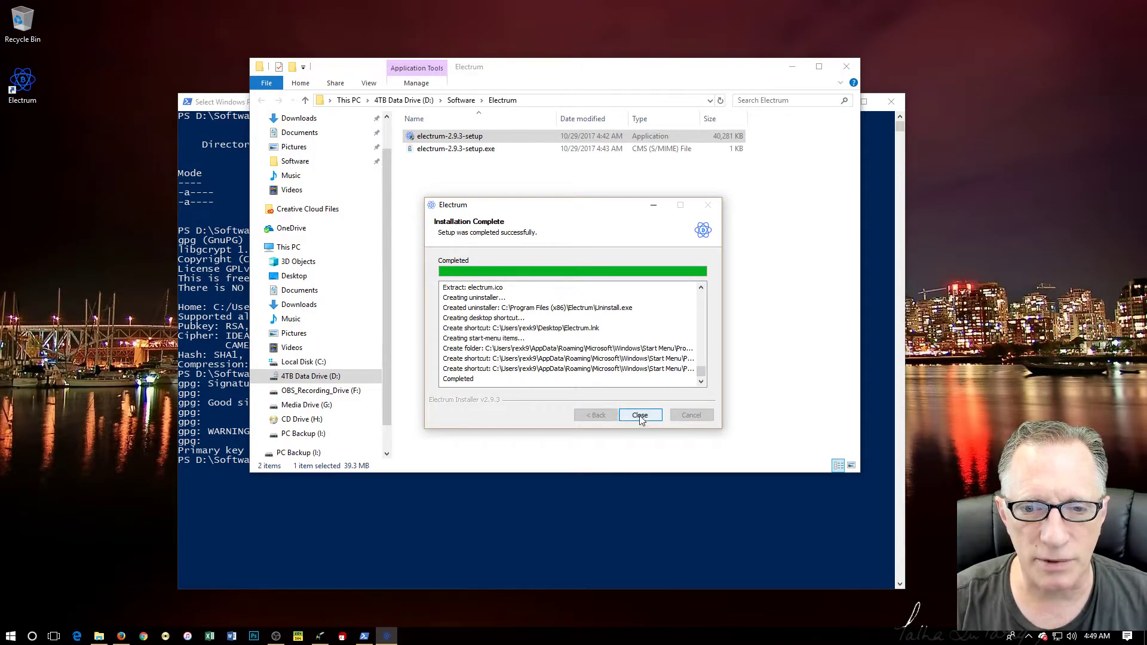
# Close the Electrum installer and permanently delete the Electrum desktop shortcut
pyautogui.click(639, 414)
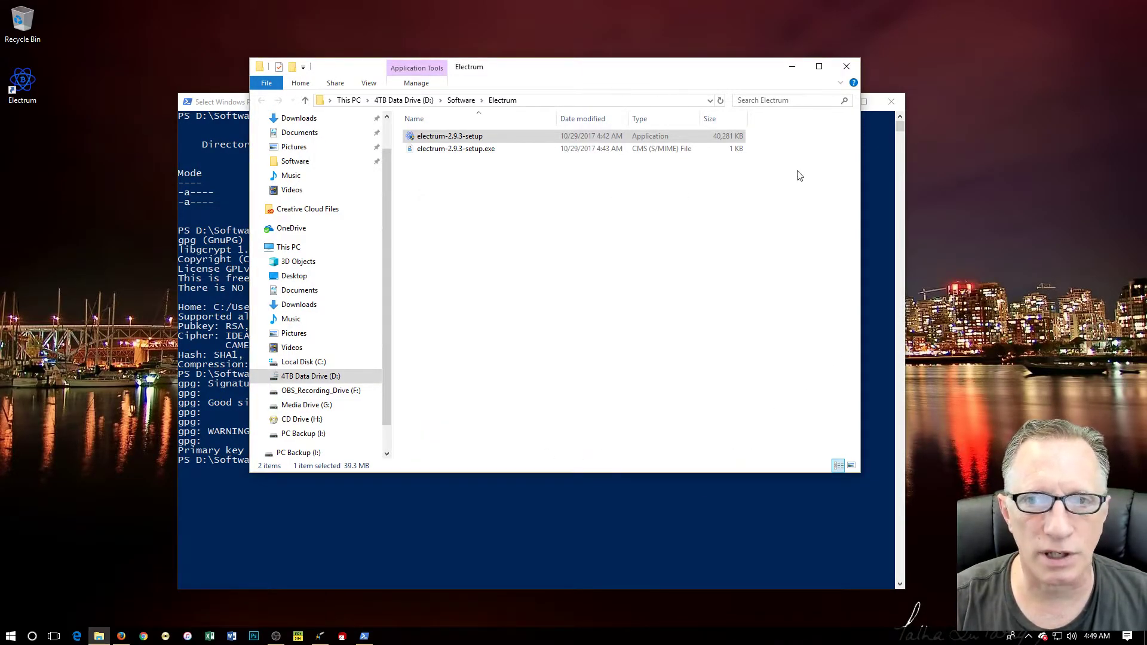
pyautogui.click(364, 635)
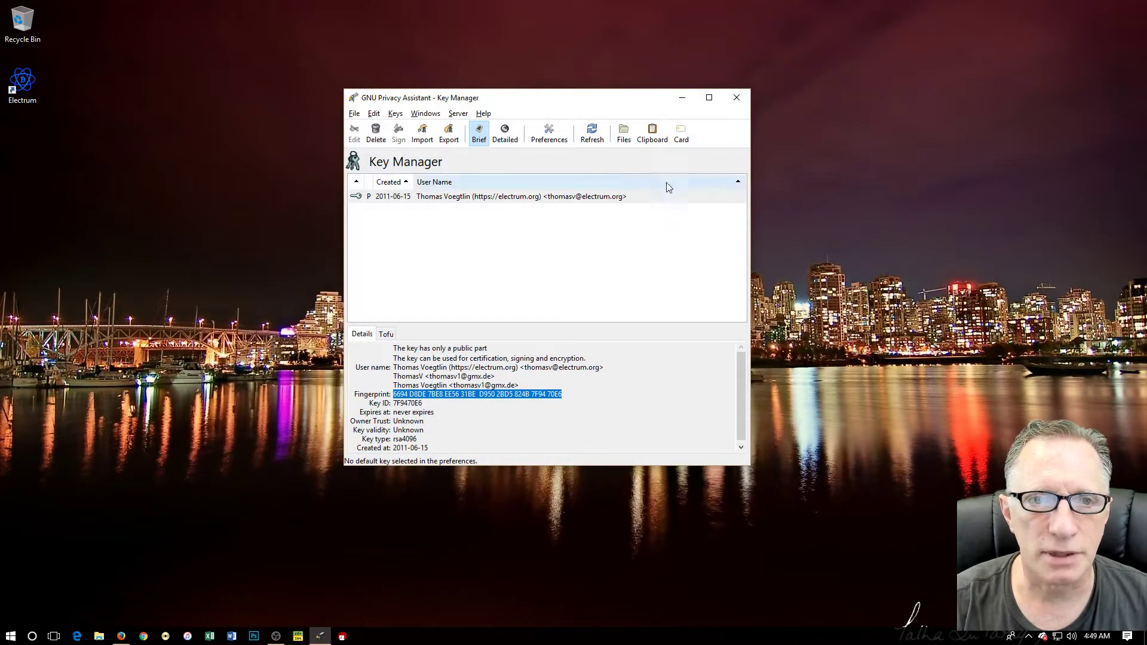
pyautogui.click(737, 98)
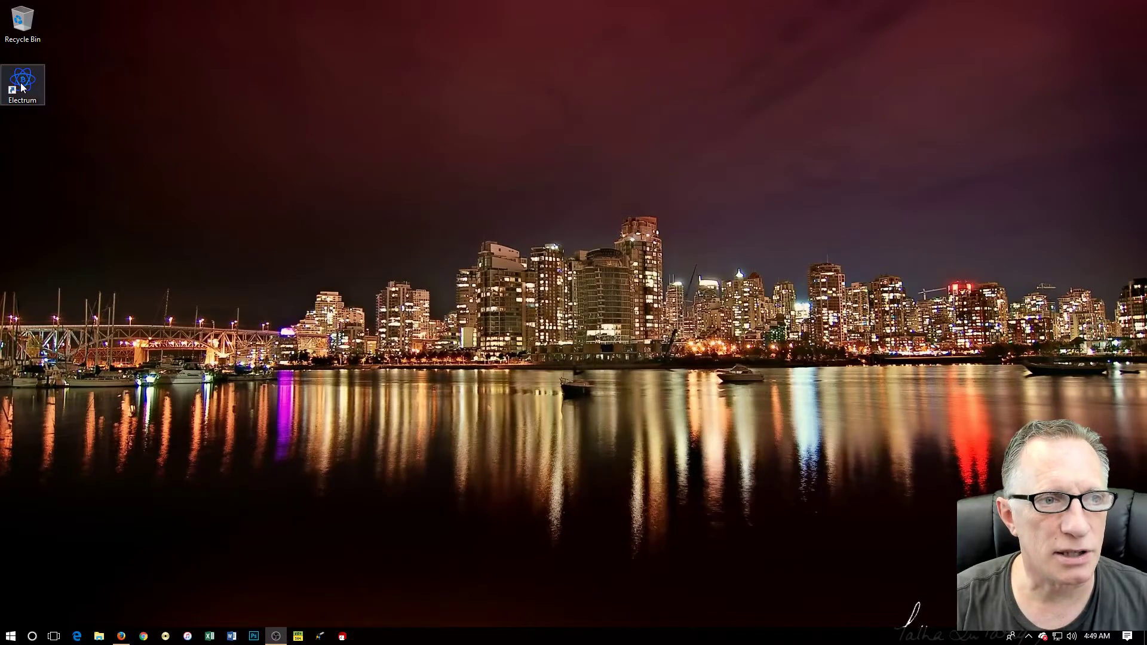
pyautogui.rightClick(22, 83)
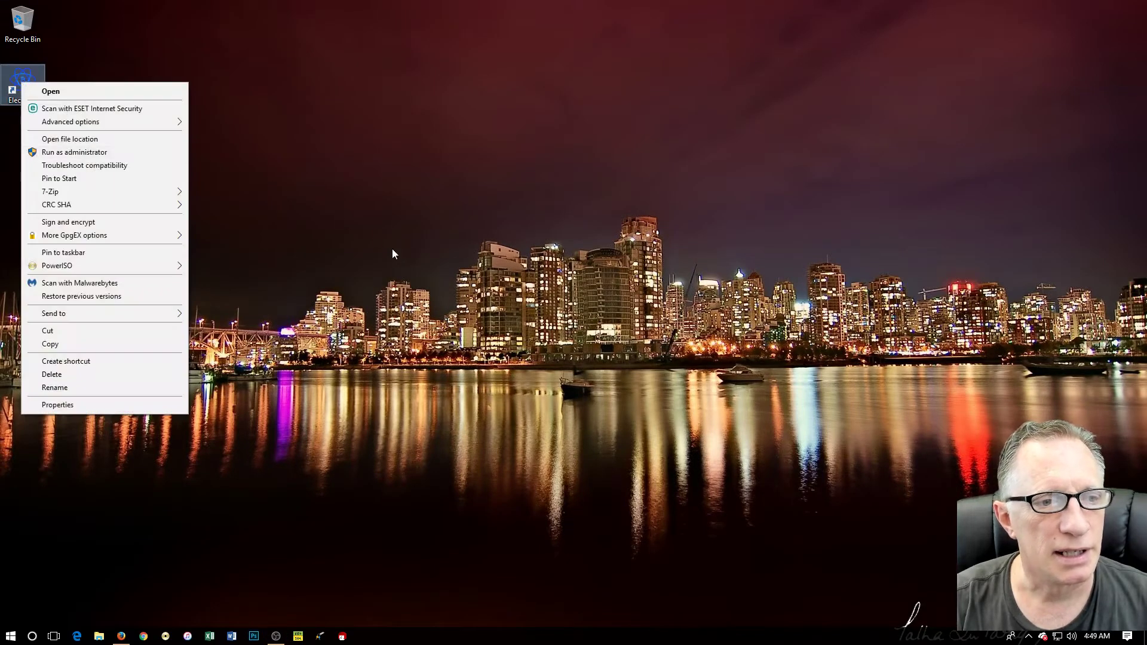
pyautogui.moveTo(123, 257)
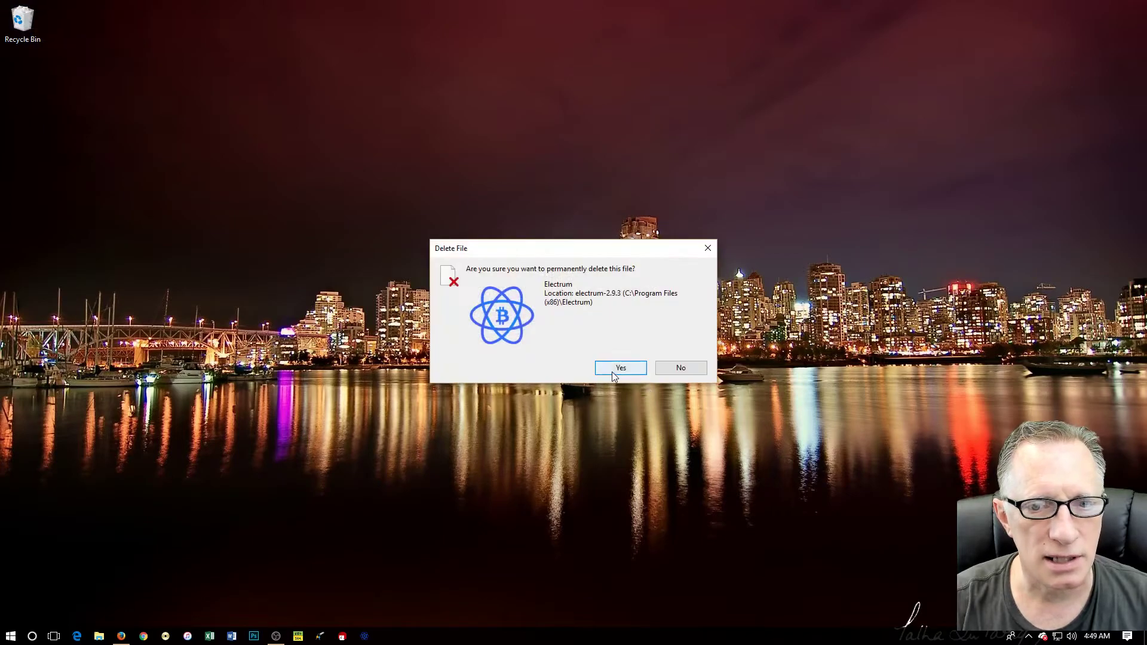
pyautogui.click(620, 368)
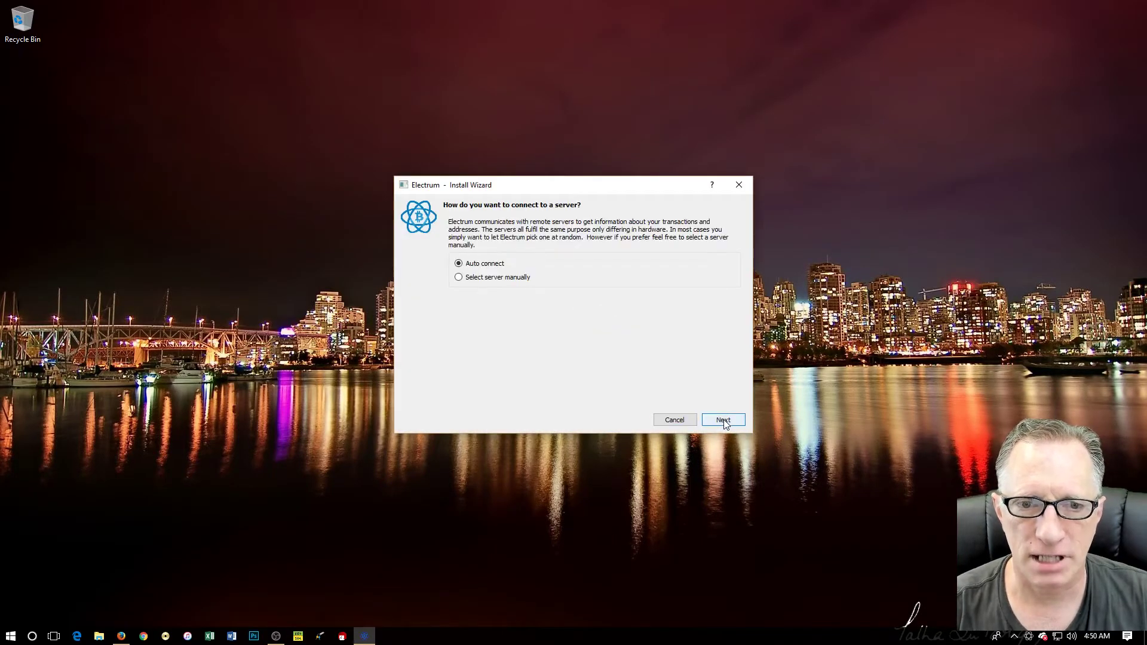
# Accept Auto connect, the default_wallet name, a Standard wallet and Create a new seed
pyautogui.click(723, 420)
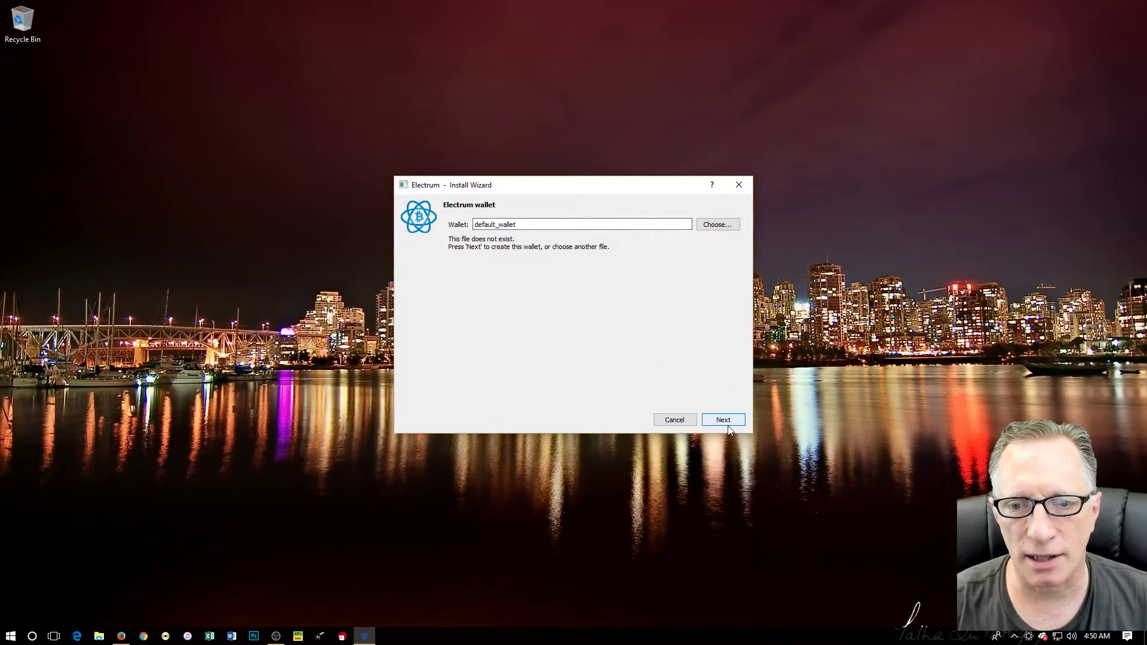
pyautogui.click(723, 419)
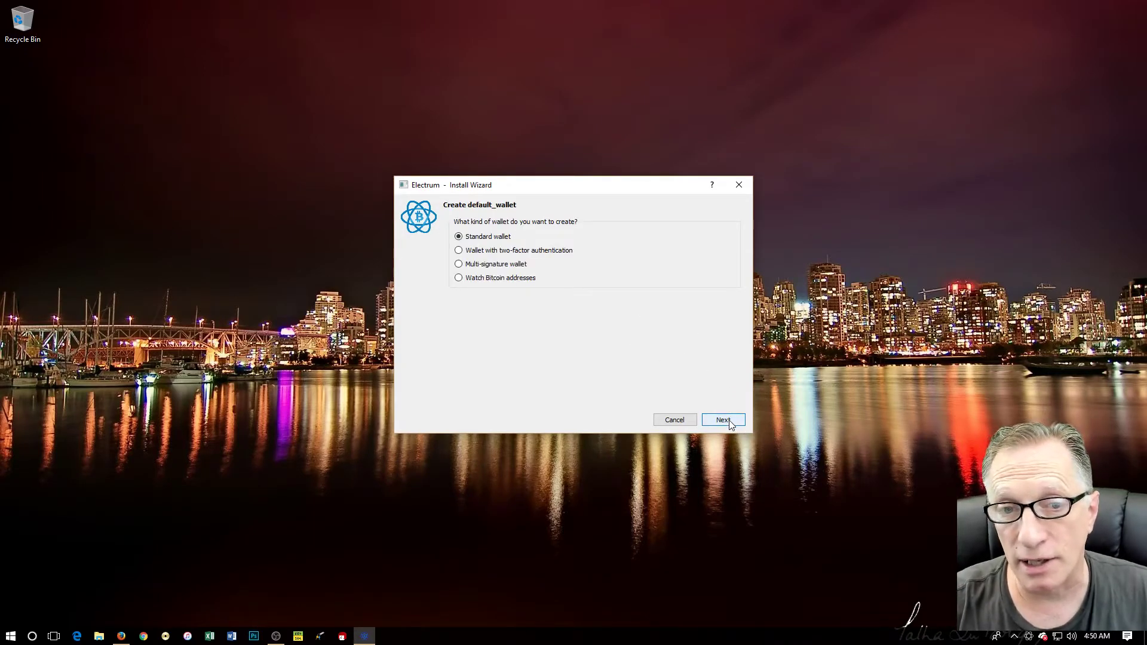
pyautogui.moveTo(727, 398)
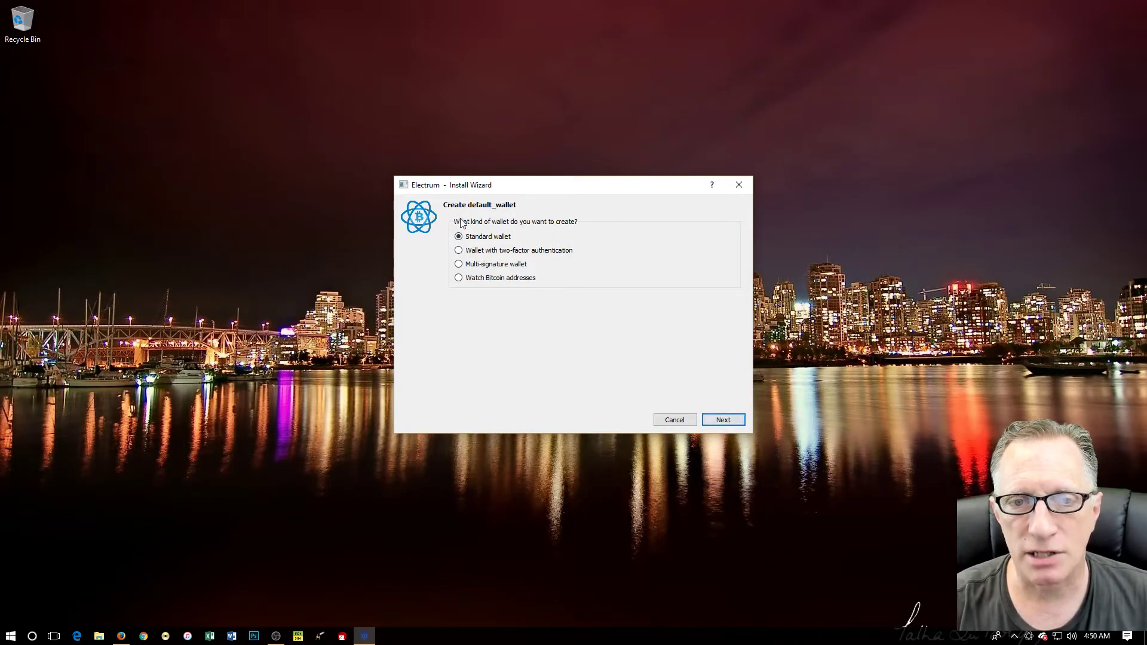
pyautogui.click(722, 419)
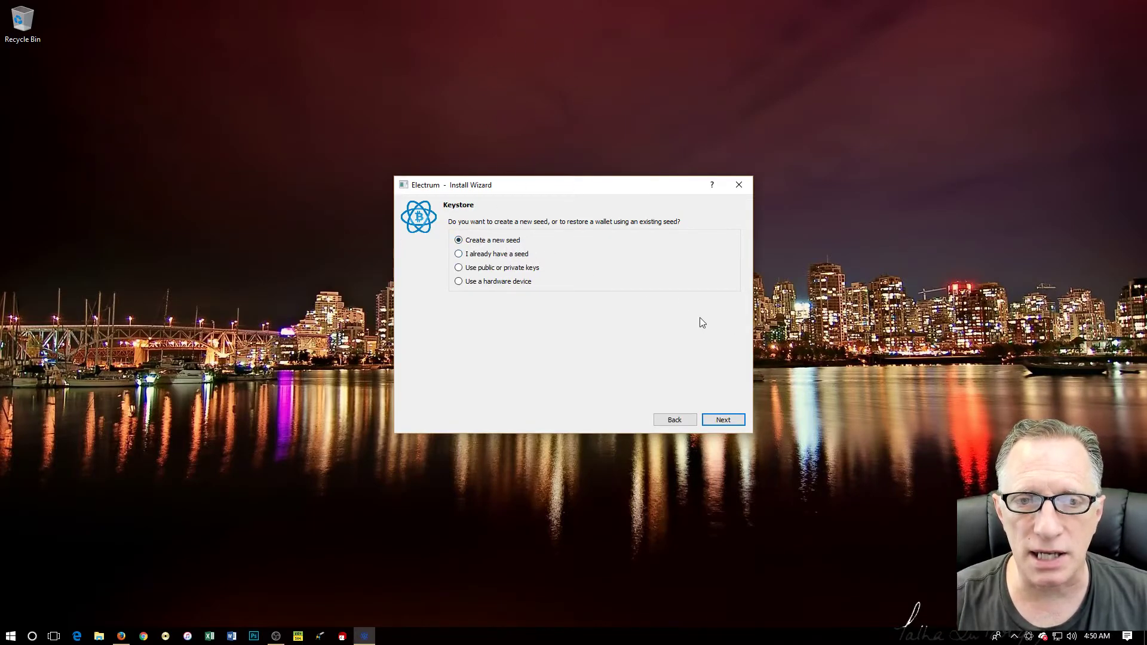
pyautogui.click(722, 420)
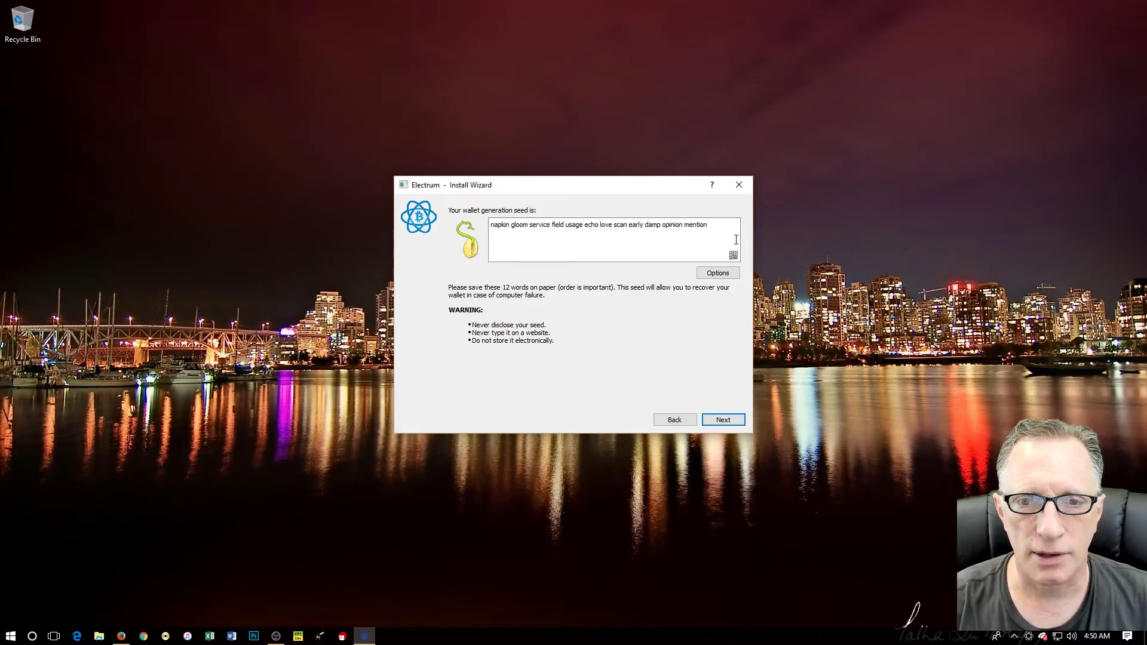
# Select the 12-word generation seed and copy it
pyautogui.moveTo(528, 225); pyautogui.dragTo(707, 225)
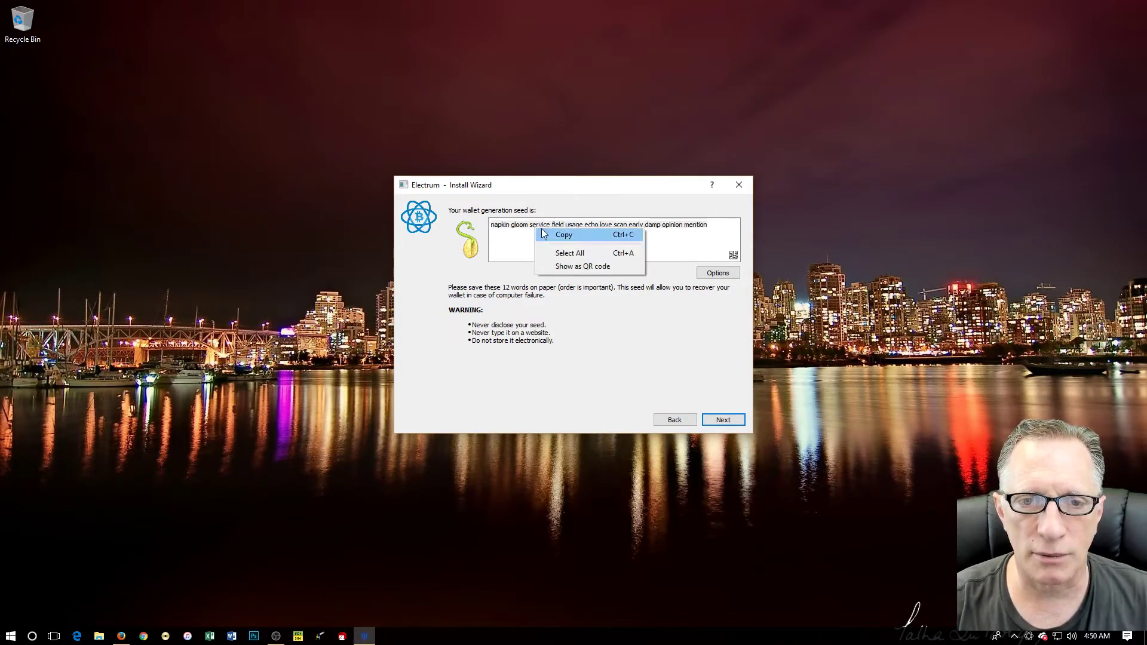
pyautogui.click(570, 252)
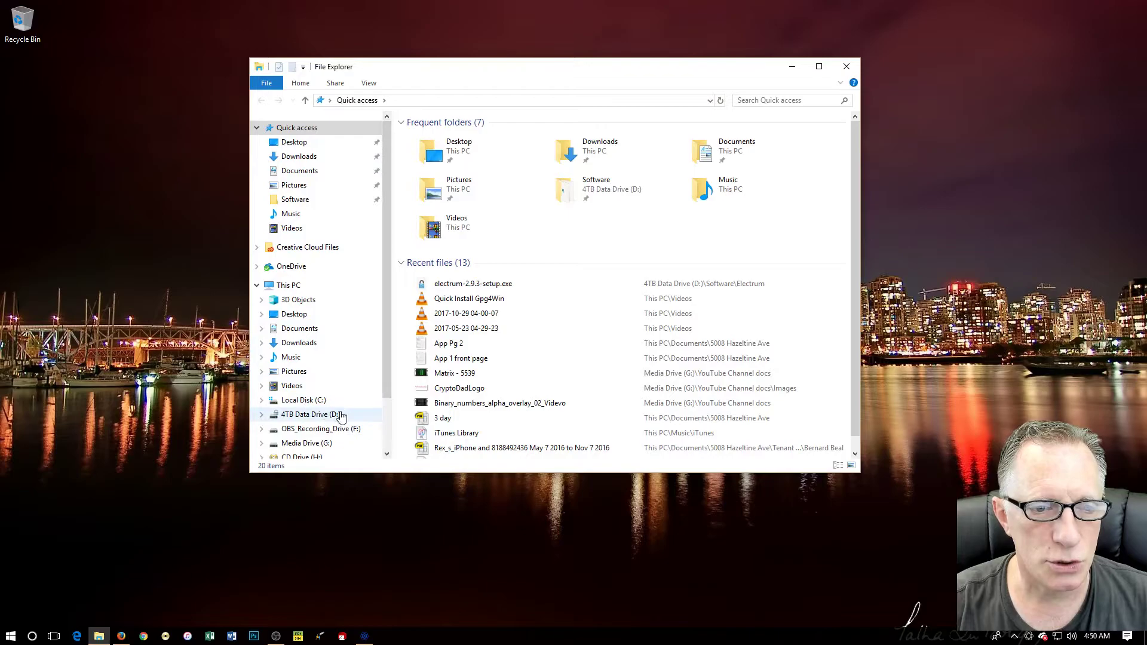
# Create a new text document named seed in the Software > Electrum folder
pyautogui.click(310, 415)
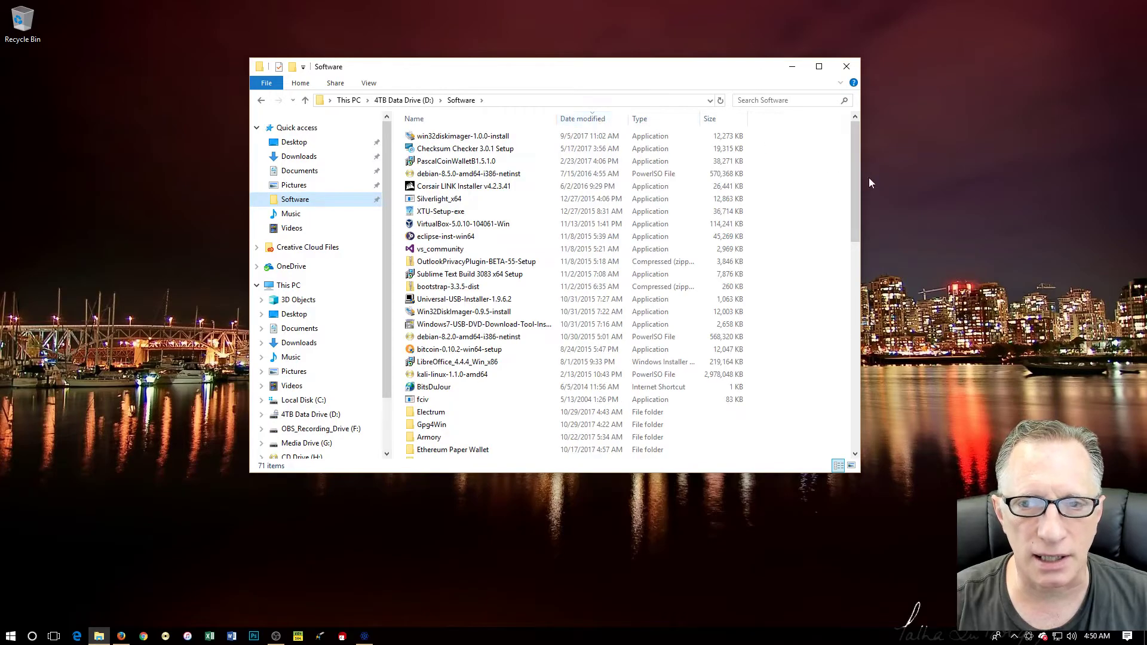
pyautogui.doubleClick(430, 411)
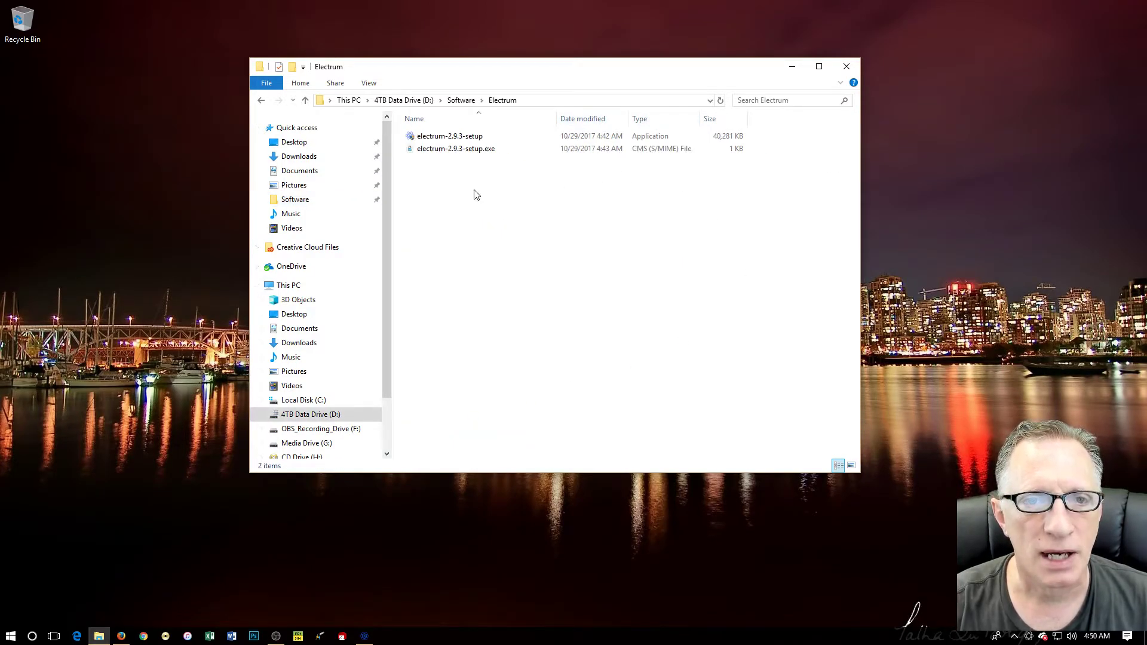
pyautogui.rightClick(473, 195)
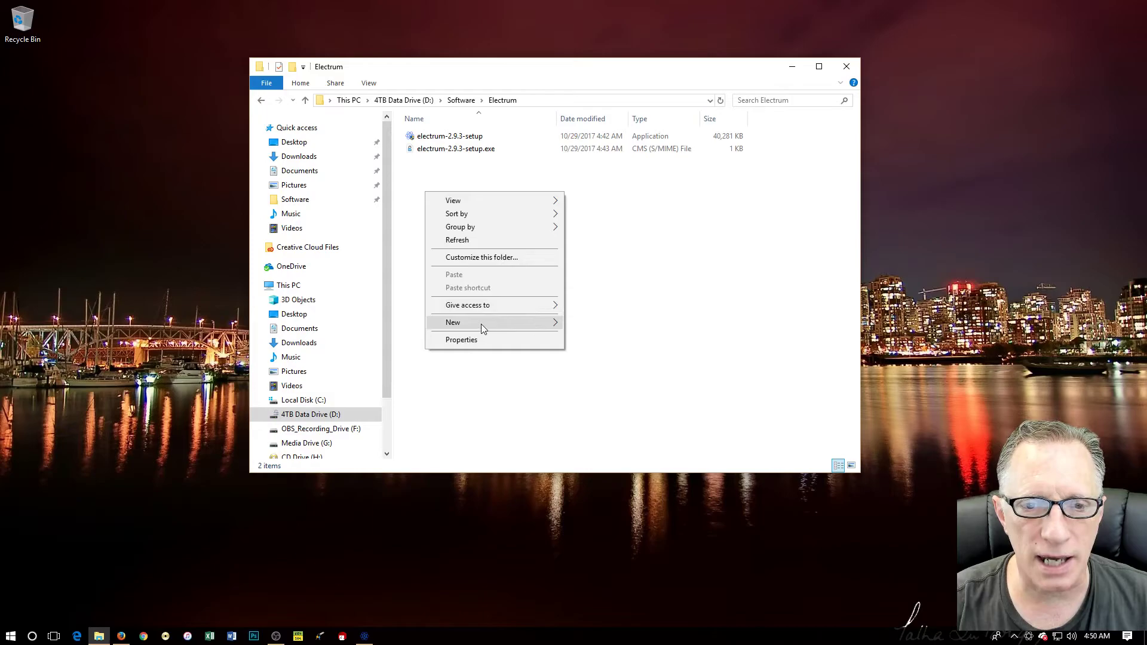
pyautogui.click(452, 322)
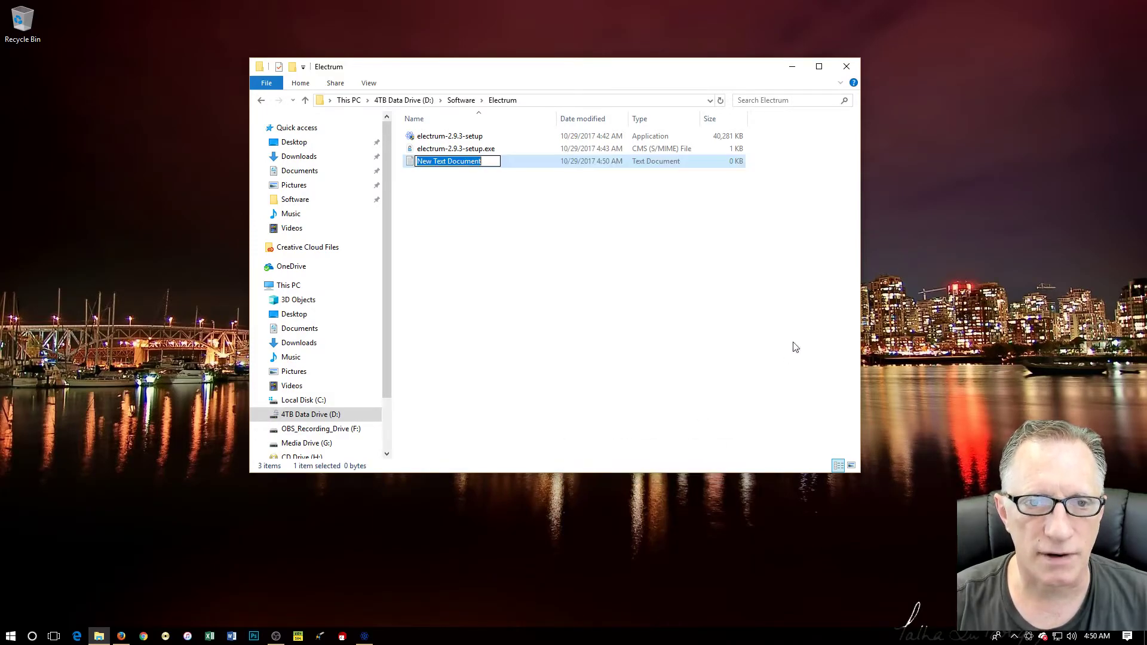
pyautogui.write('seed')
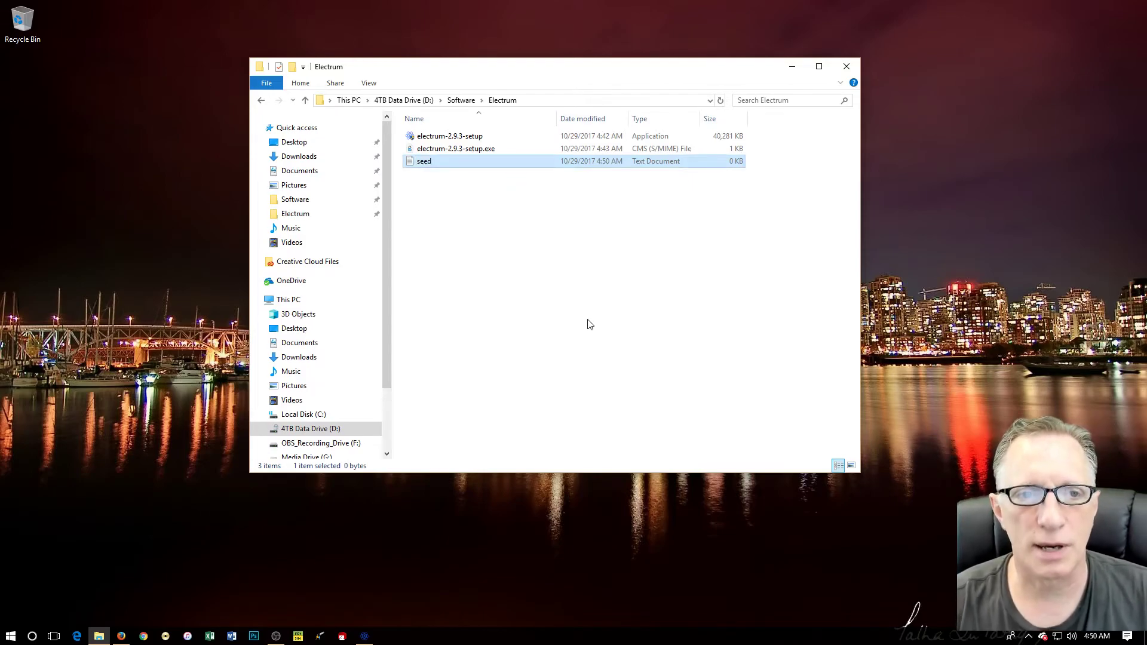
# Put the 12 seed words 'napkin gloom … mention' into seed.txt and save it
pyautogui.doubleClick(423, 160)
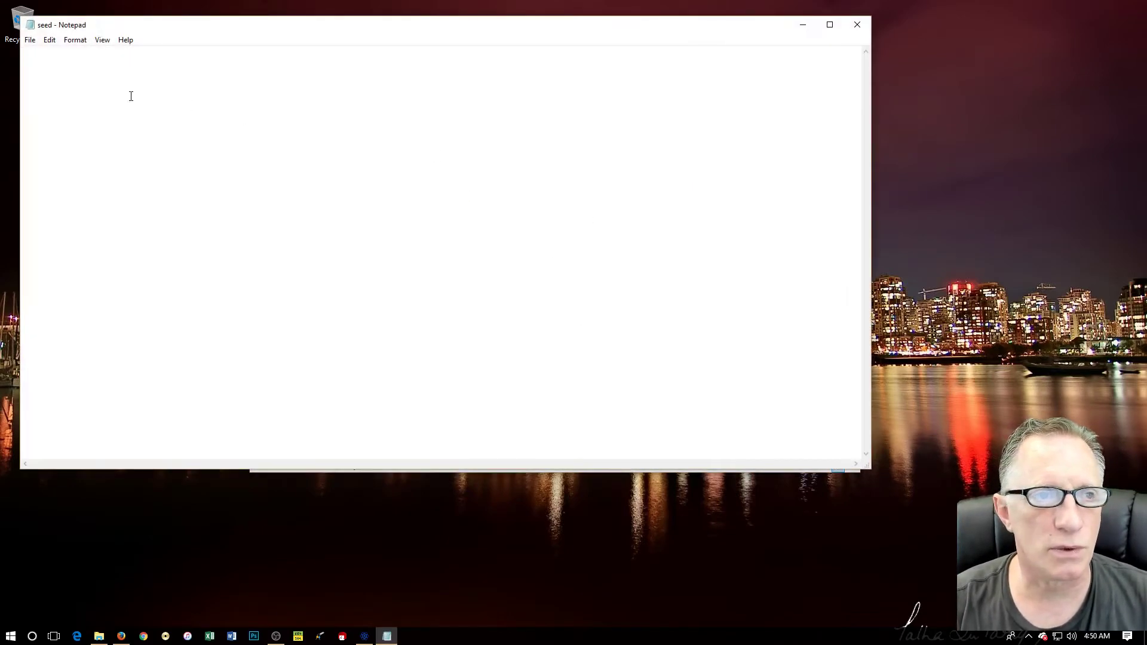
pyautogui.write('napkin gloom service field usage echo love scan early damp opinion mention')
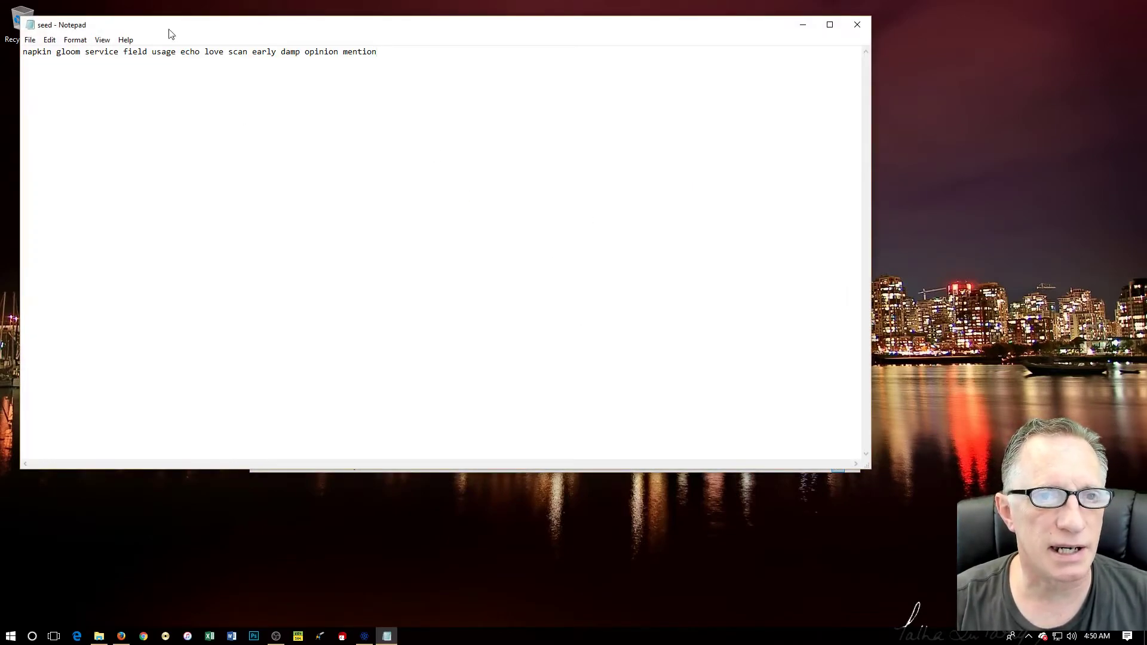
pyautogui.click(857, 24)
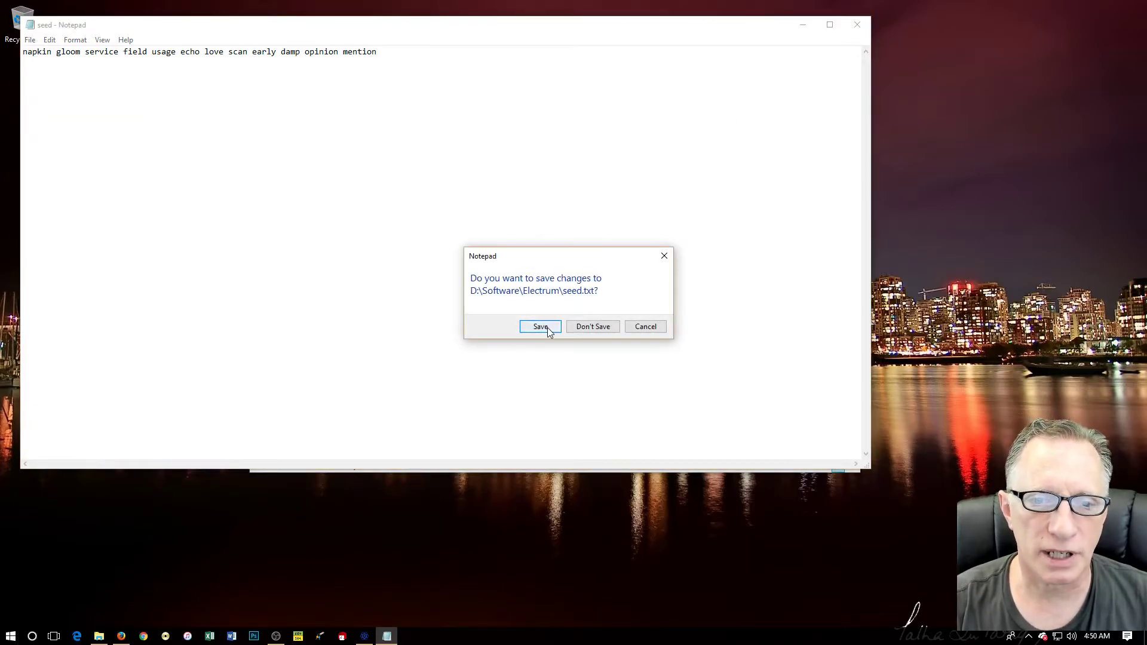
pyautogui.click(540, 326)
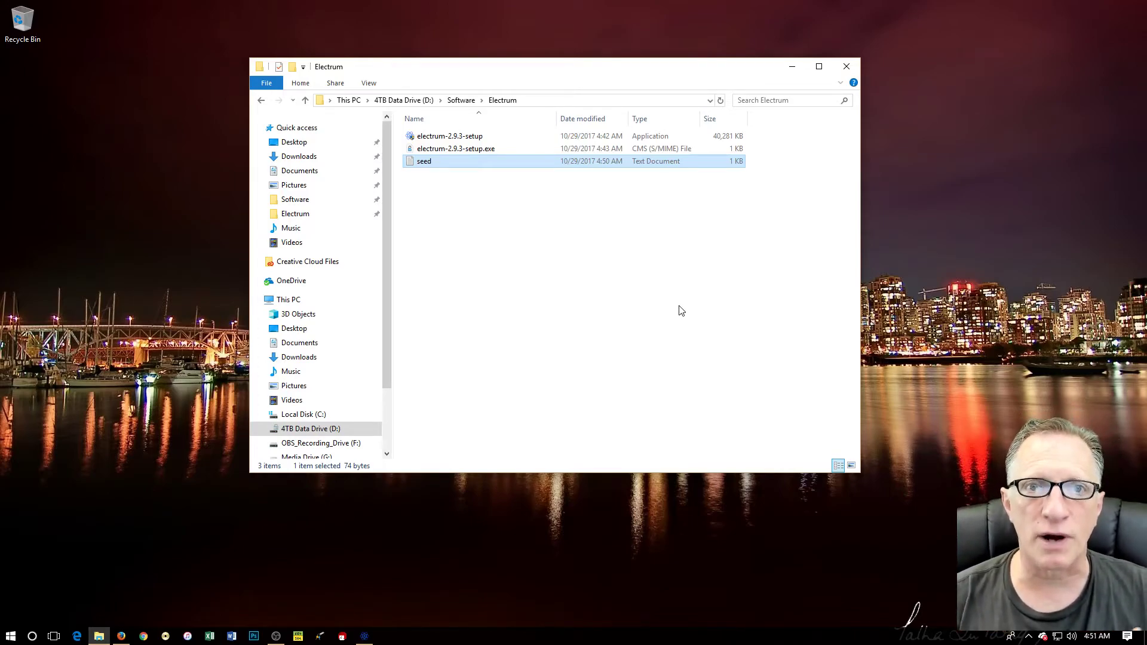
pyautogui.moveTo(695, 322)
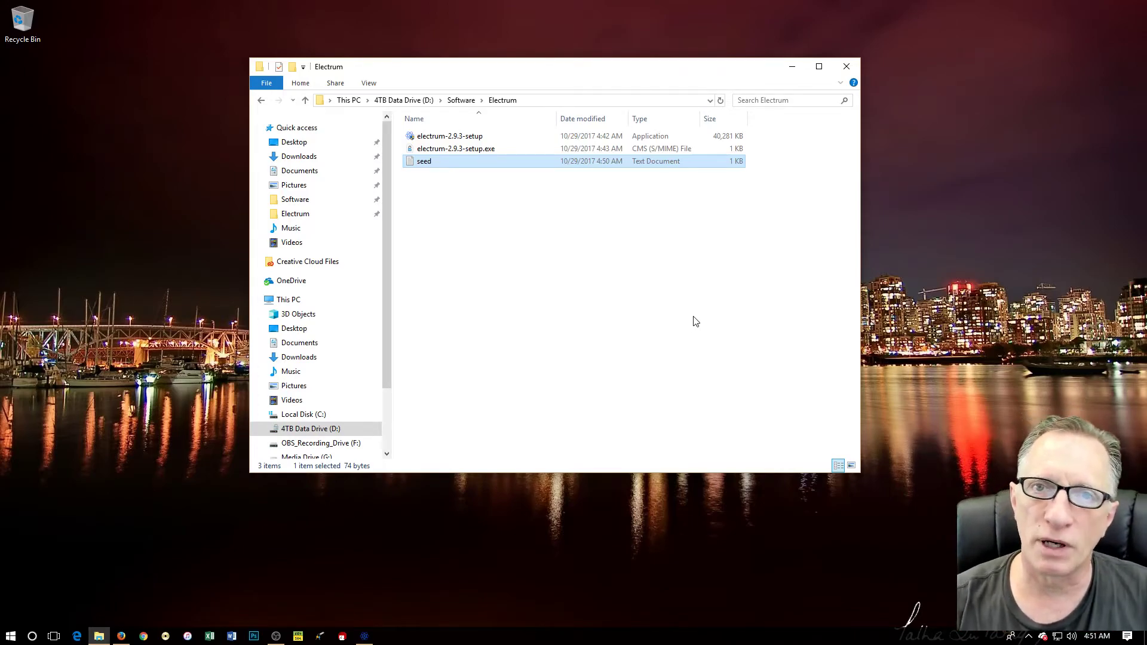
pyautogui.moveTo(654, 278)
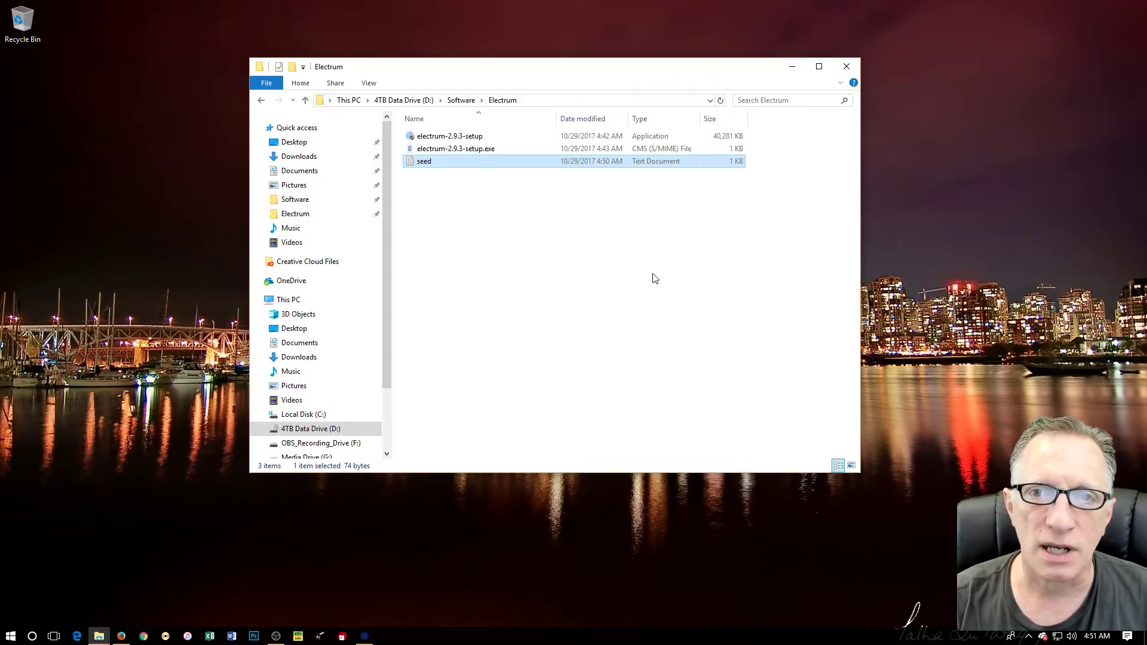
pyautogui.moveTo(462, 164)
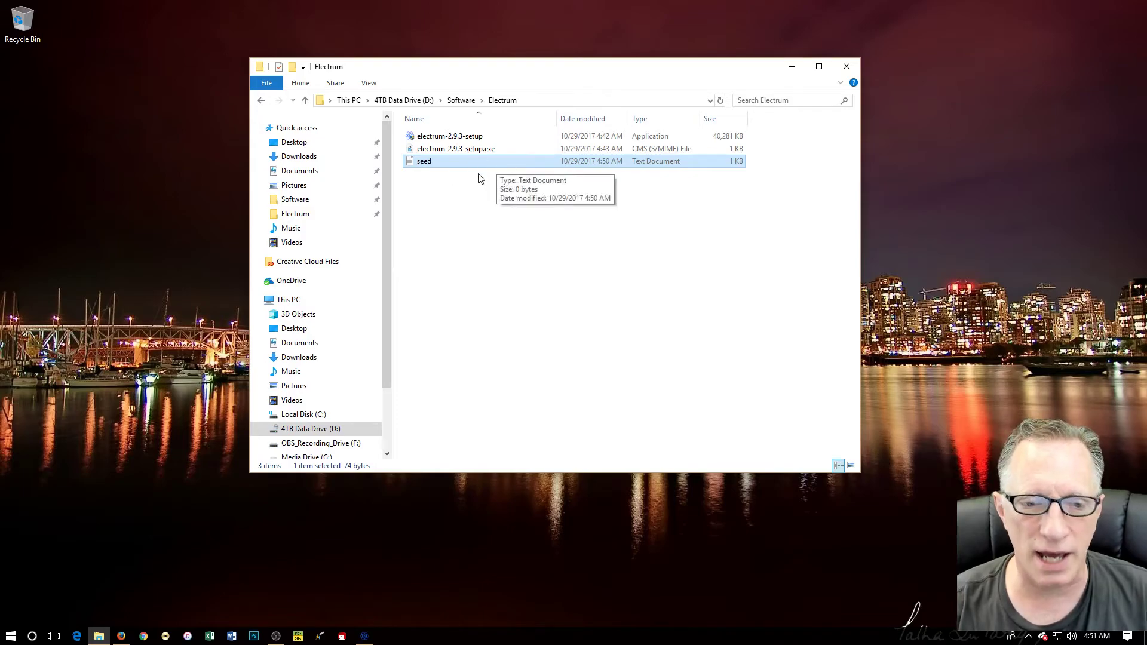
pyautogui.moveTo(456, 169)
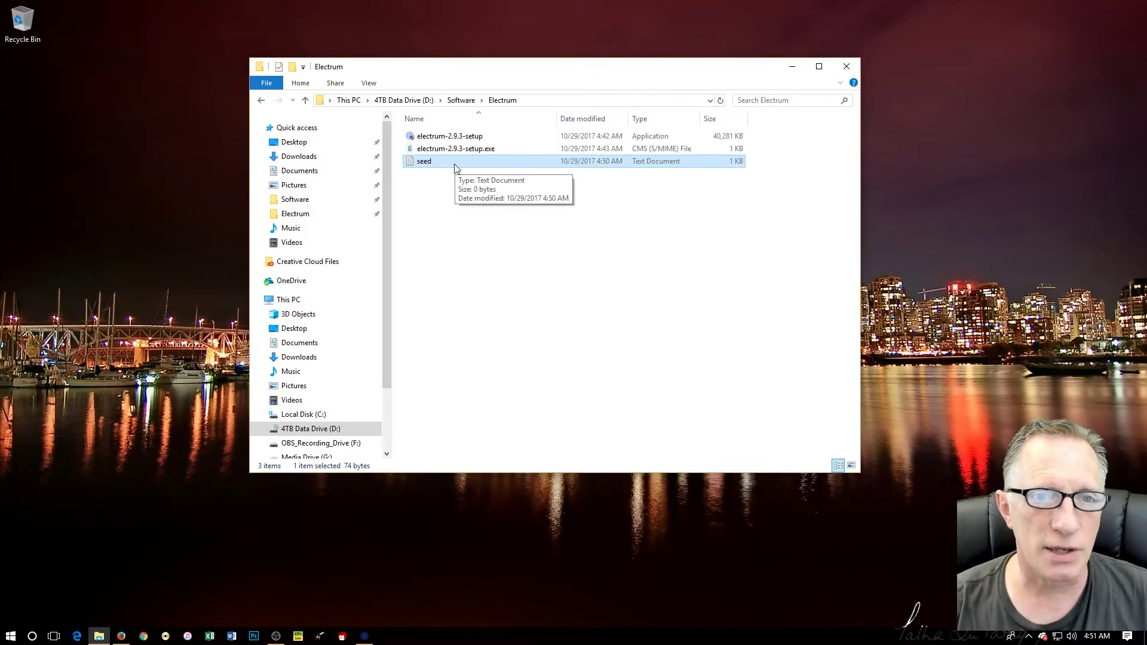
pyautogui.moveTo(595, 174)
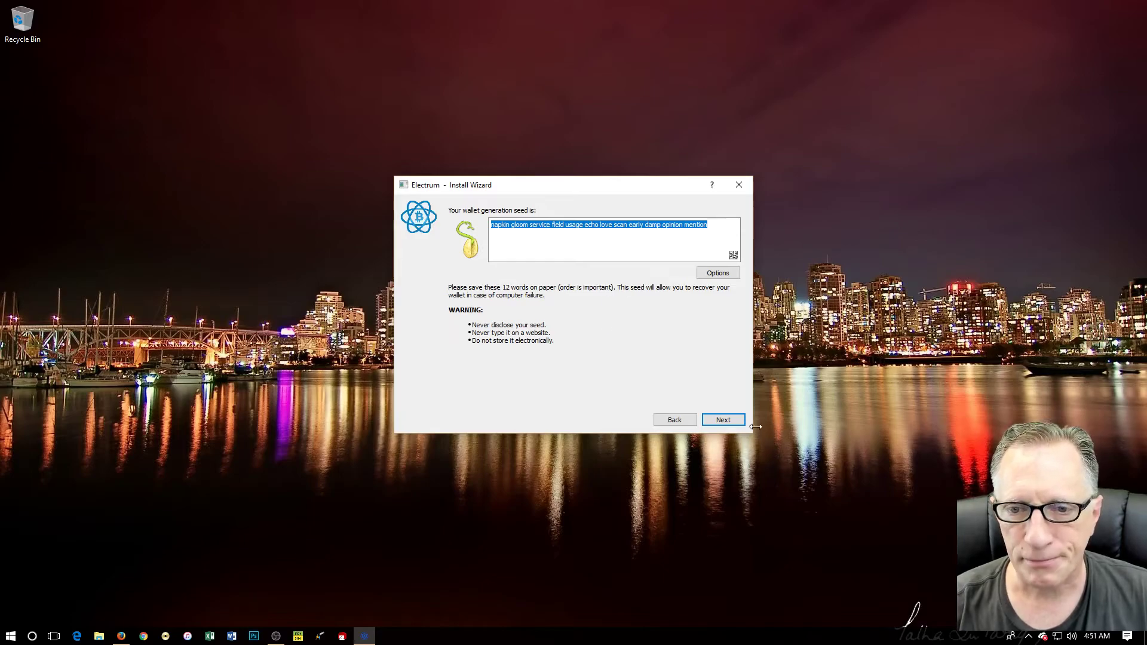
pyautogui.click(723, 419)
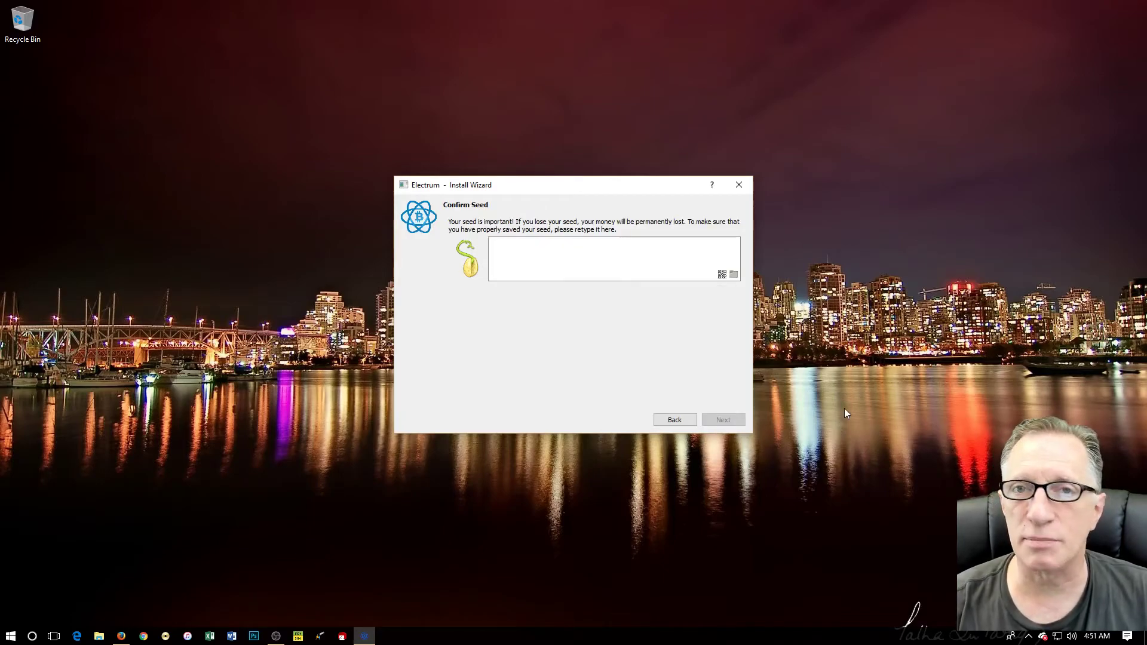
pyautogui.rightClick(570, 260)
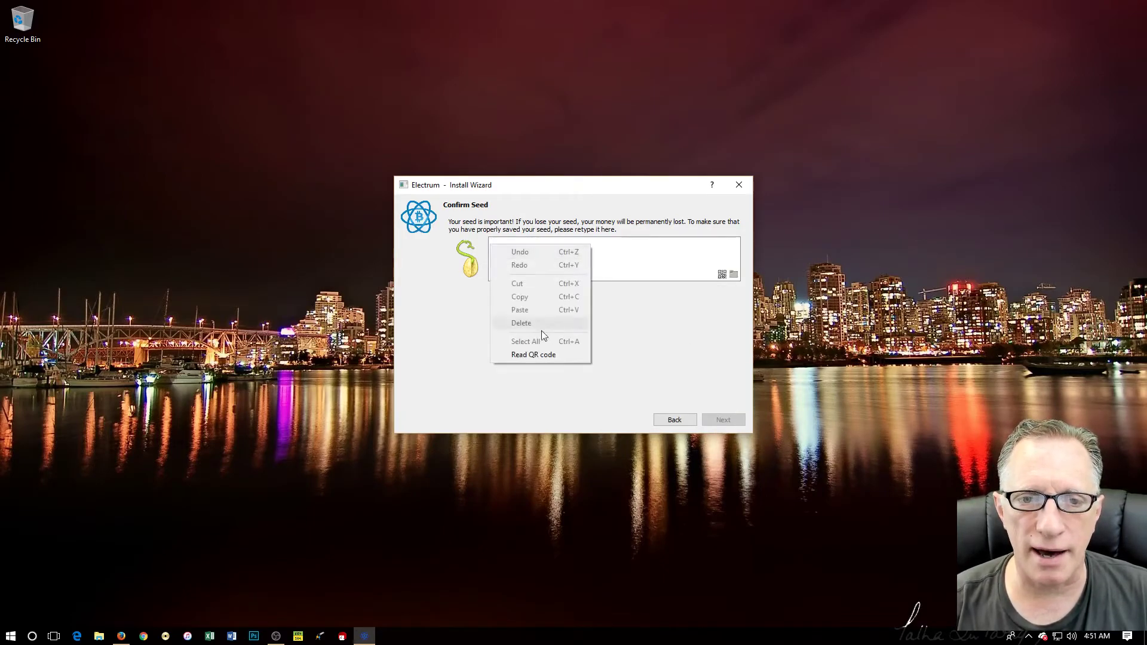
pyautogui.click(529, 243)
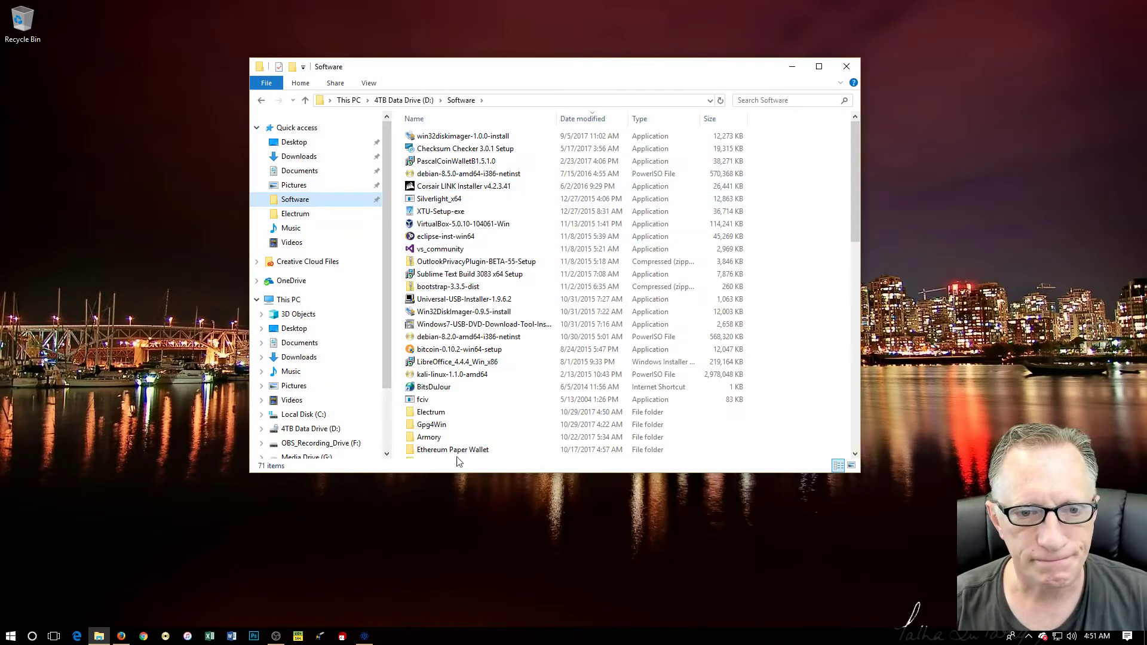
pyautogui.doubleClick(431, 412)
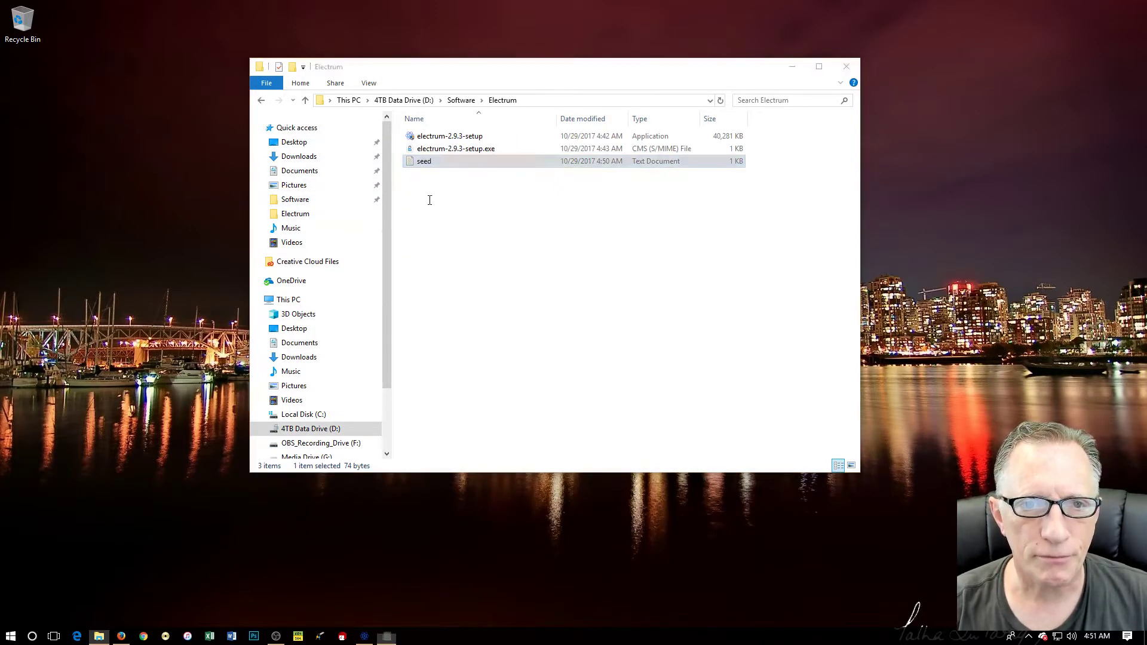
pyautogui.doubleClick(423, 160)
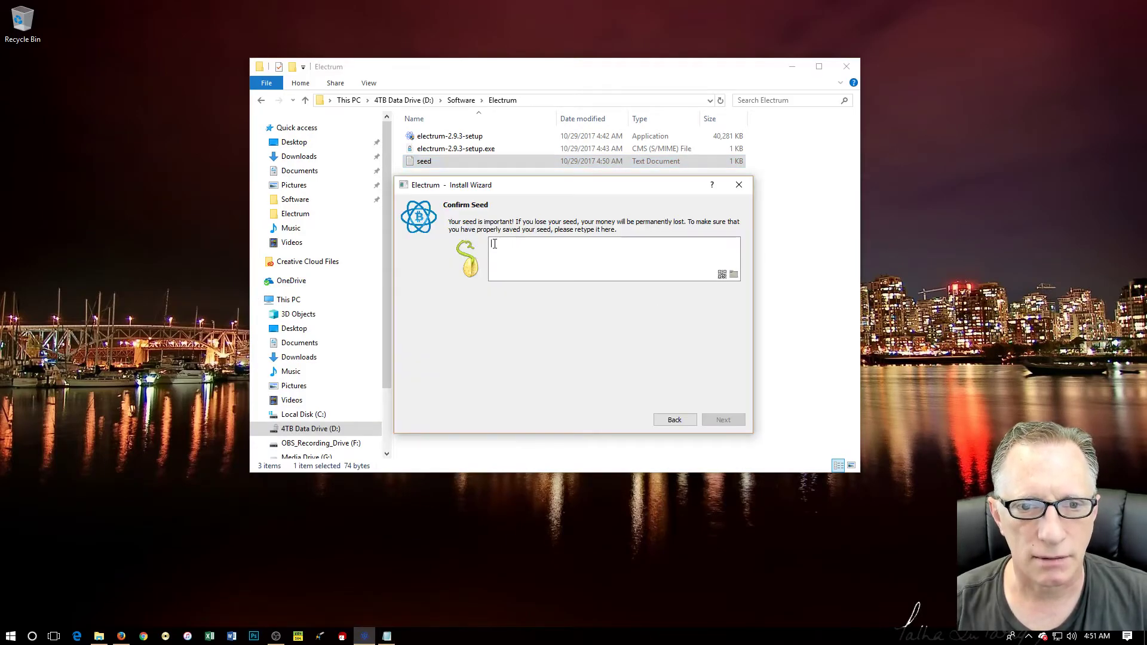
pyautogui.write('napkin gloom service field usage echo love scan early damp opinion mention')
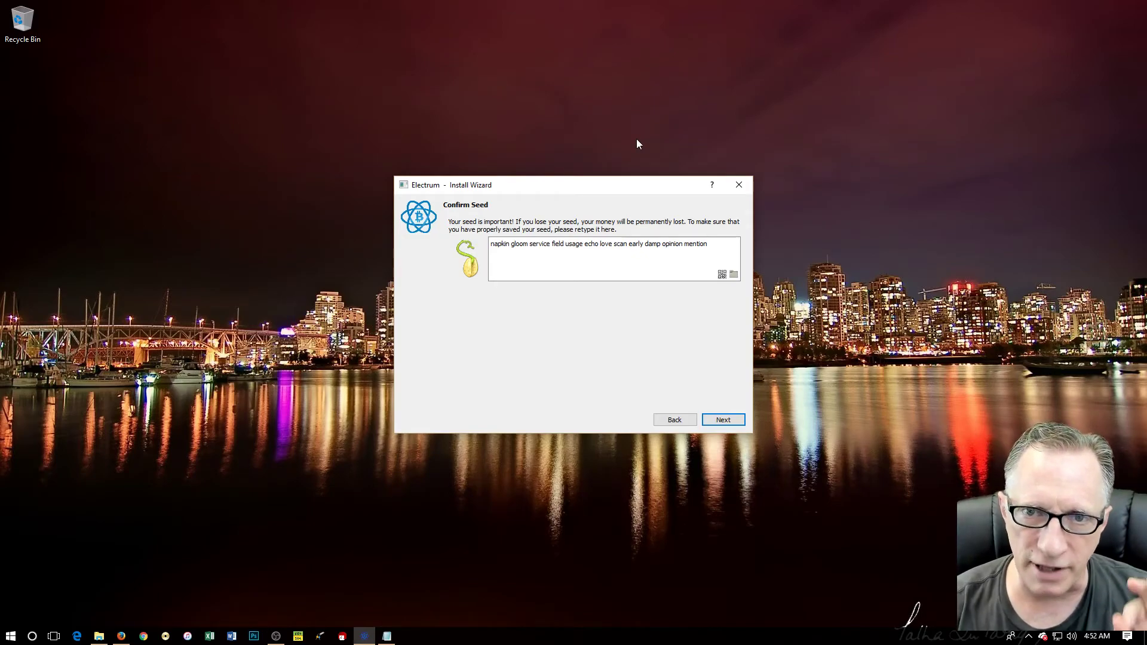
pyautogui.moveTo(805, 281)
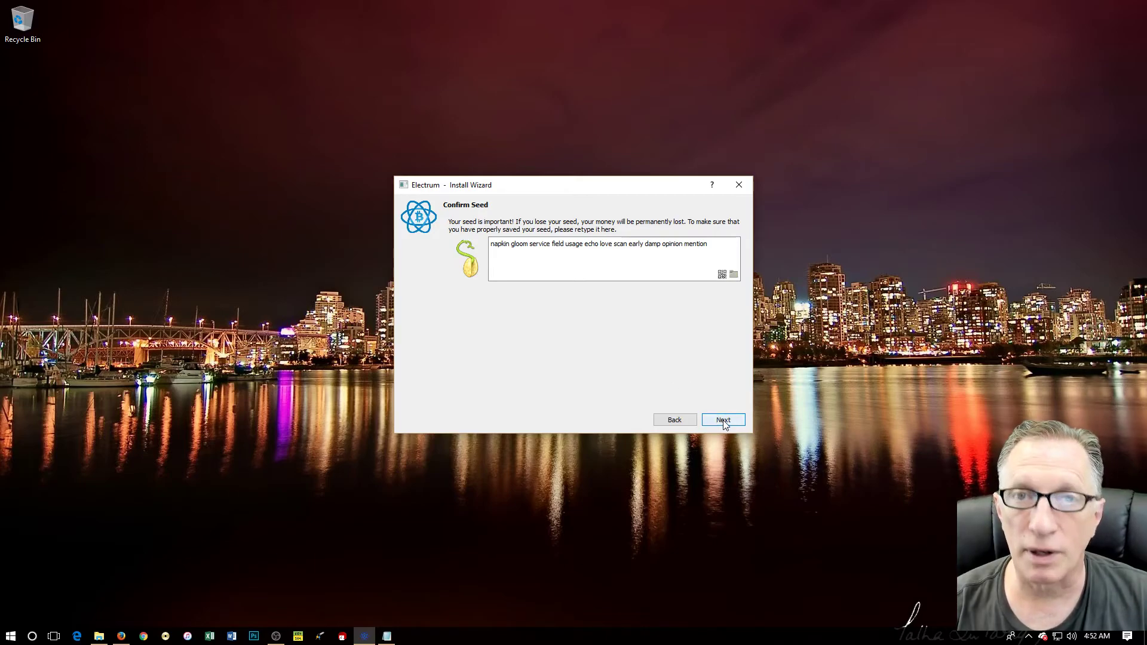
pyautogui.click(723, 420)
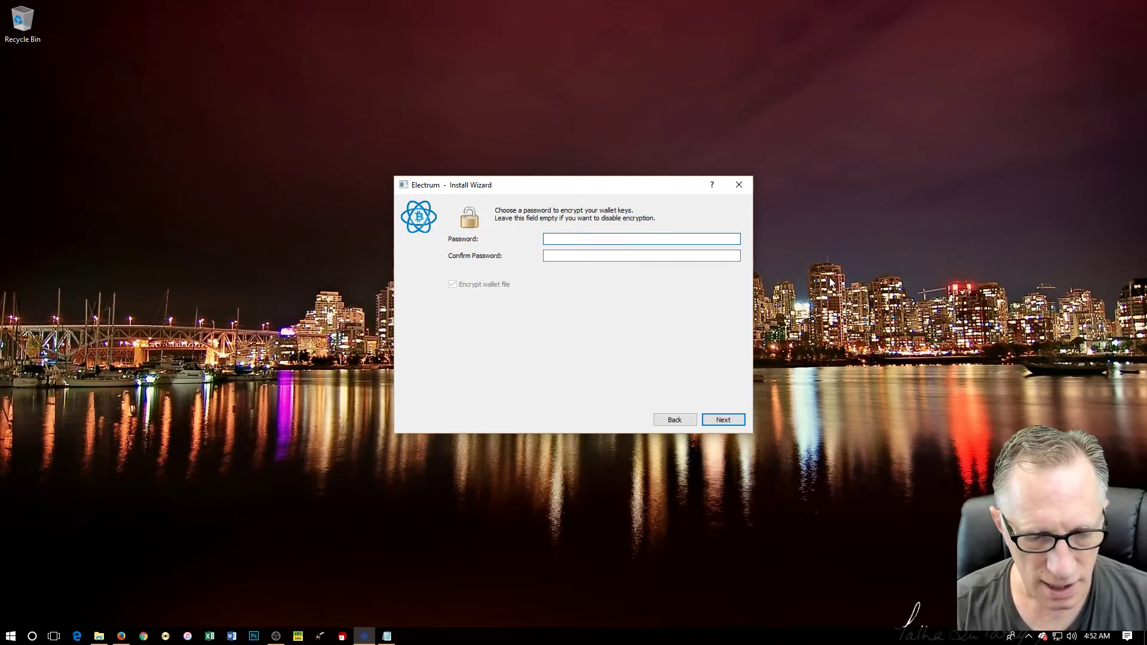
# Enter and confirm a wallet password with Encrypt wallet file kept, and create the wallet
pyautogui.click(641, 239)
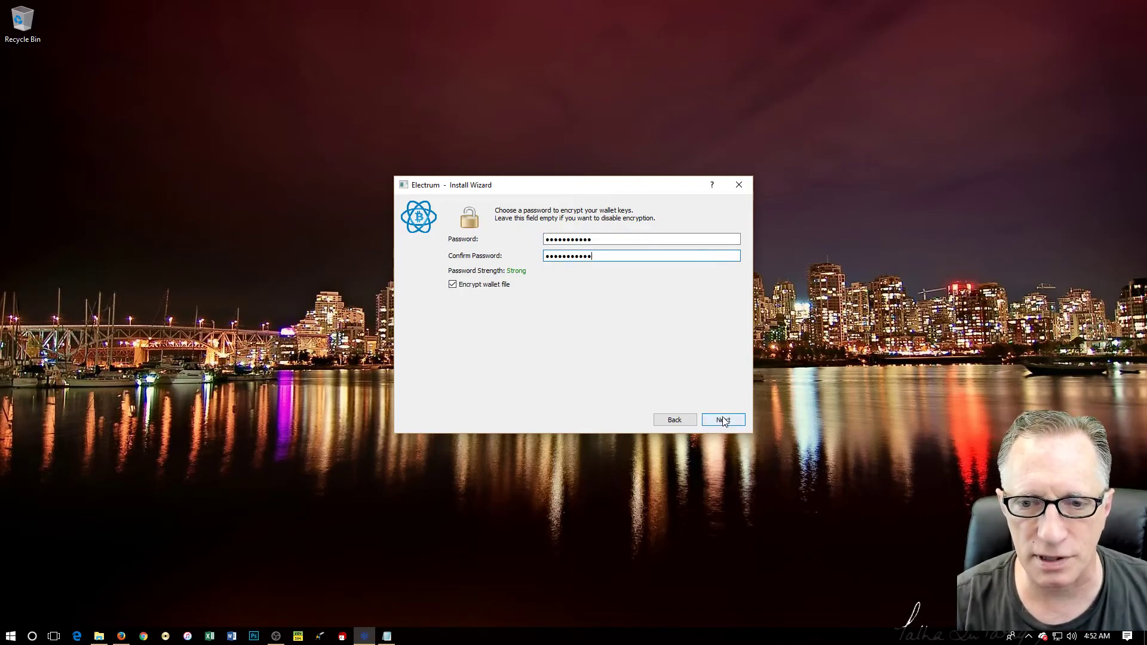
pyautogui.click(723, 420)
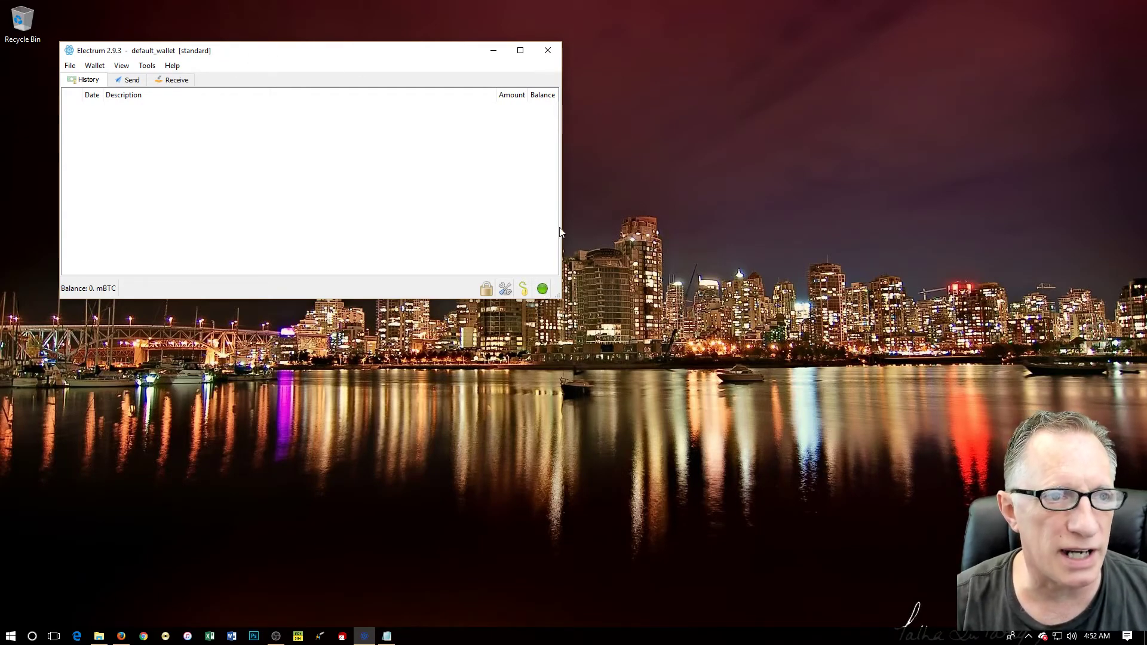
# View the Send form, then the Receive address and QR code, and centre the window
pyautogui.click(132, 79)
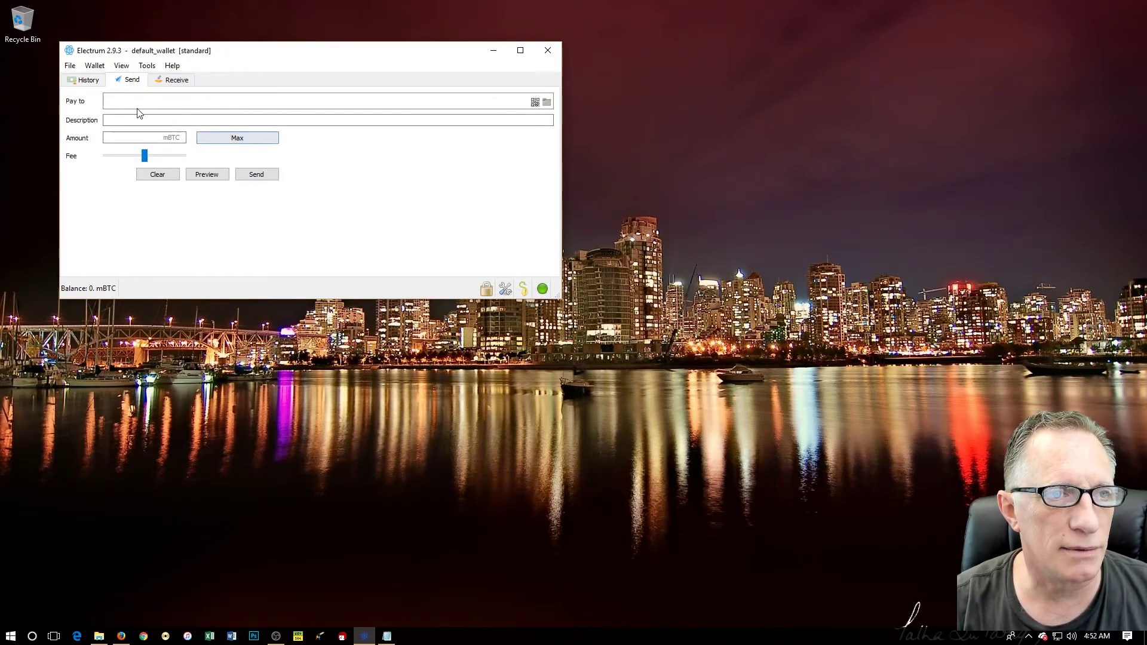
pyautogui.moveTo(237, 138)
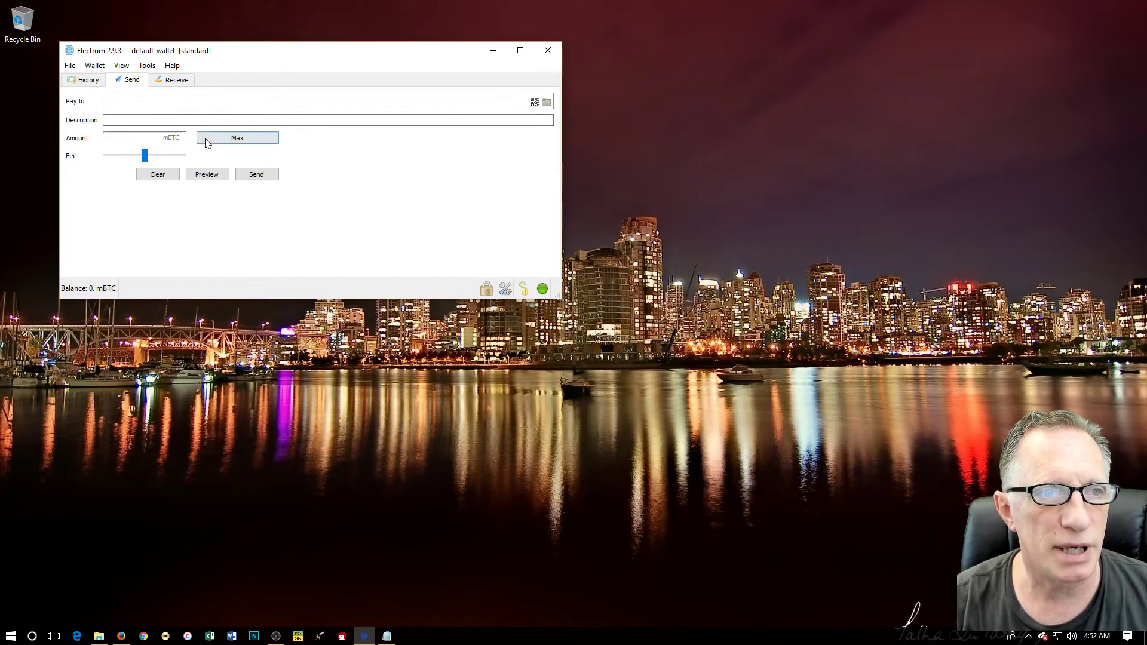
pyautogui.click(176, 80)
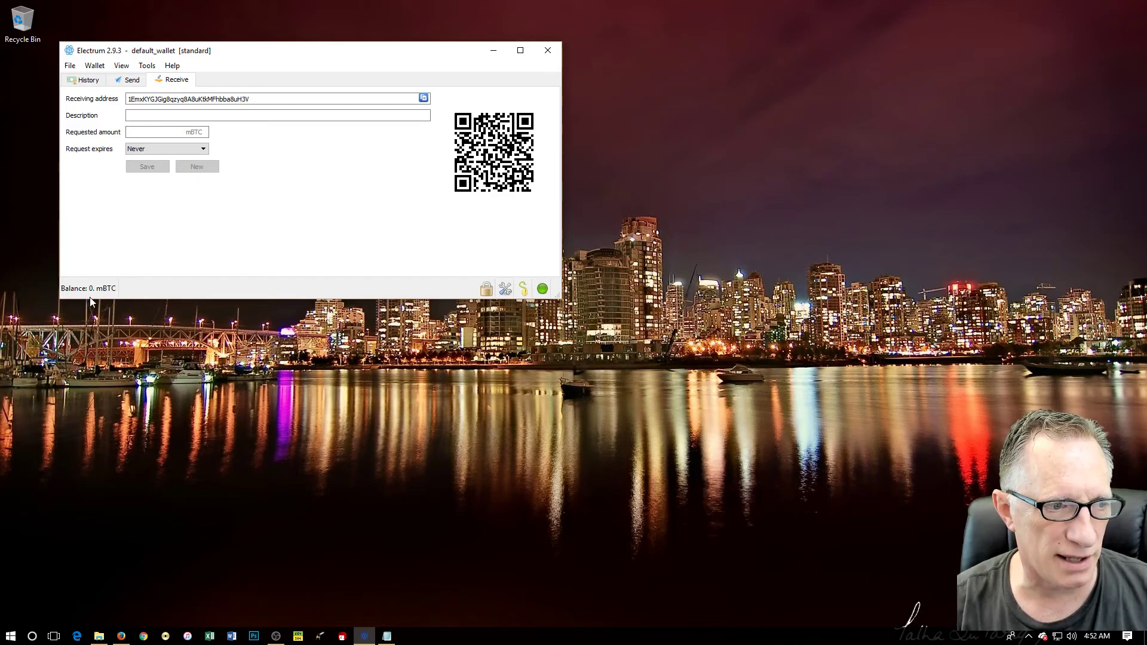
pyautogui.moveTo(419, 265)
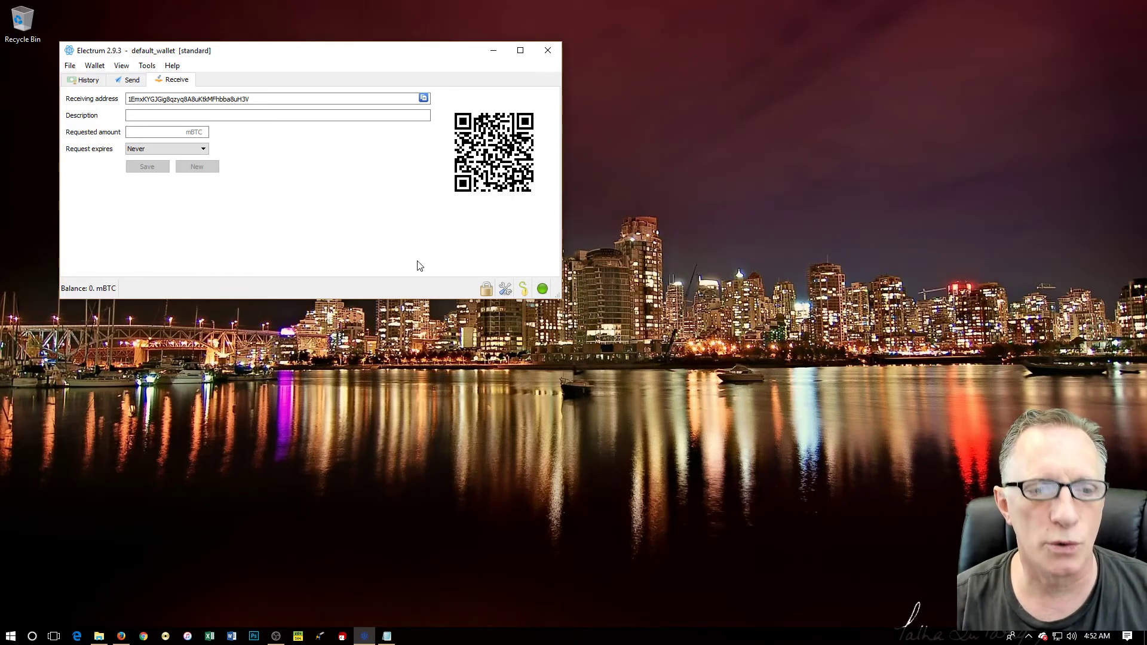
pyautogui.moveTo(293, 50); pyautogui.dragTo(498, 53)
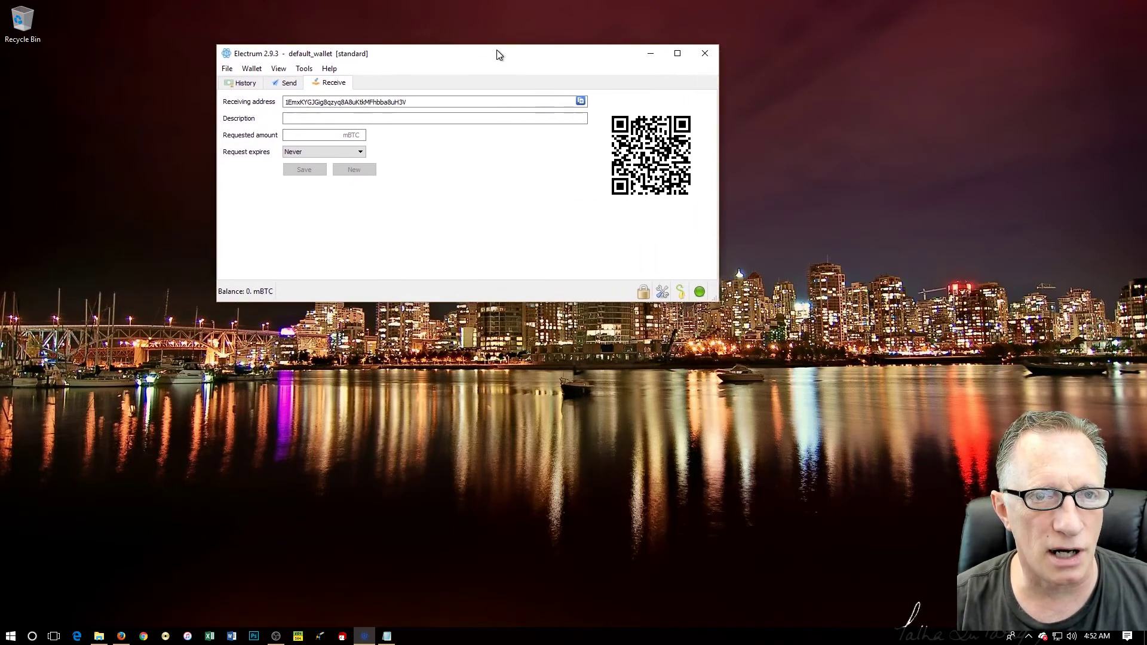